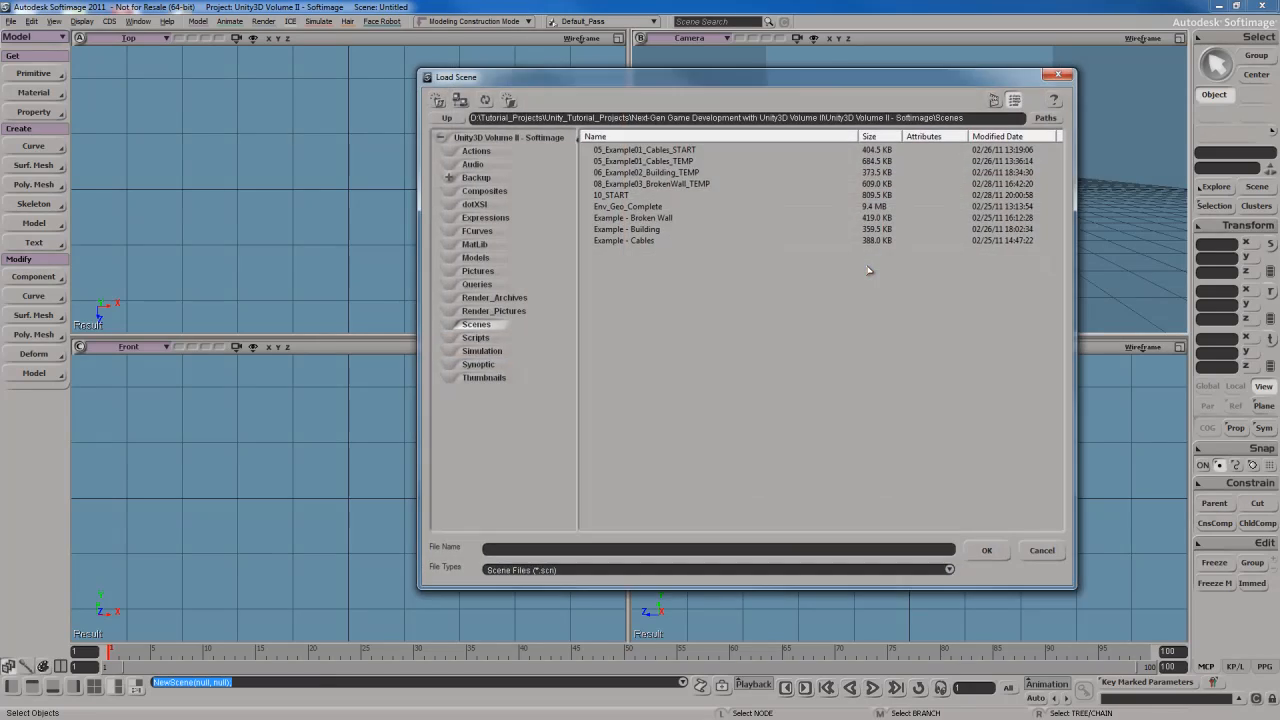
Step: Load the 10_START scene containing the detailed high-res panel
{"action": "left_click", "coordinate": [612, 196]}
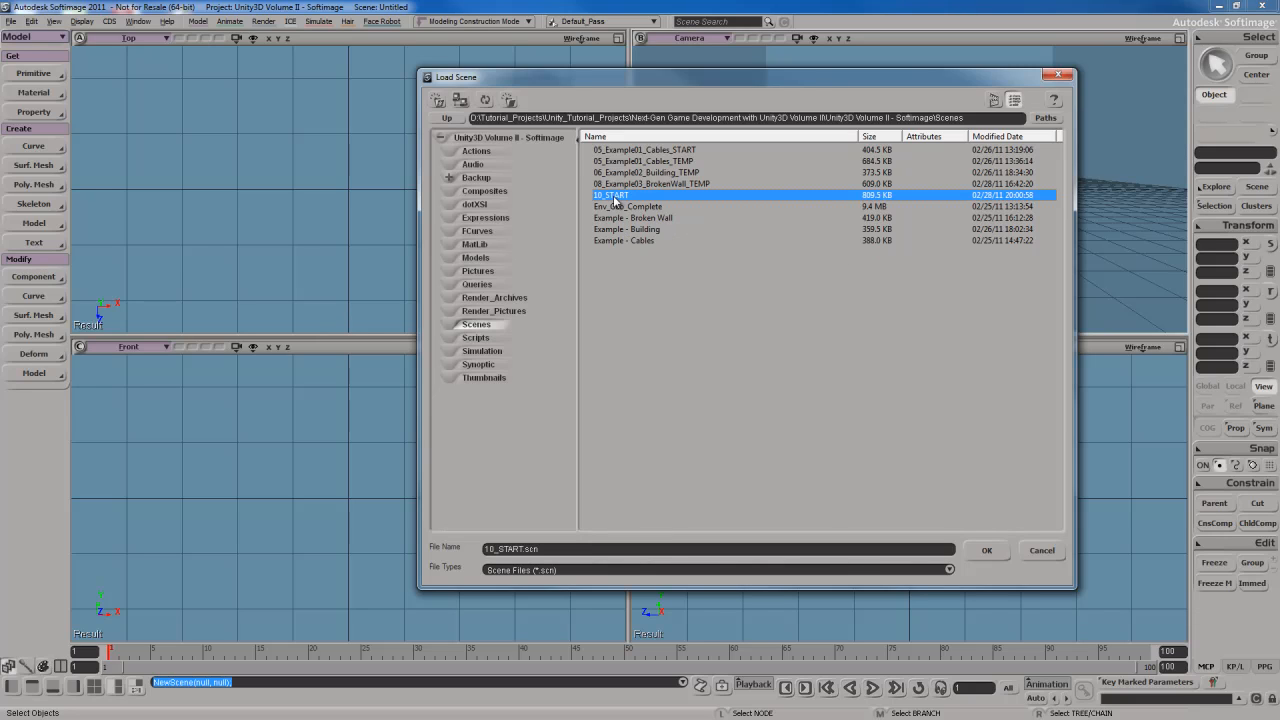
{"action": "left_click", "coordinate": [986, 550]}
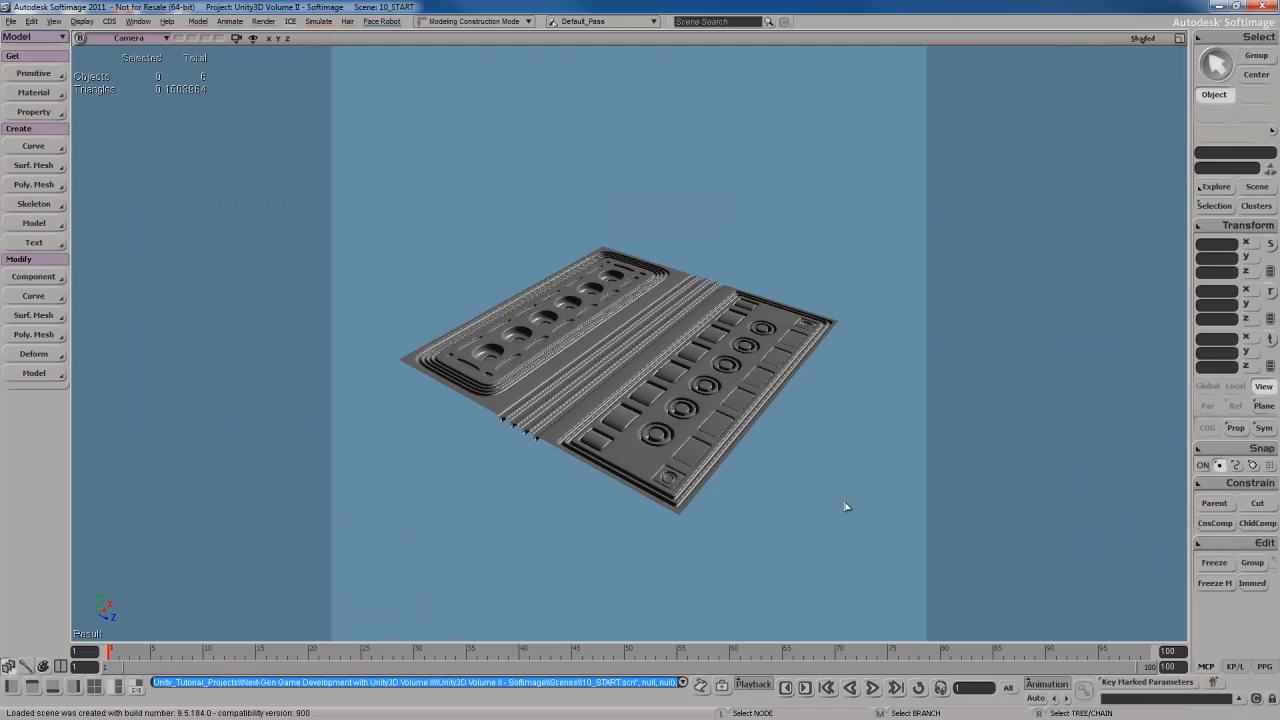
{"action": "left_click", "coordinate": [636, 400]}
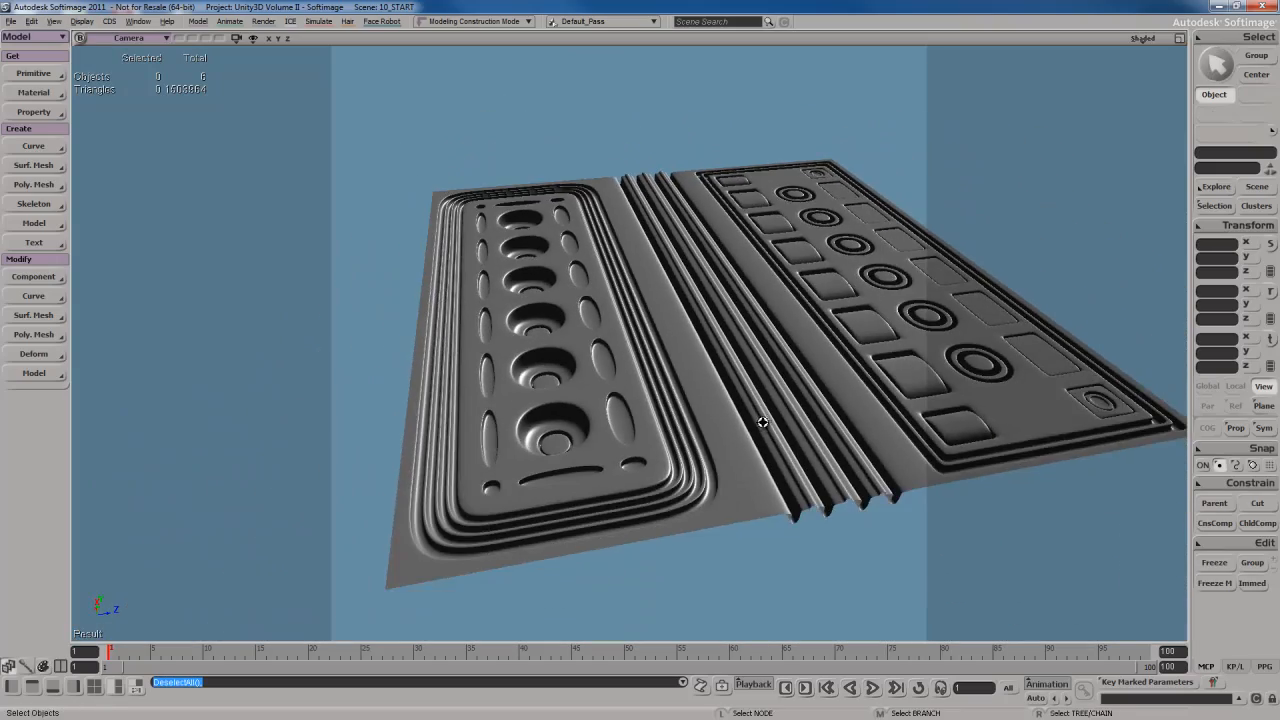
{"action": "left_click_drag", "start_coordinate": [764, 420], "coordinate": [676, 478]}
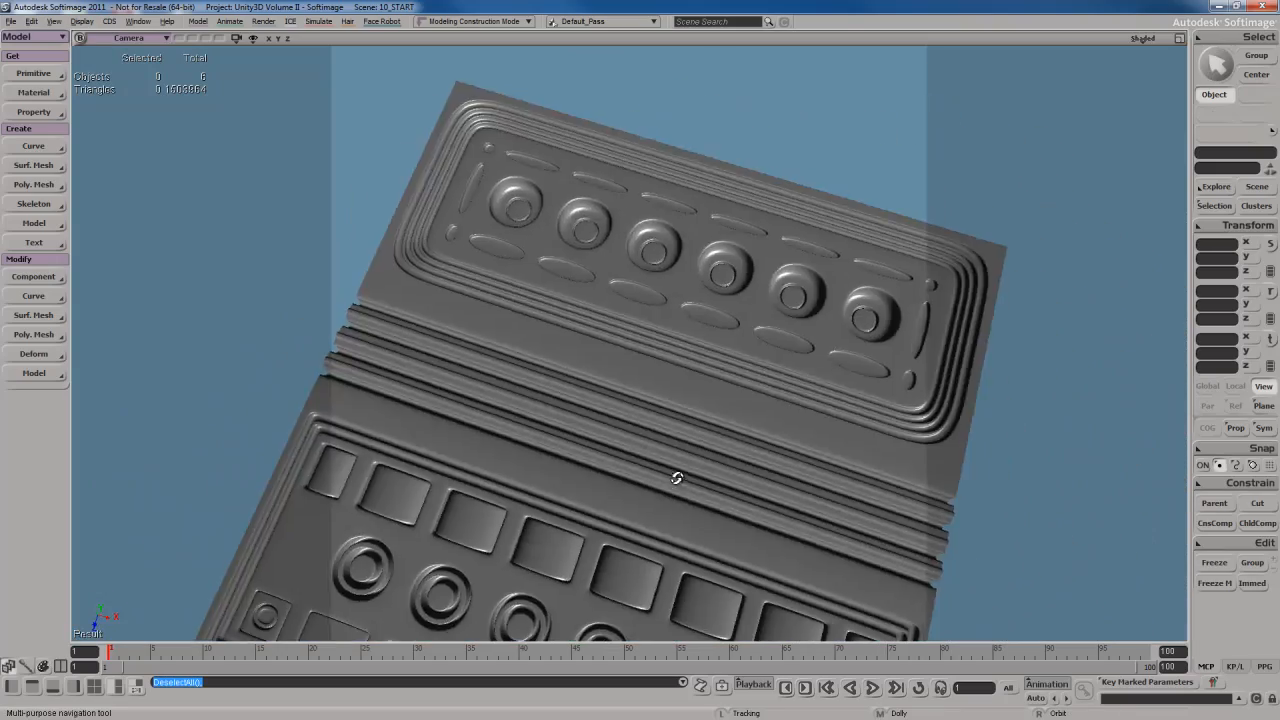
{"action": "left_click_drag", "start_coordinate": [676, 478], "coordinate": [758, 424]}
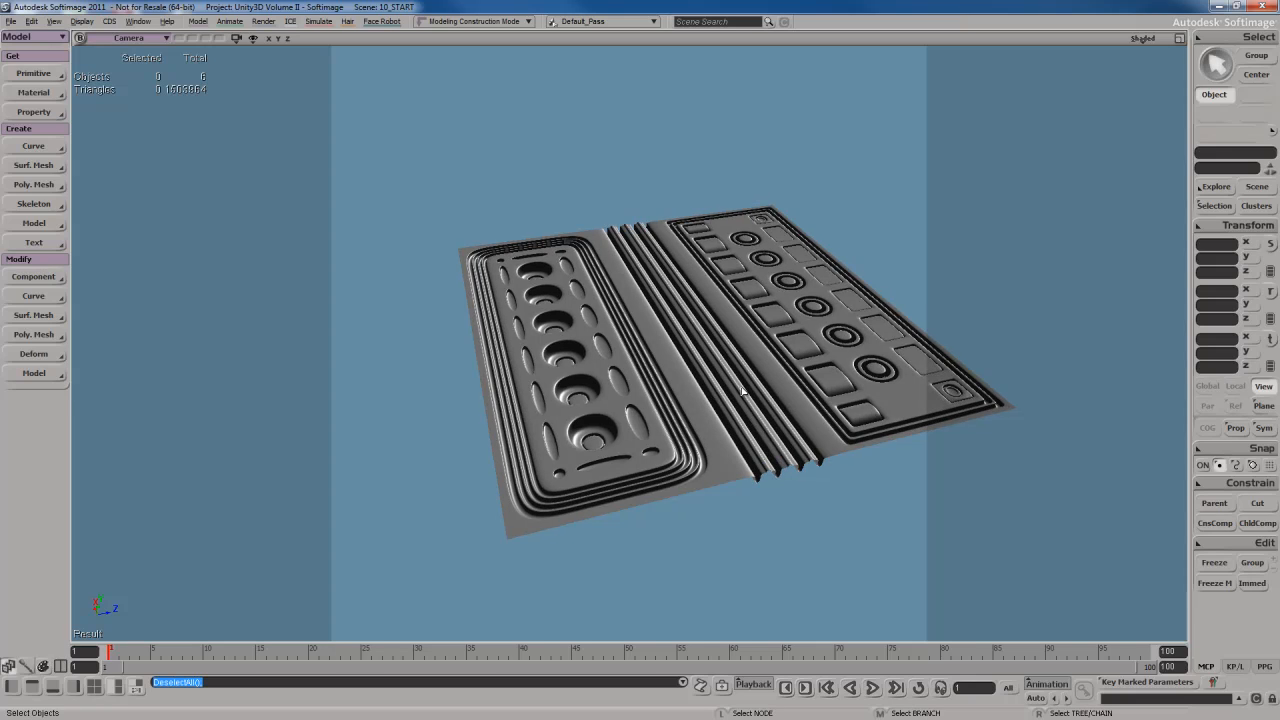
{"action": "mouse_move", "coordinate": [764, 396]}
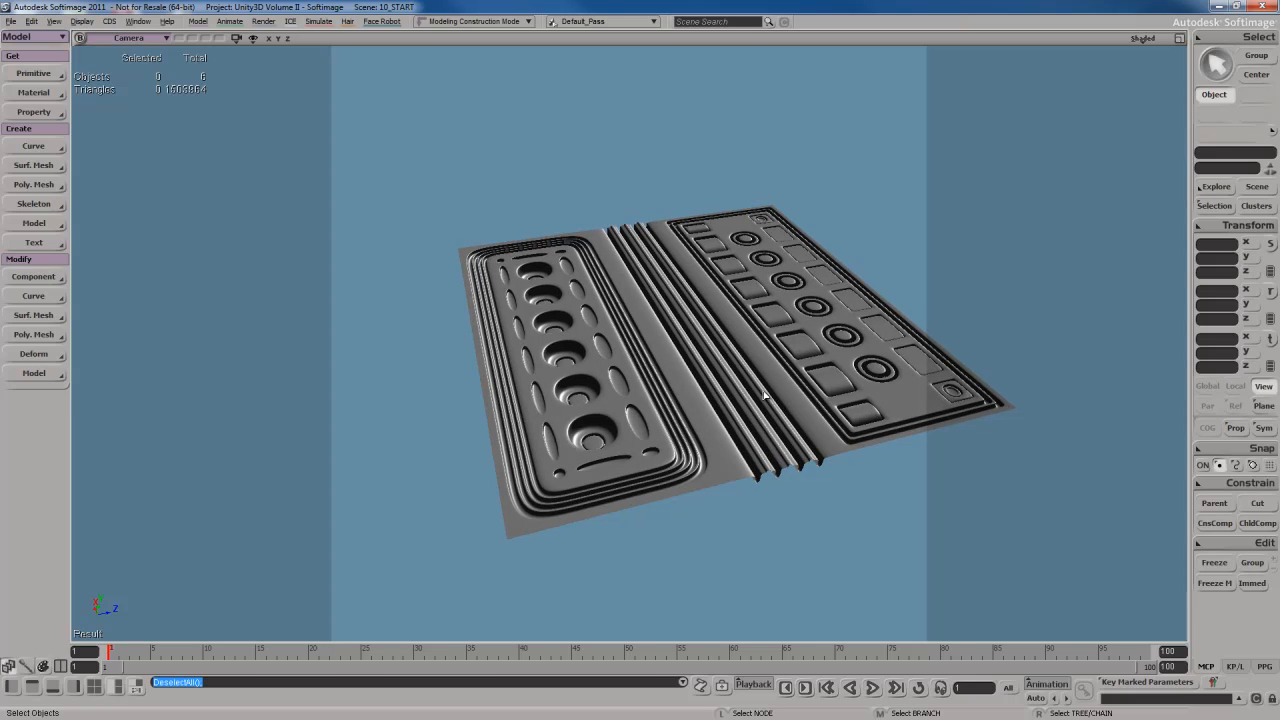
{"action": "mouse_move", "coordinate": [764, 420]}
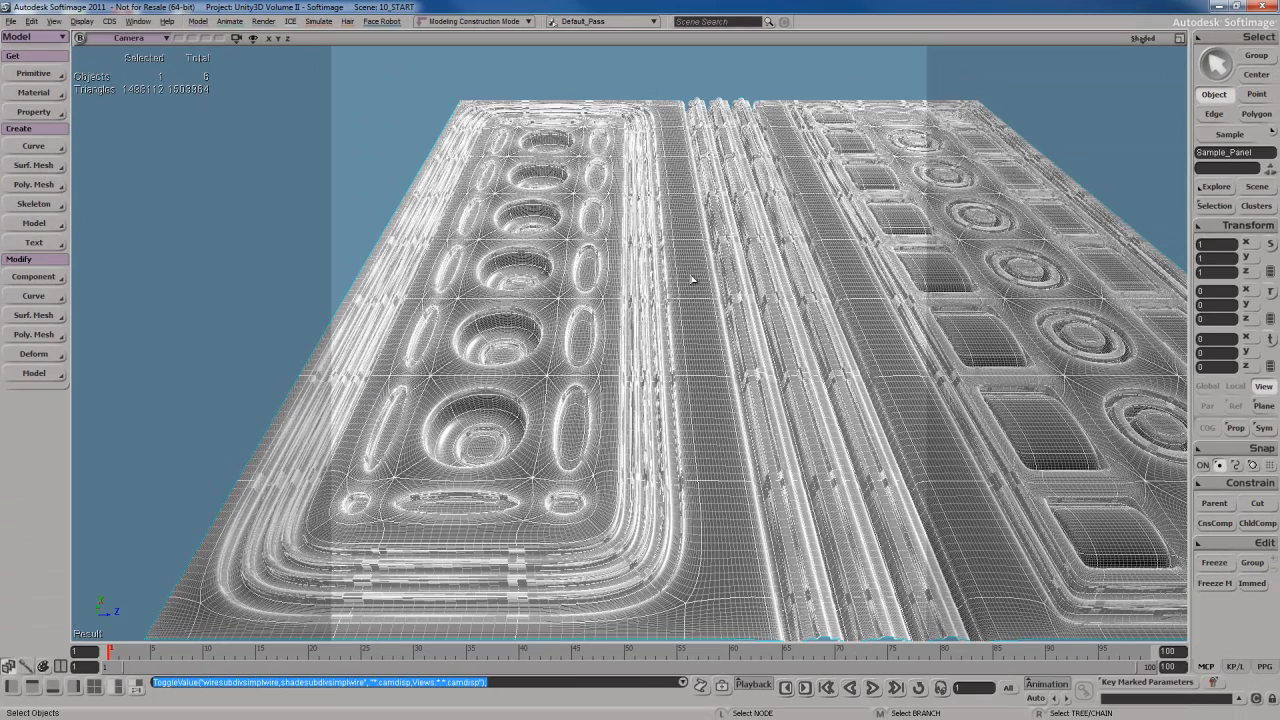
{"action": "mouse_move", "coordinate": [716, 74]}
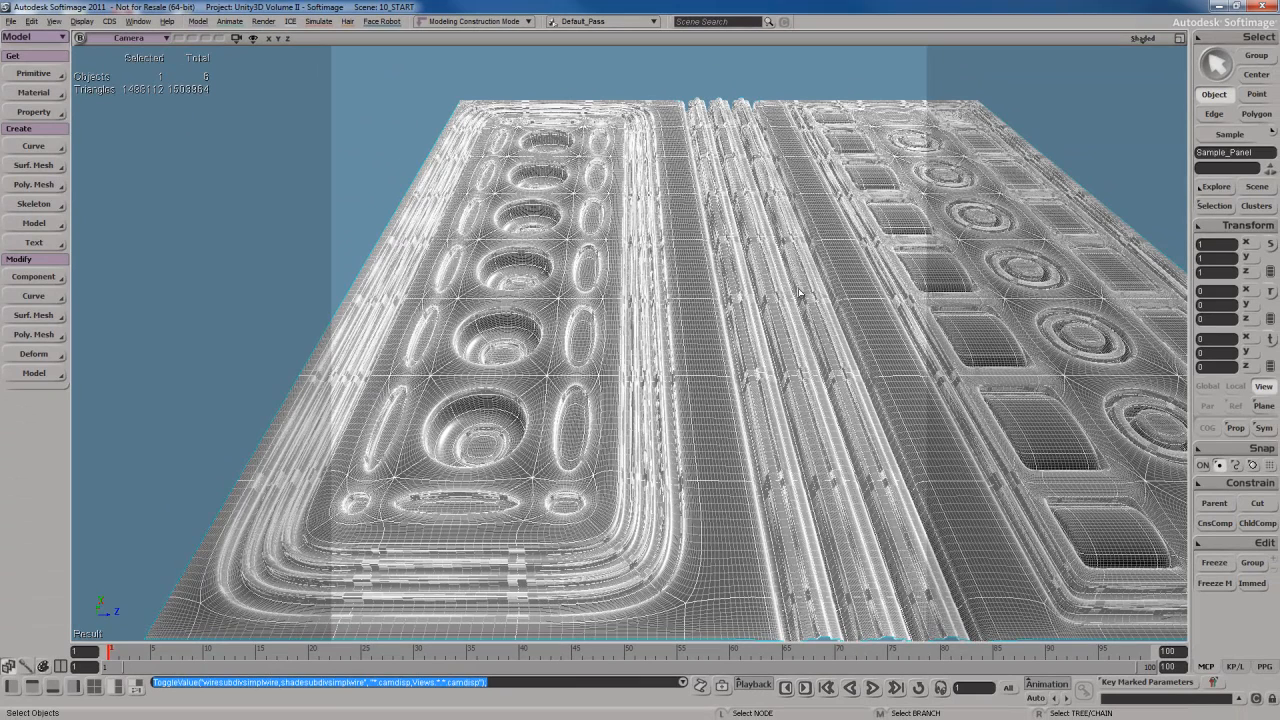
{"action": "mouse_move", "coordinate": [696, 268]}
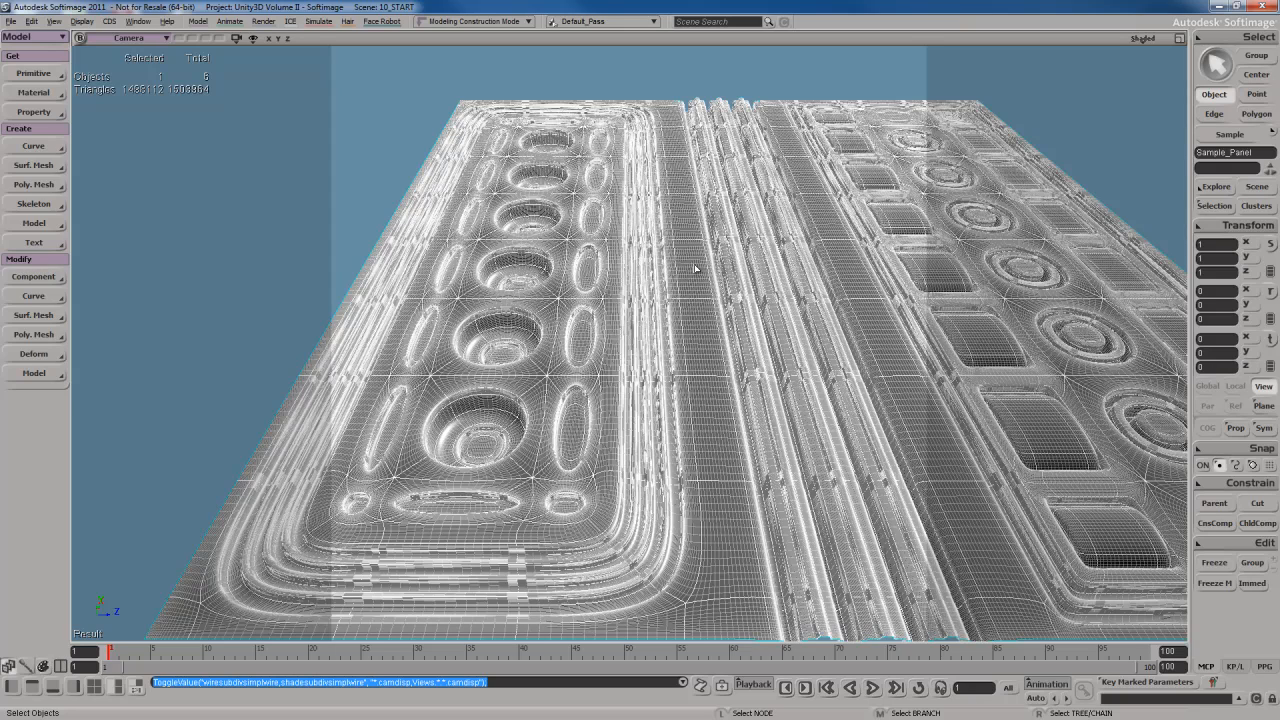
{"action": "mouse_move", "coordinate": [496, 192]}
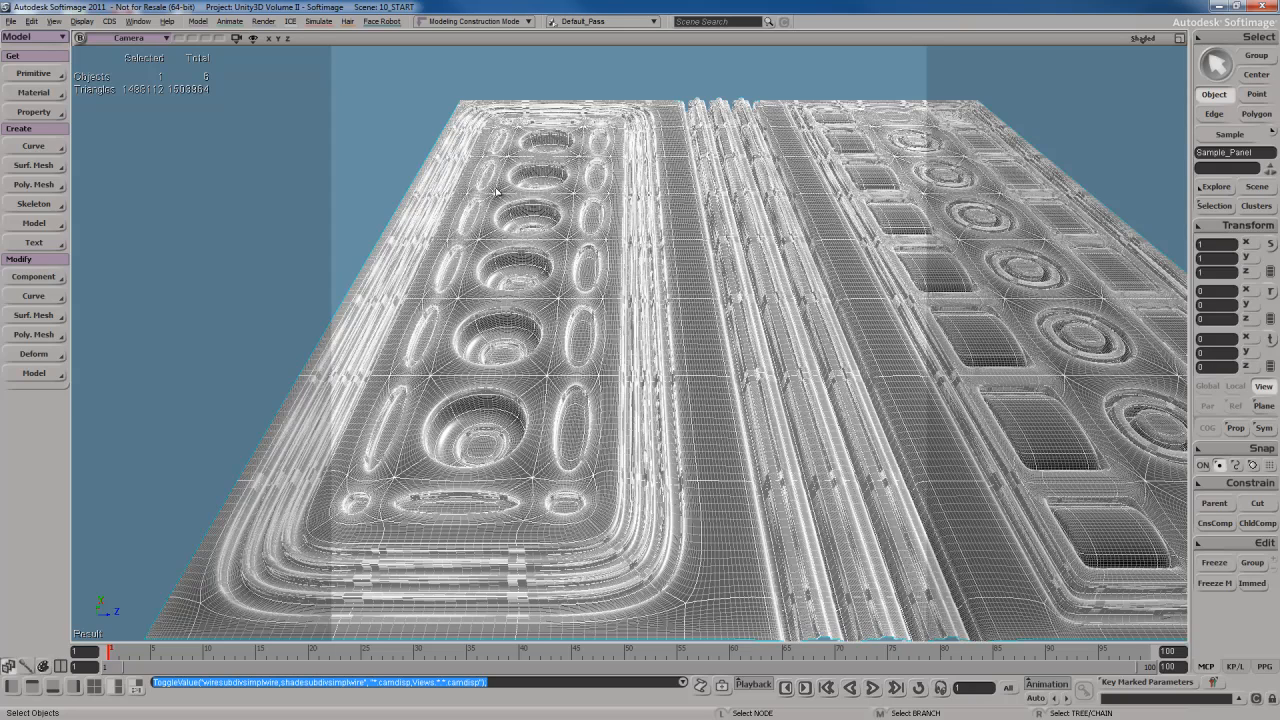
{"action": "mouse_move", "coordinate": [676, 258]}
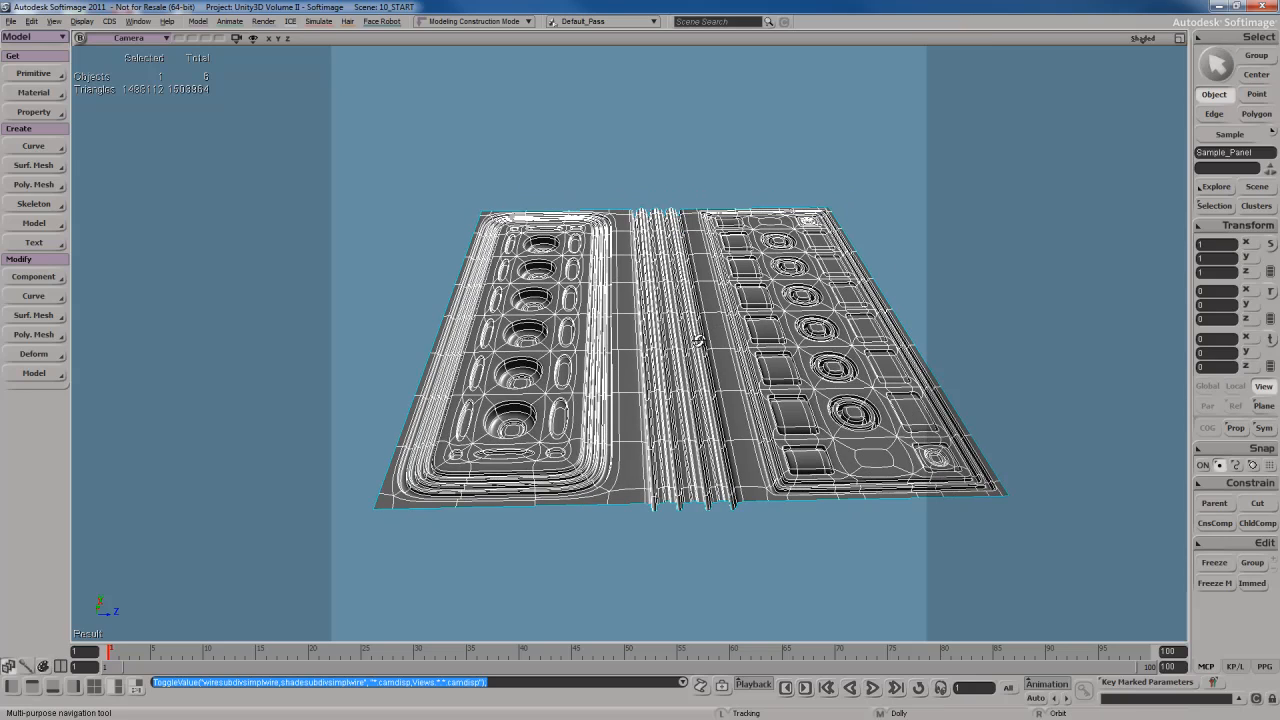
{"action": "left_click_drag", "start_coordinate": [700, 360], "coordinate": [680, 340]}
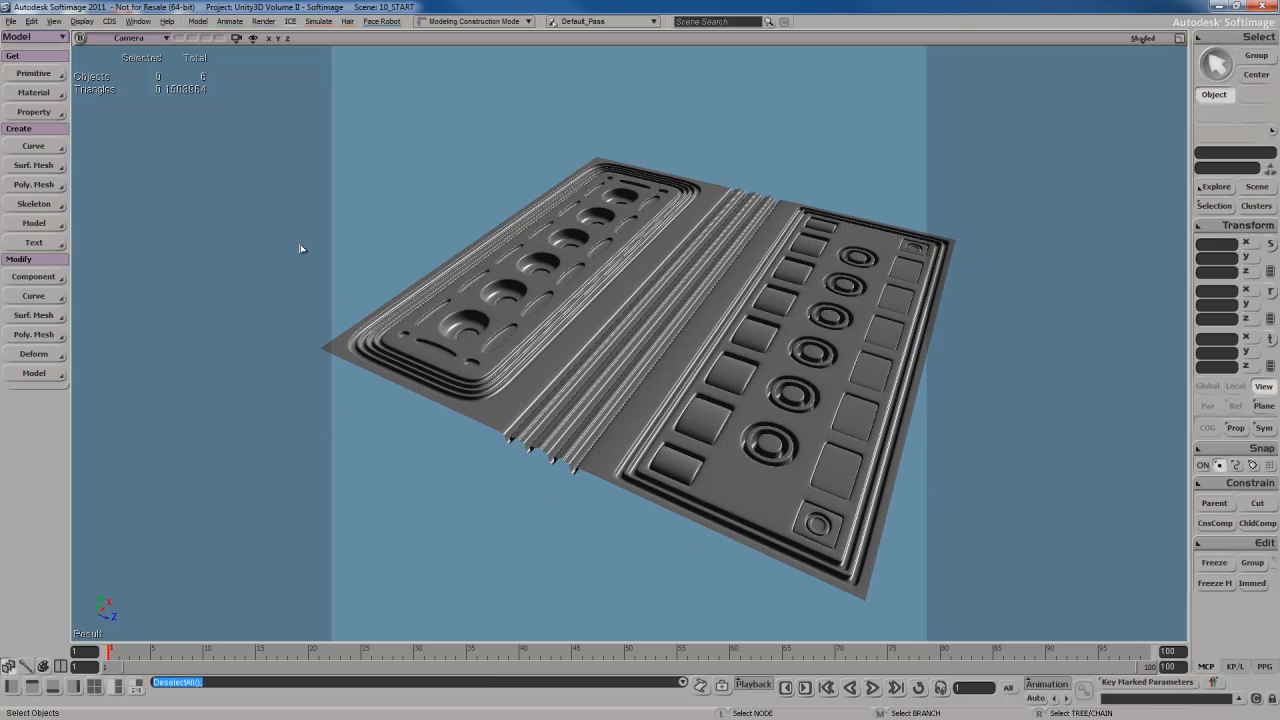
Step: Create a polygon grid over the panel with Subdivisions U and V set to 1
{"action": "left_click", "coordinate": [32, 72]}
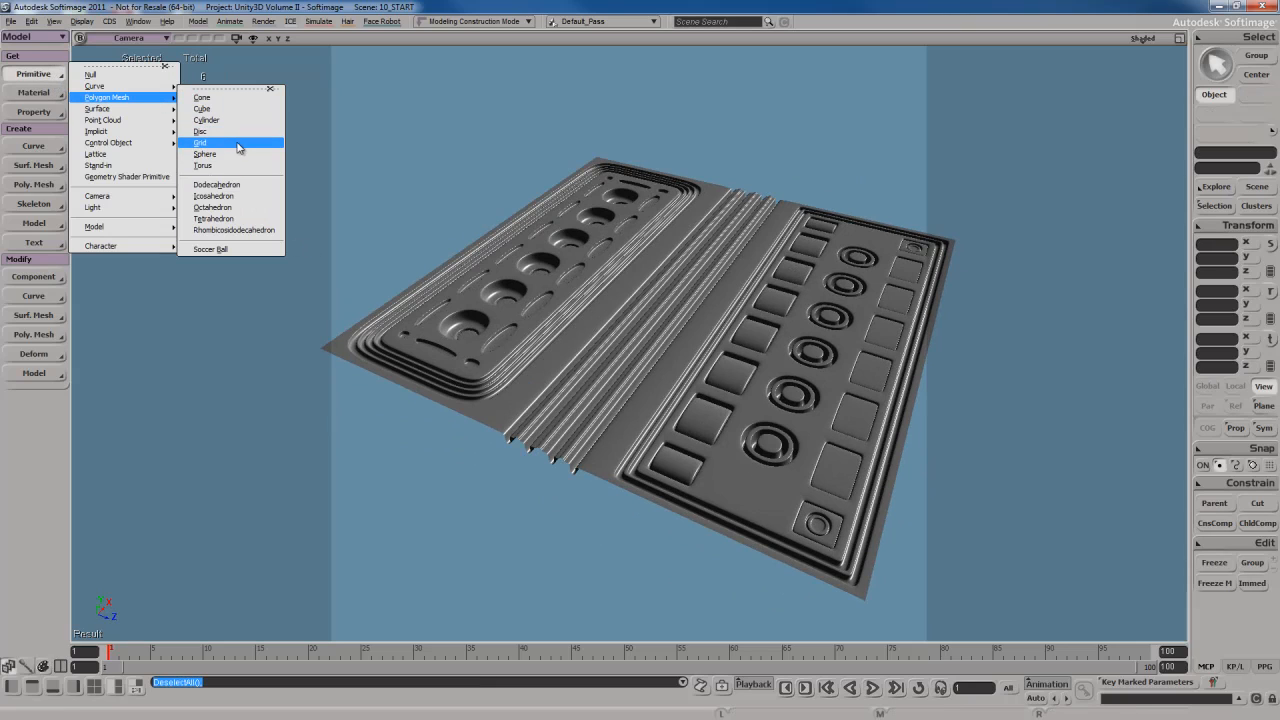
{"action": "left_click", "coordinate": [200, 144]}
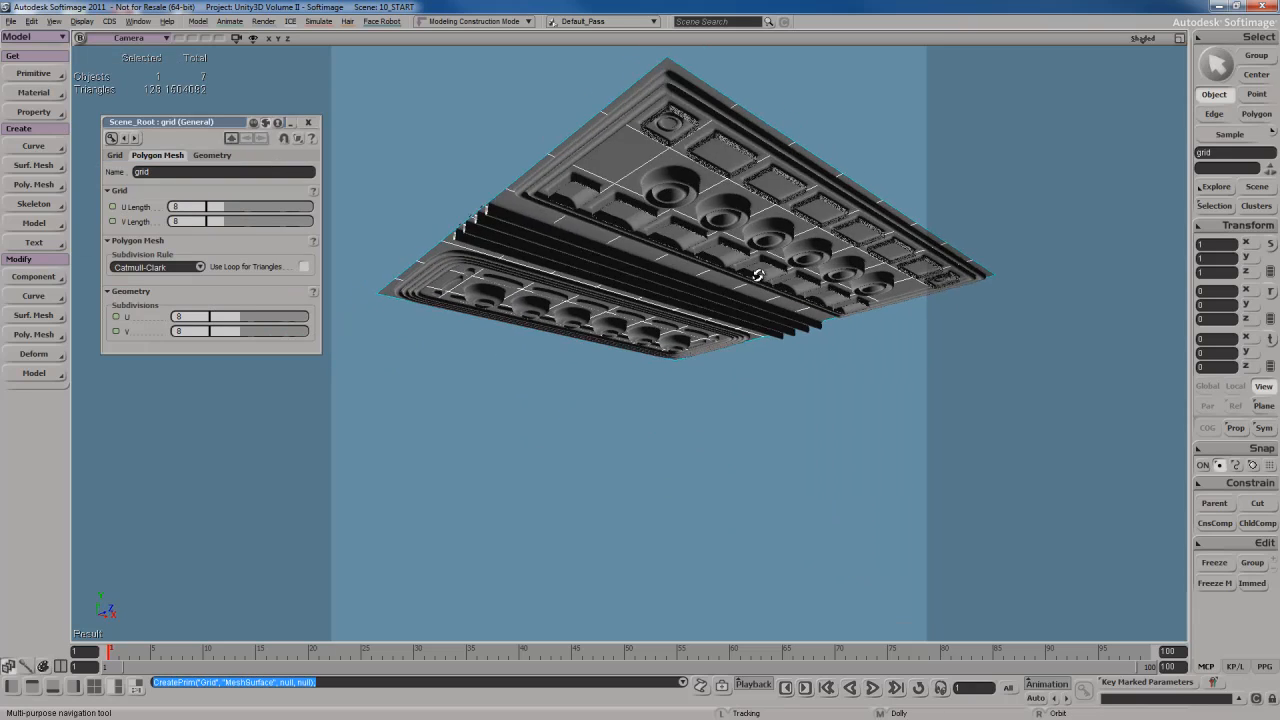
{"action": "left_click_drag", "start_coordinate": [756, 276], "coordinate": [776, 360]}
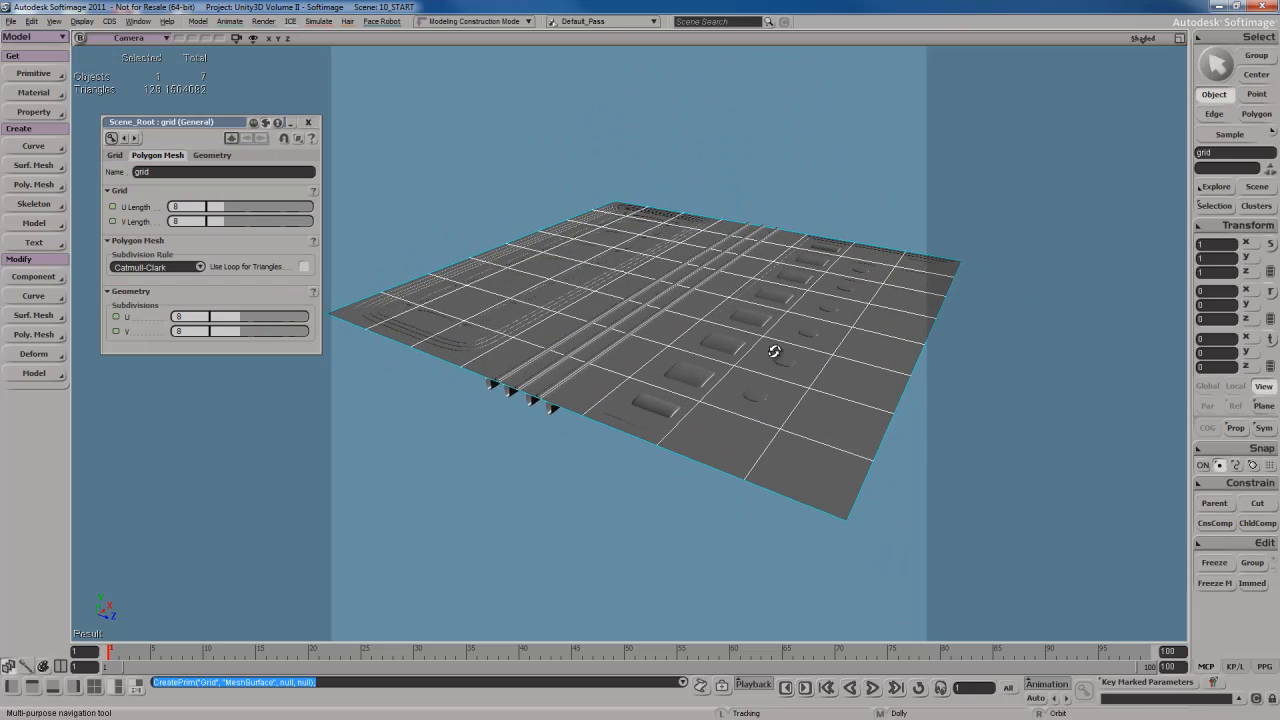
{"action": "left_click_drag", "start_coordinate": [776, 350], "coordinate": [790, 332]}
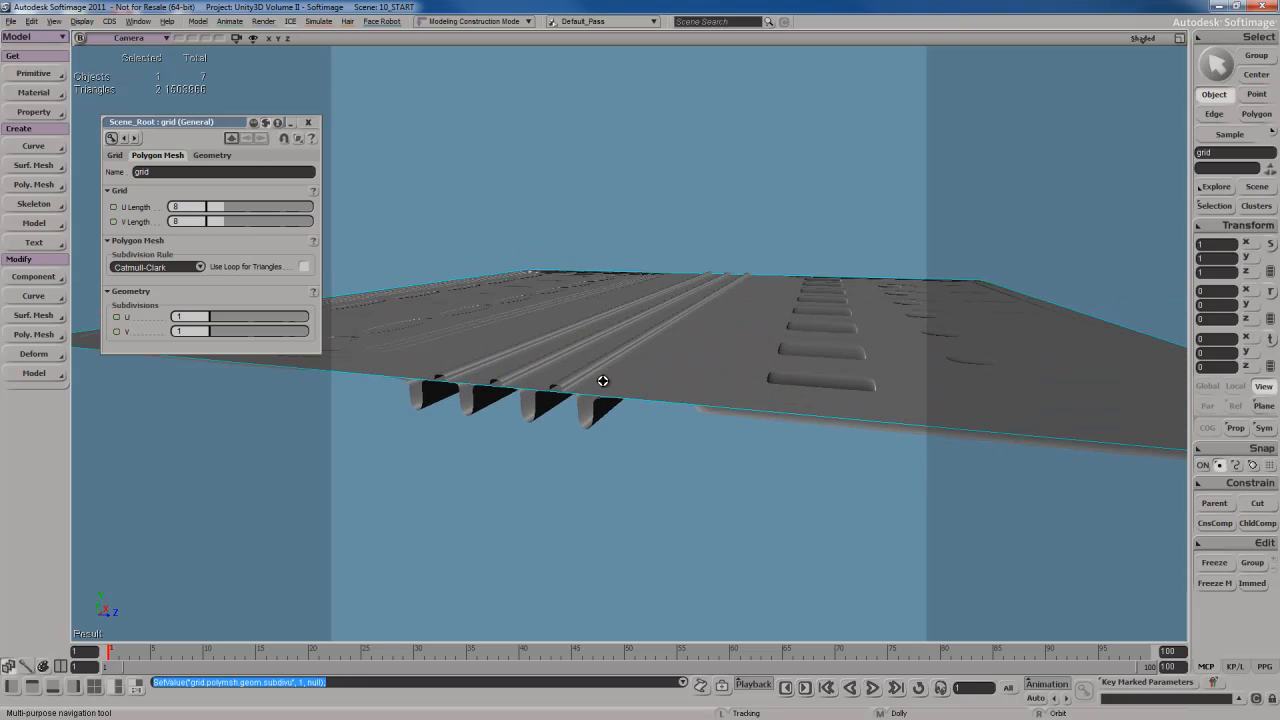
{"action": "left_click_drag", "start_coordinate": [604, 380], "coordinate": [660, 368]}
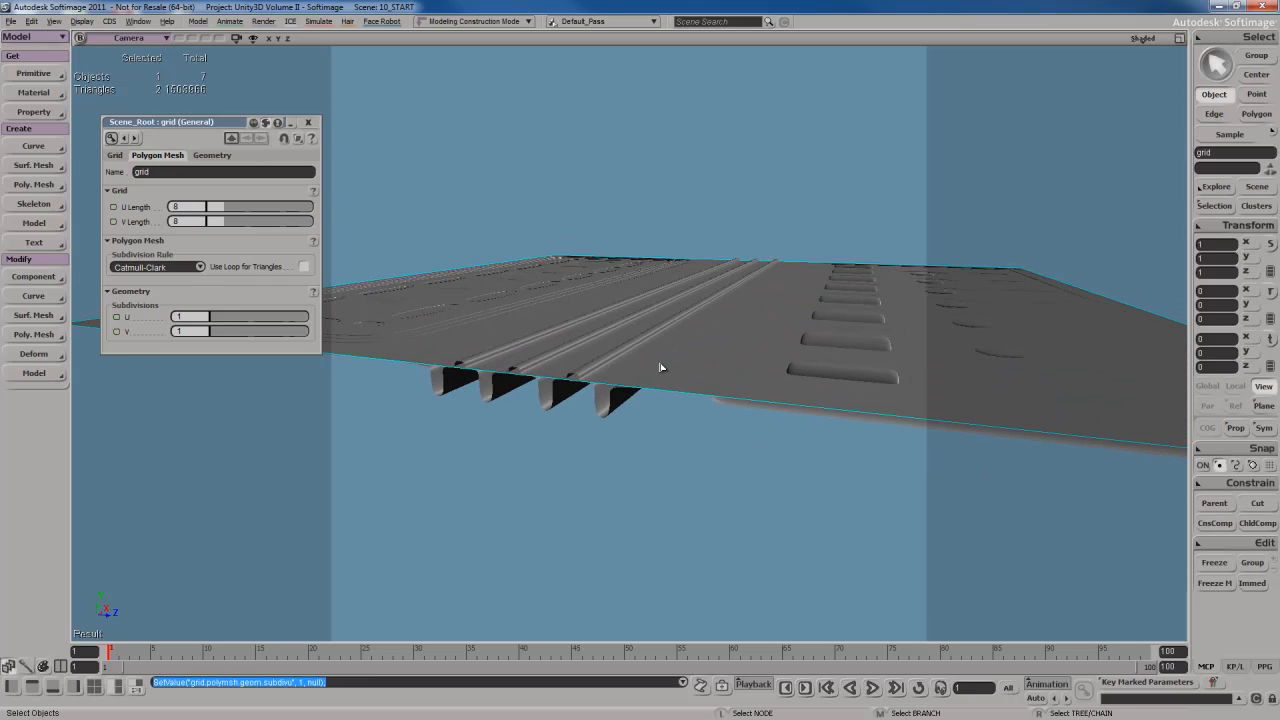
{"action": "left_click", "coordinate": [308, 122]}
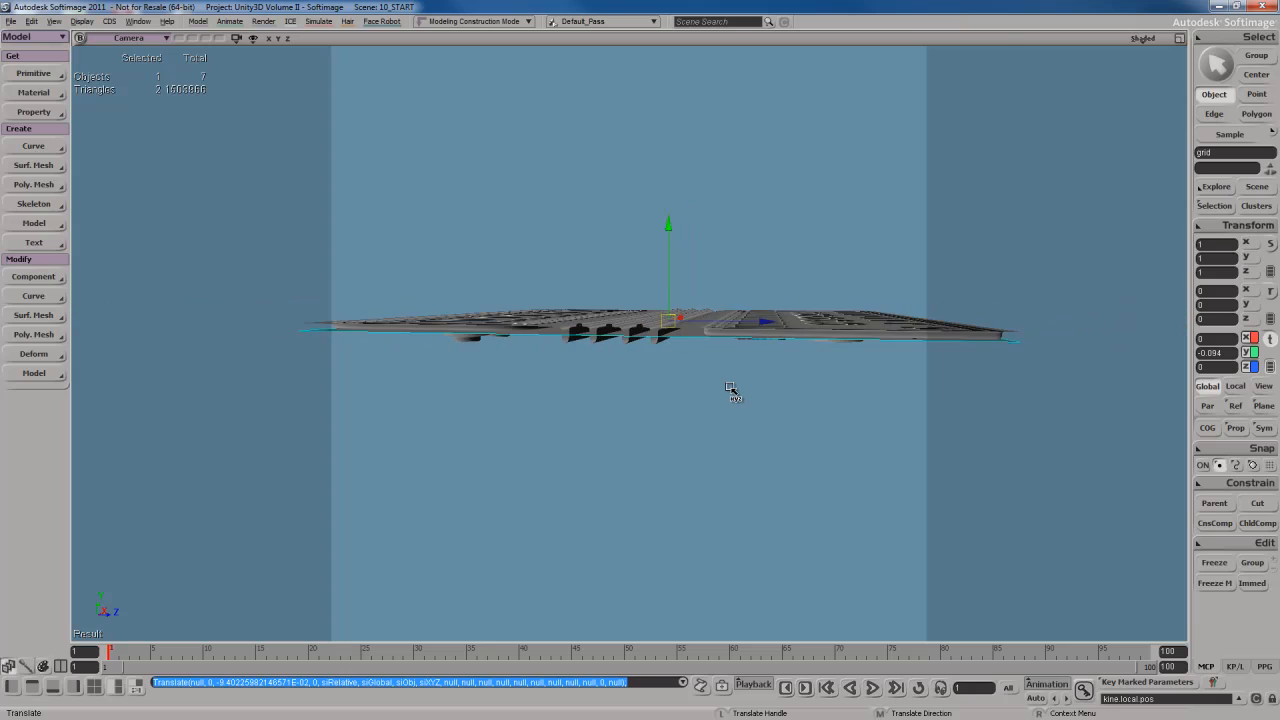
Step: Translate the single-face grid up along Y above the panel, undoing one move
{"action": "left_click_drag", "start_coordinate": [730, 390], "coordinate": [770, 500]}
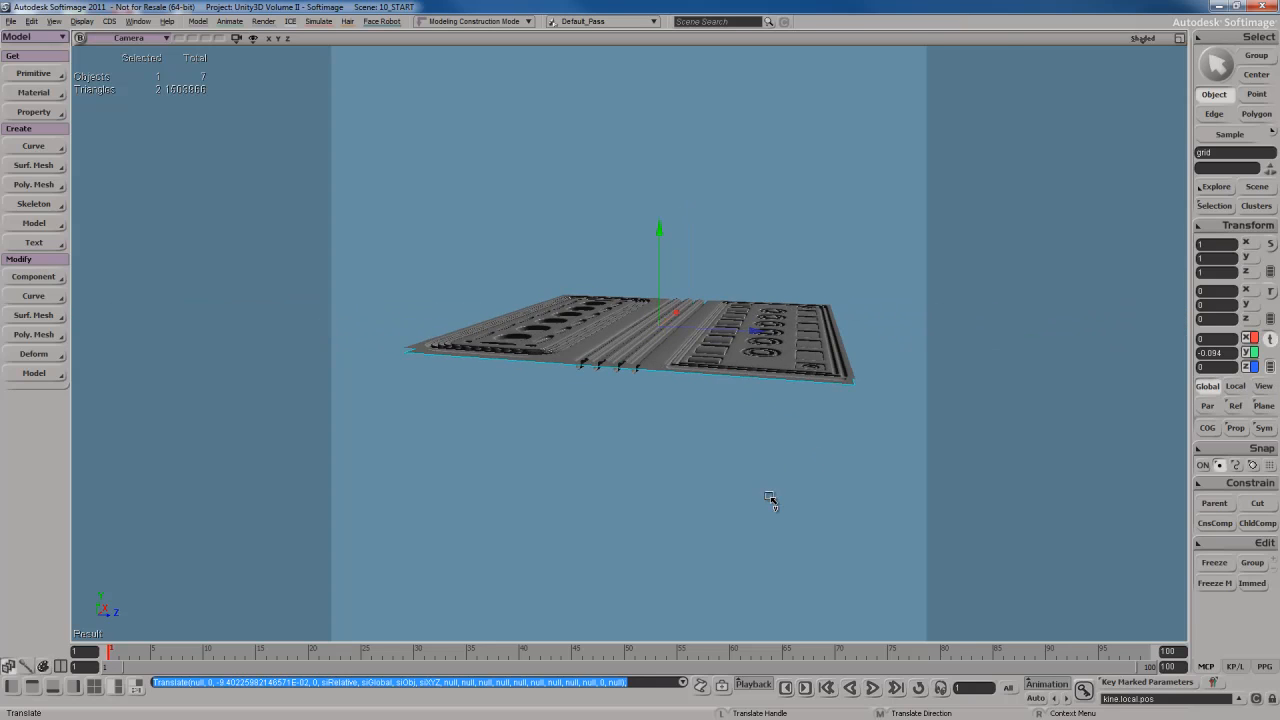
{"action": "left_click_drag", "start_coordinate": [770, 500], "coordinate": [790, 420]}
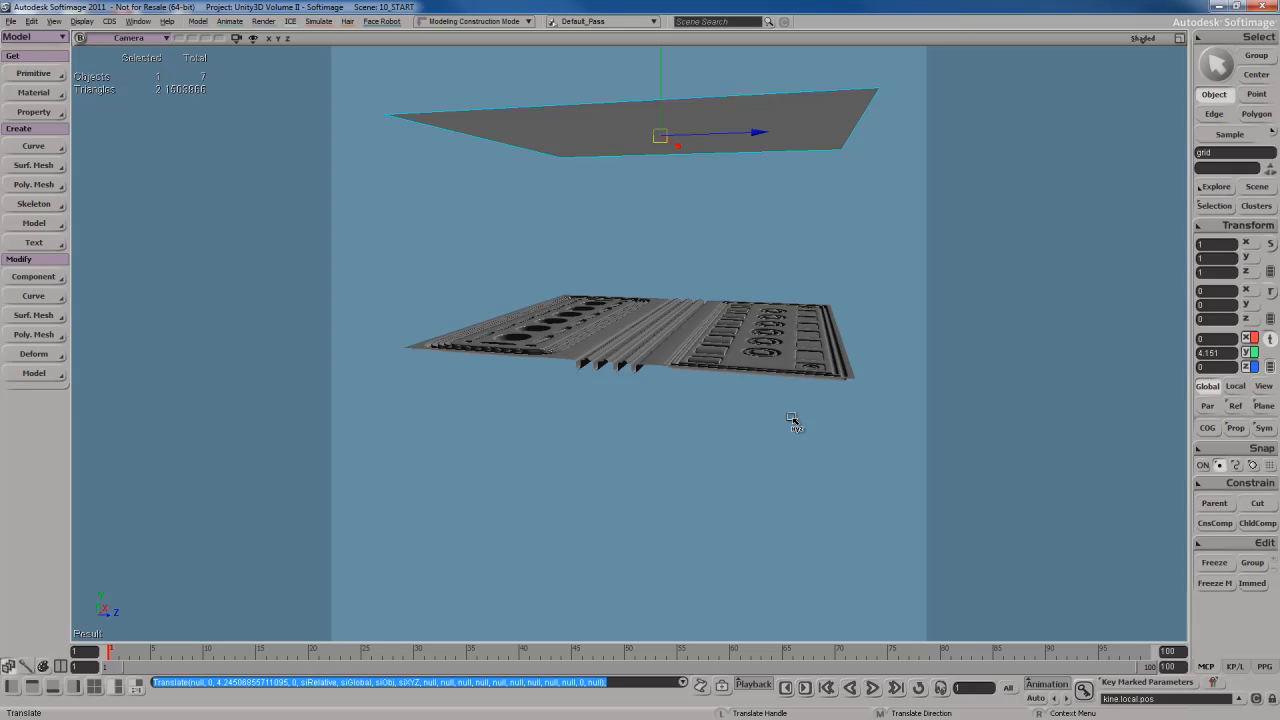
{"action": "key", "text": "ctrl+z"}
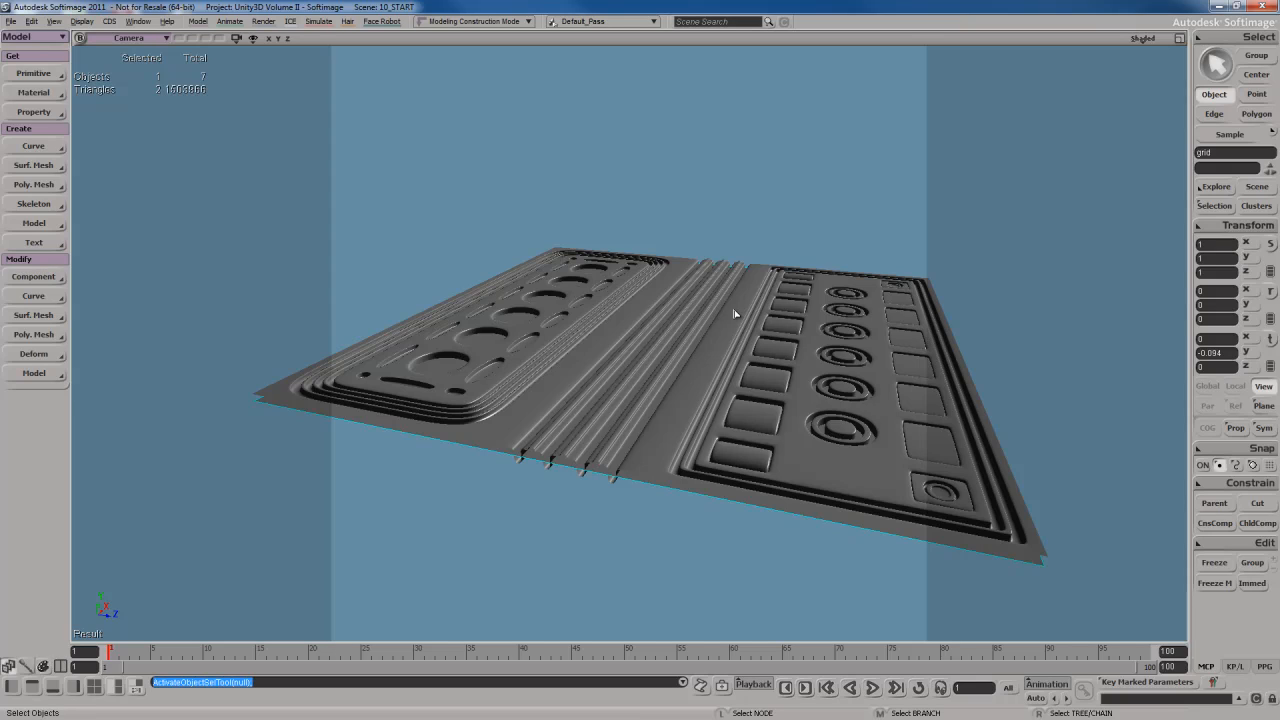
{"action": "mouse_move", "coordinate": [742, 318]}
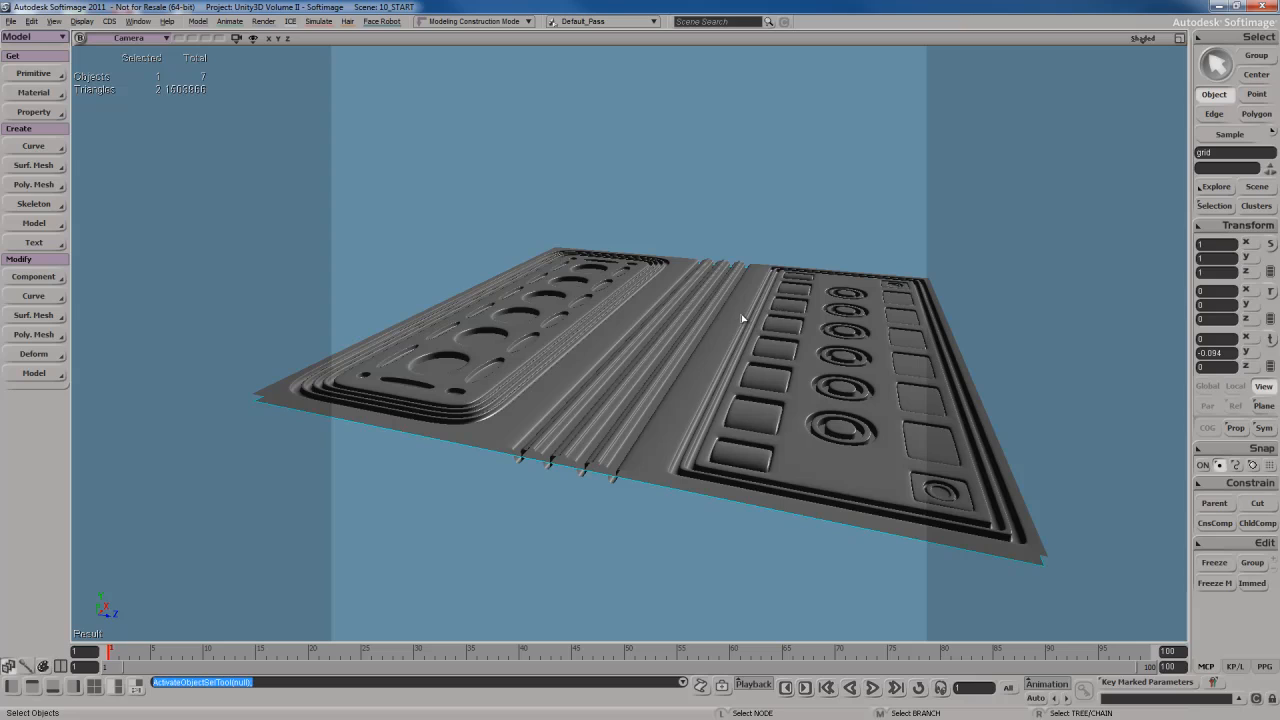
Step: Apply a Planar XZ texture projection to the grid and return to the full viewport
{"action": "left_click", "coordinate": [32, 112]}
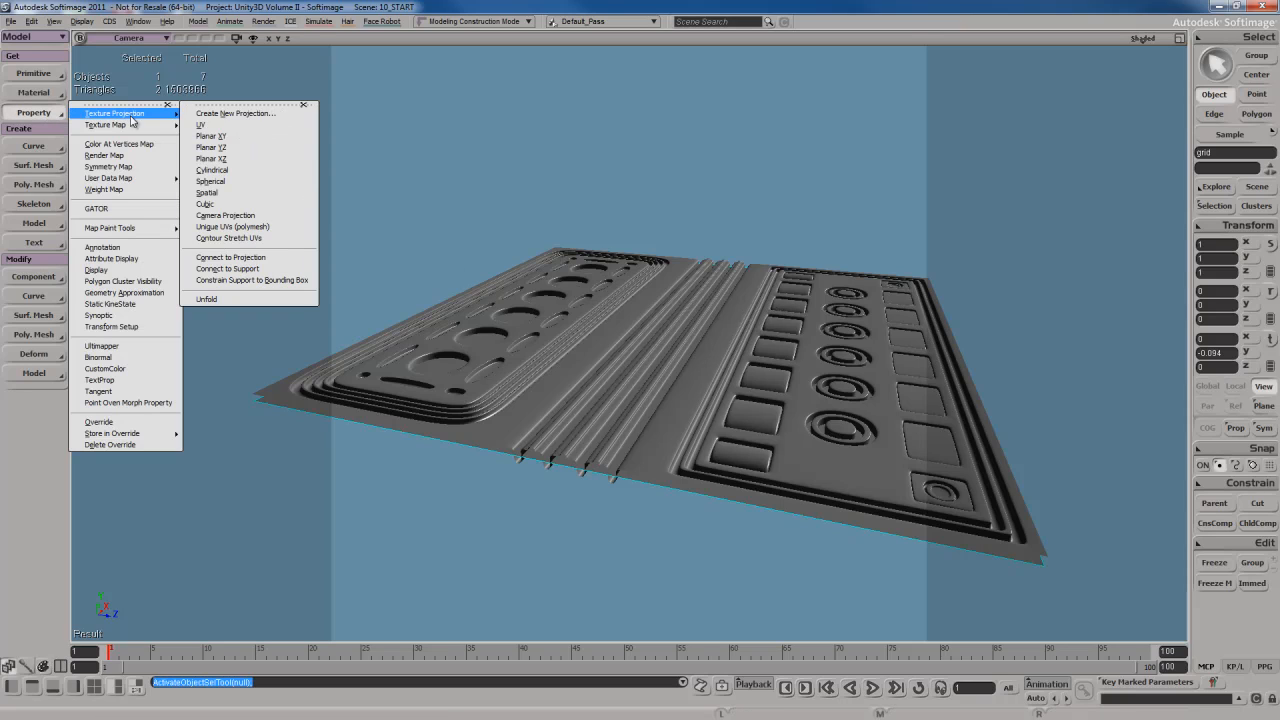
{"action": "mouse_move", "coordinate": [240, 160]}
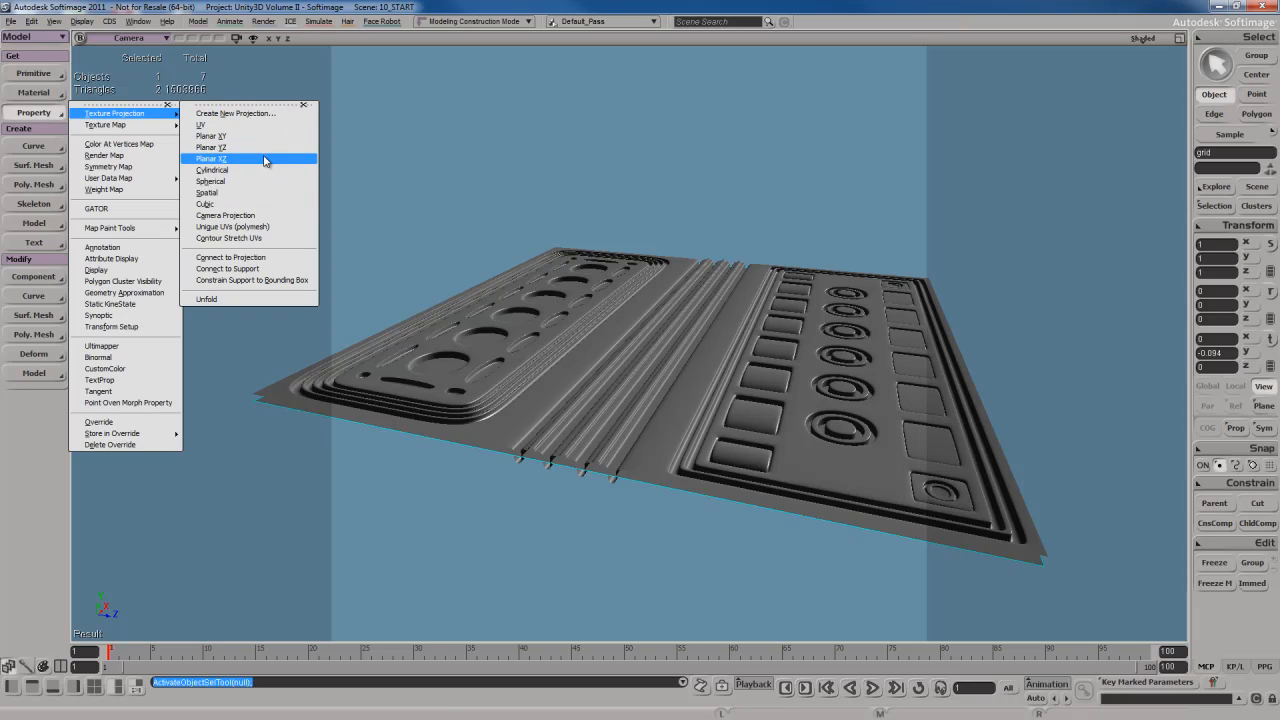
{"action": "left_click", "coordinate": [212, 158]}
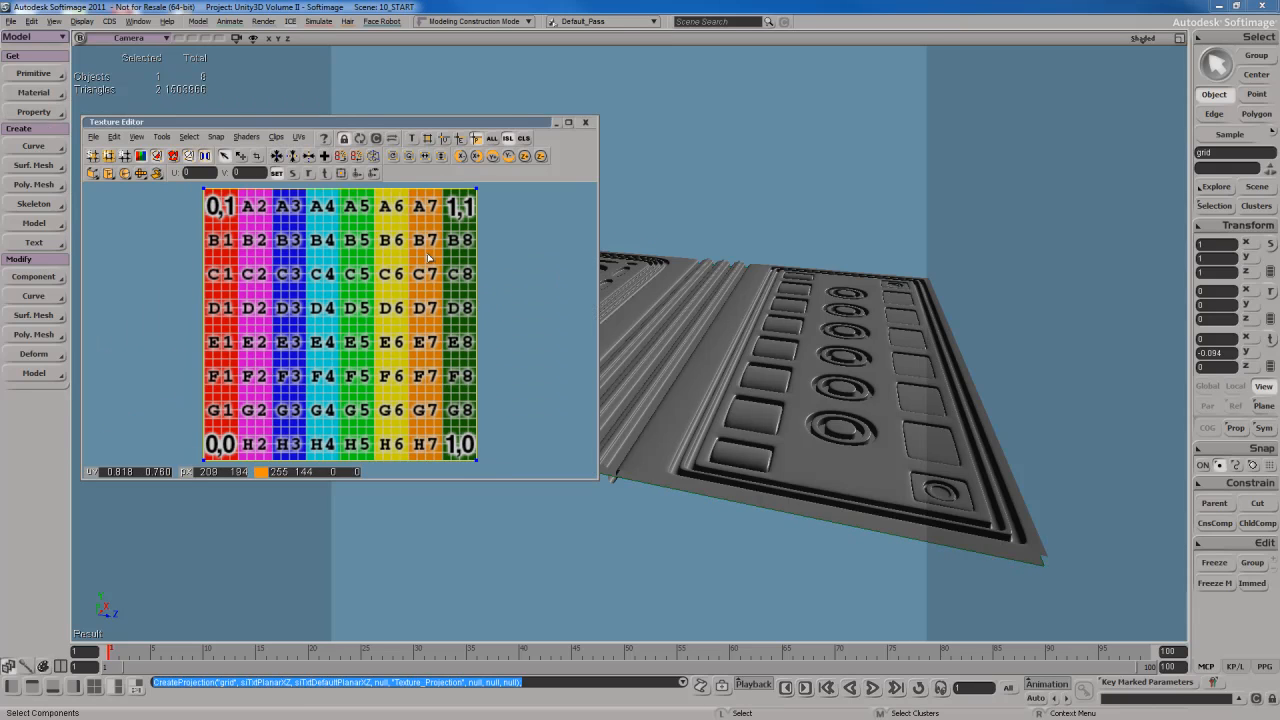
{"action": "left_click", "coordinate": [584, 122]}
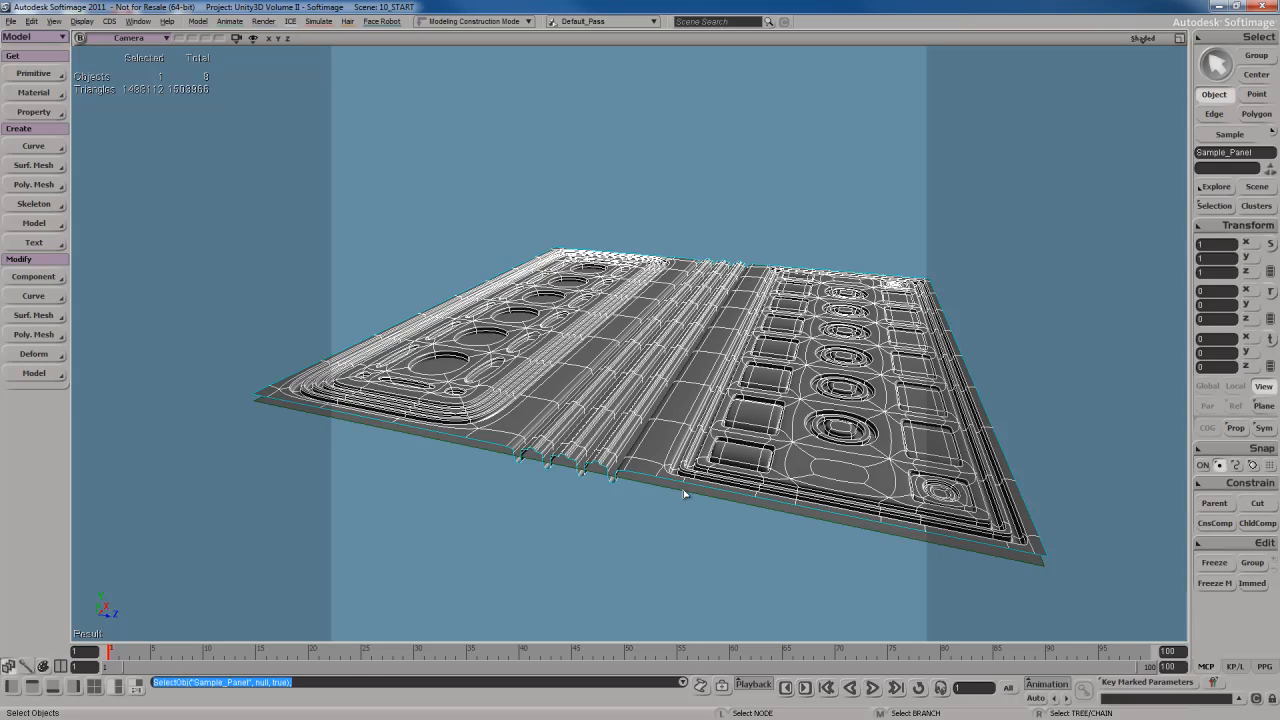
{"action": "mouse_move", "coordinate": [724, 500]}
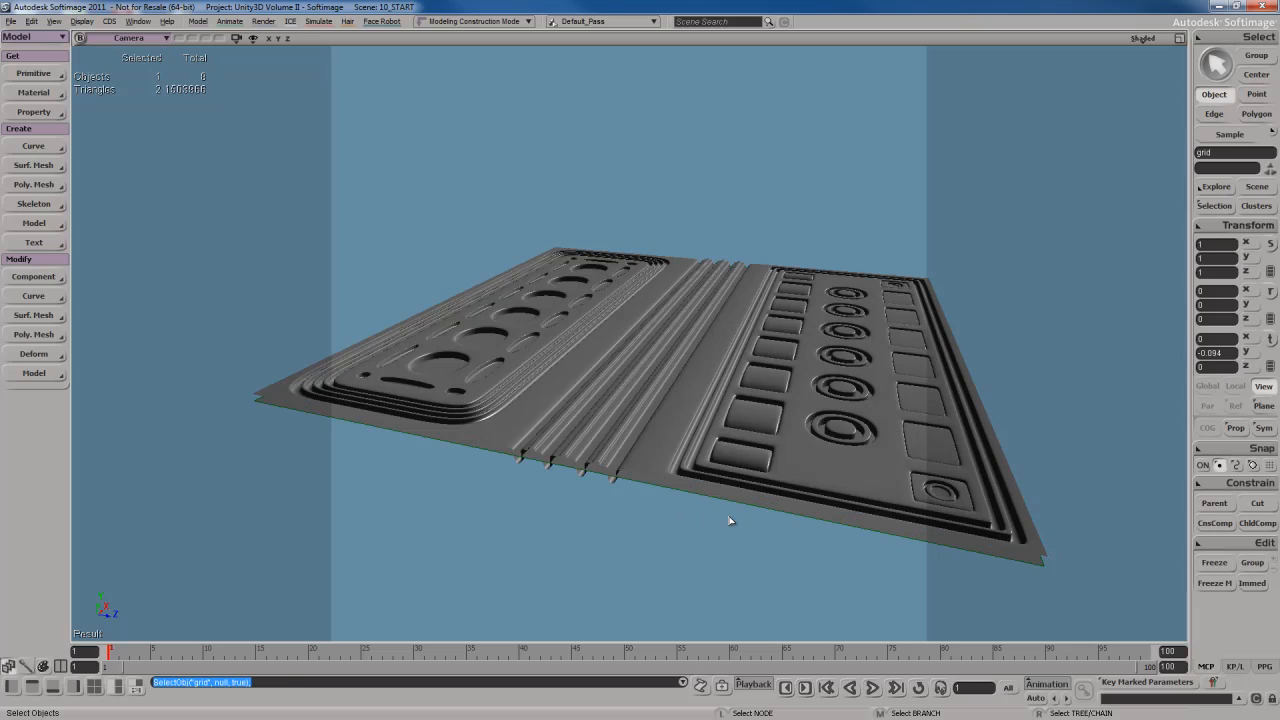
{"action": "mouse_move", "coordinate": [732, 512]}
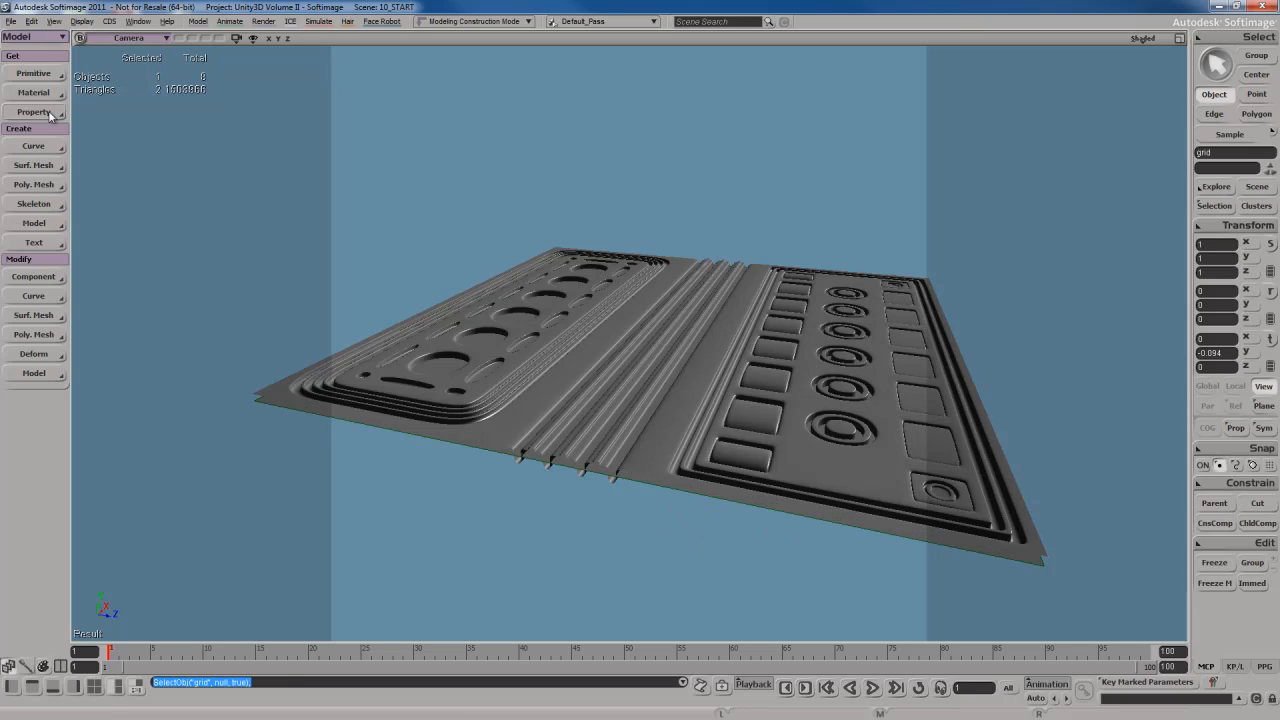
Step: Add an Ultimapper property to the grid, keeping Targa as the map file type
{"action": "left_click", "coordinate": [36, 112]}
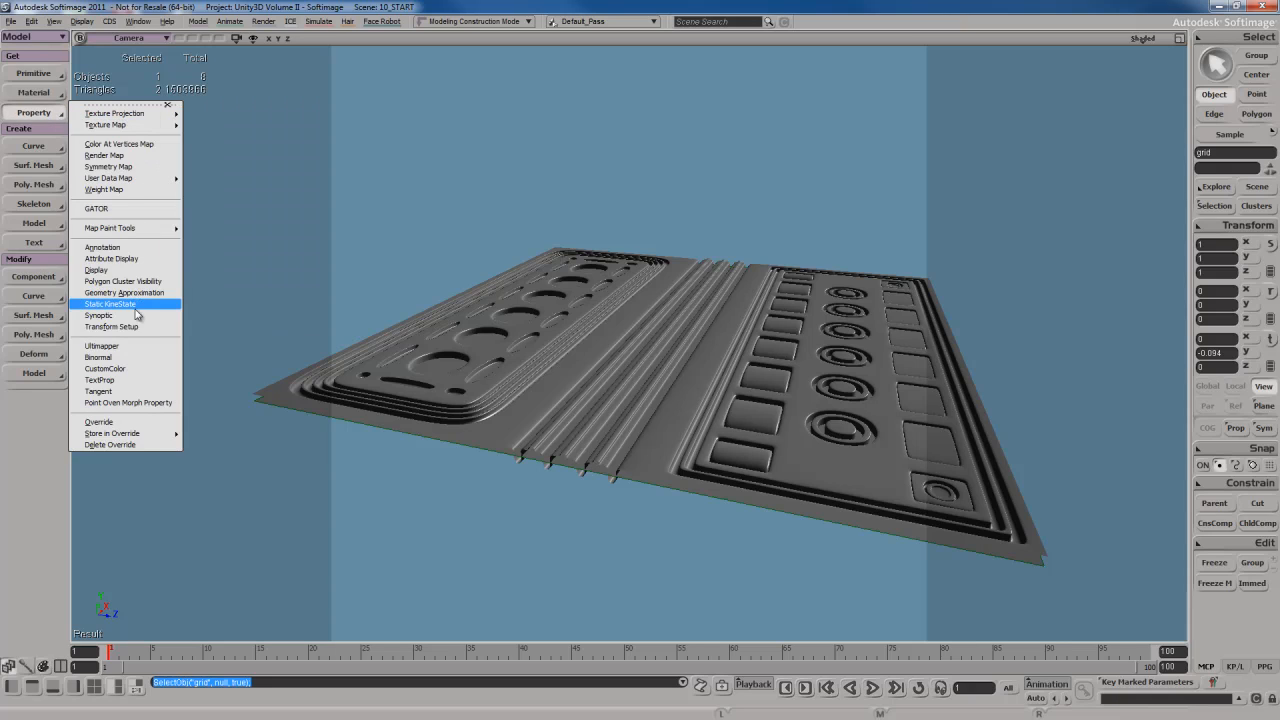
{"action": "left_click", "coordinate": [258, 336]}
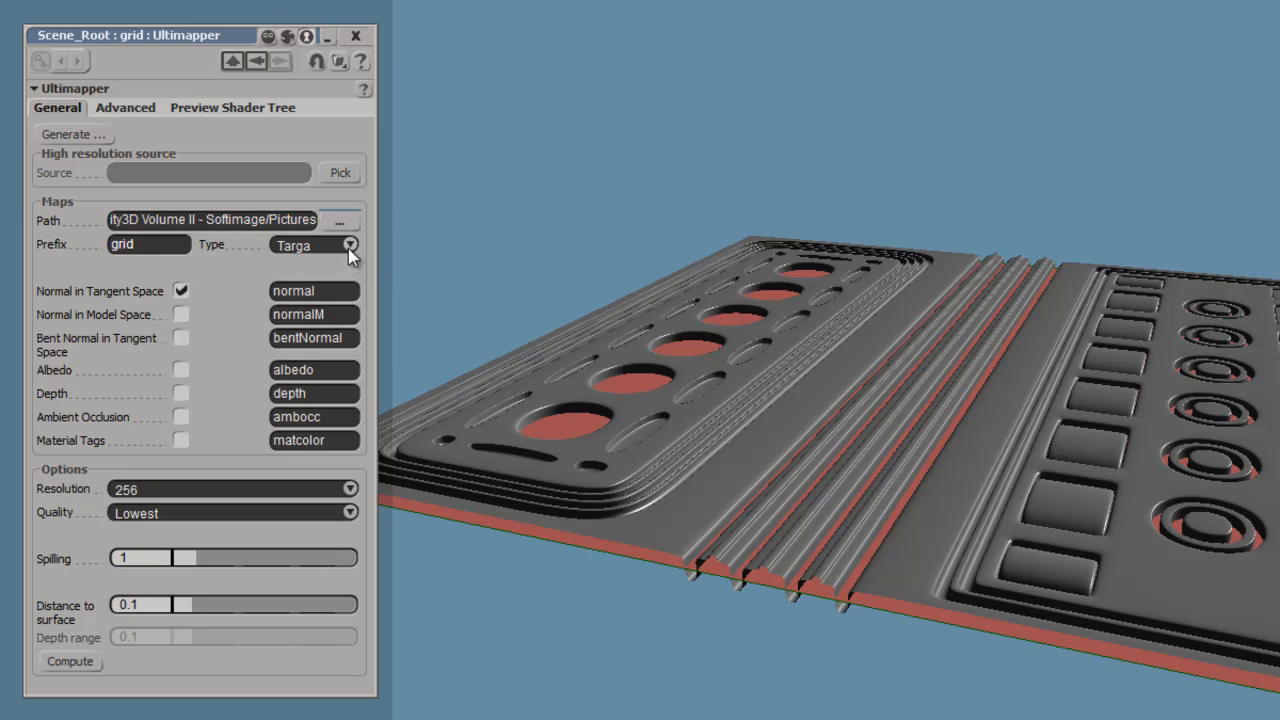
{"action": "left_click", "coordinate": [348, 244]}
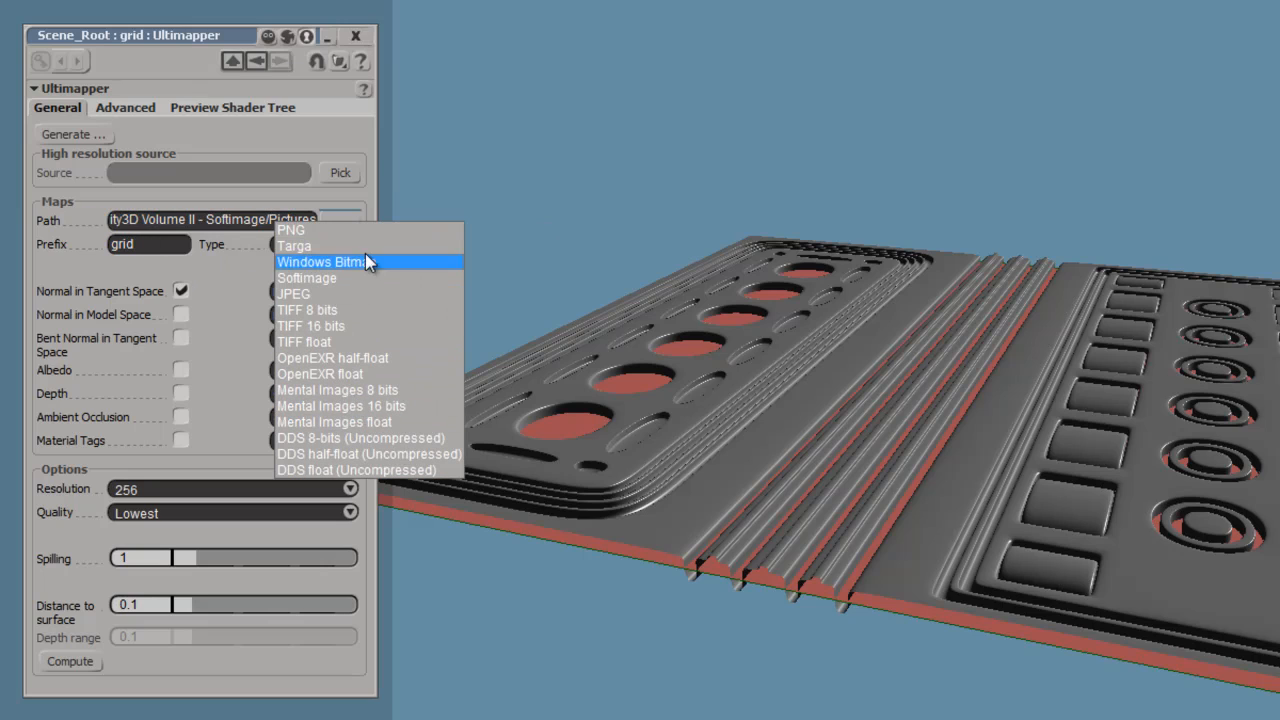
{"action": "mouse_move", "coordinate": [356, 248]}
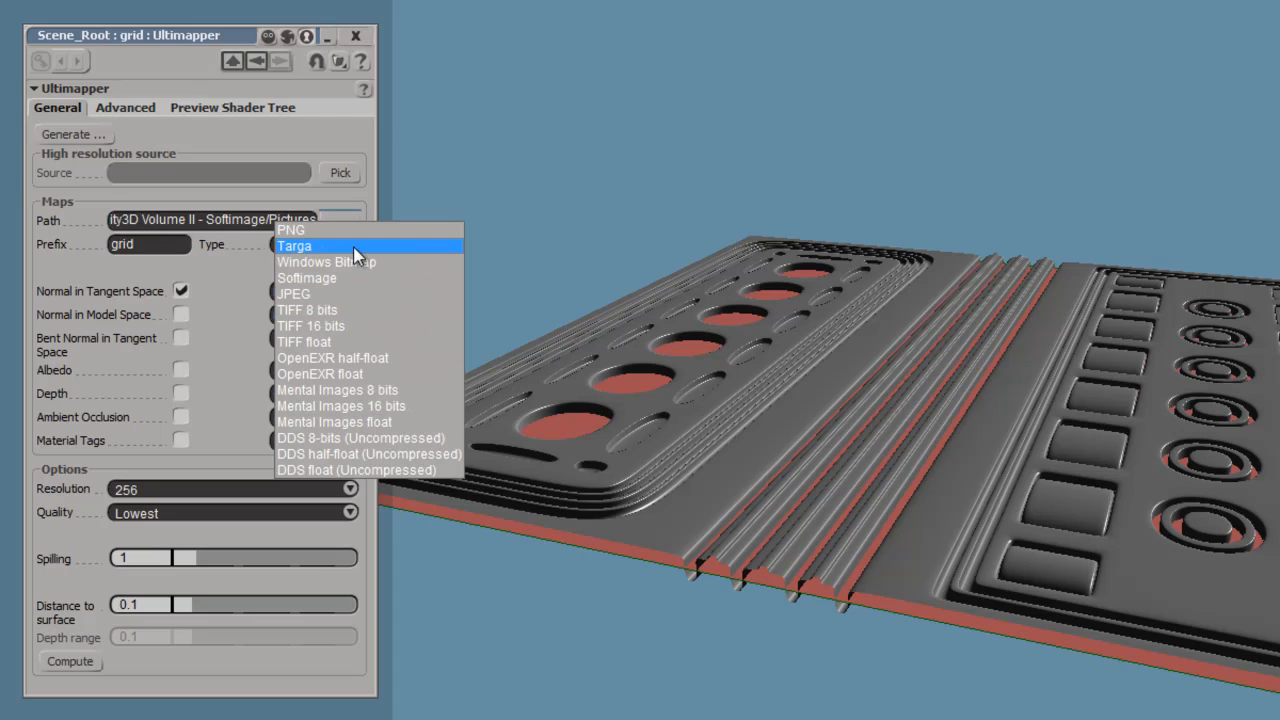
{"action": "left_click", "coordinate": [294, 244]}
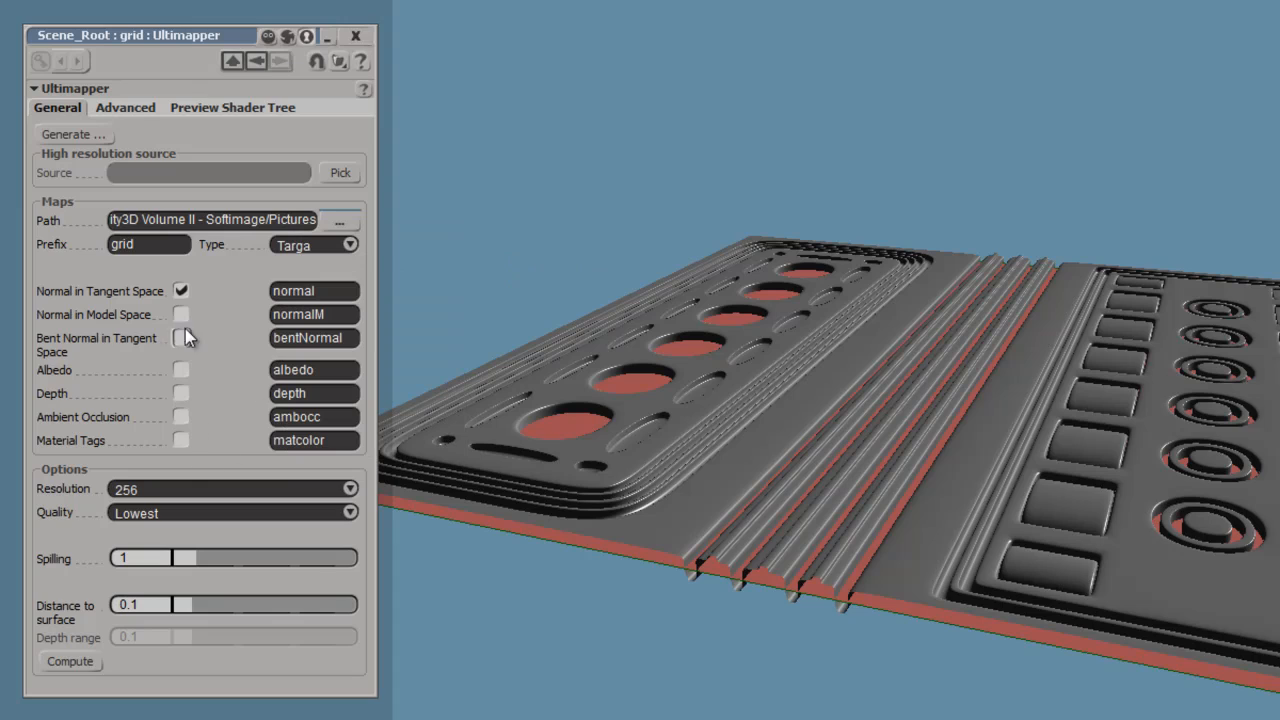
{"action": "mouse_move", "coordinate": [64, 292]}
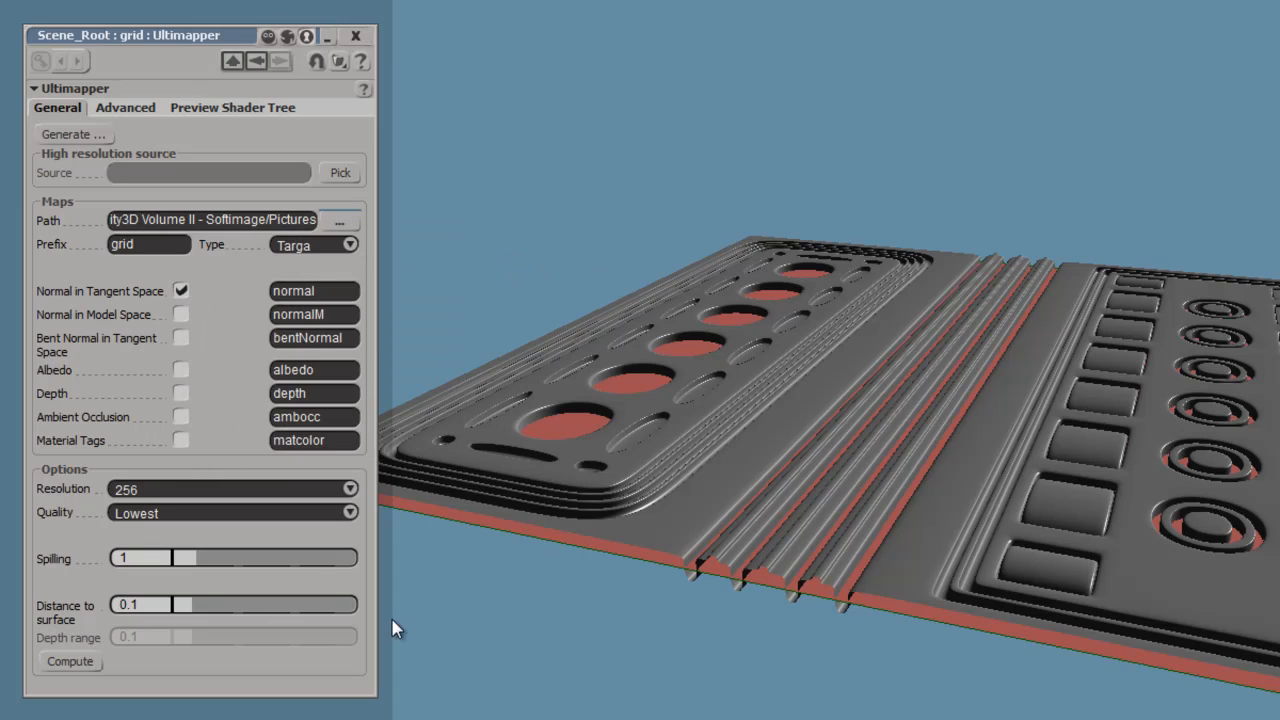
{"action": "mouse_move", "coordinate": [220, 504]}
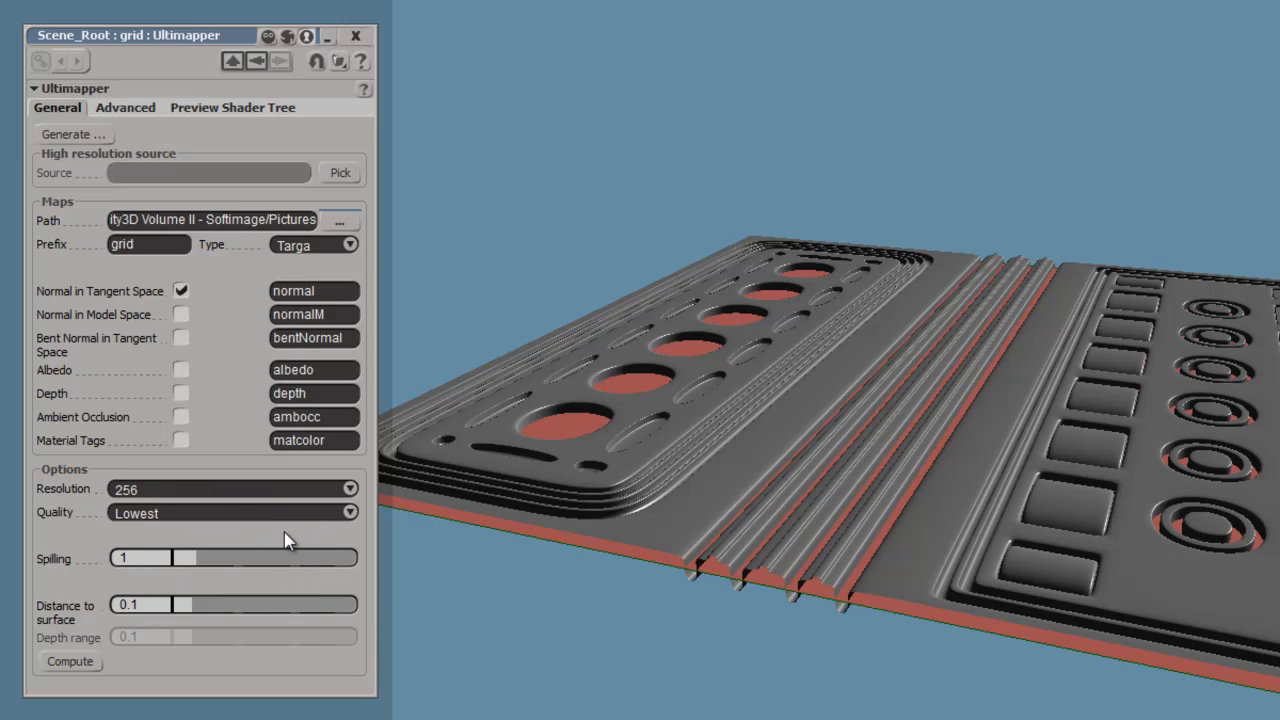
{"action": "mouse_move", "coordinate": [252, 584]}
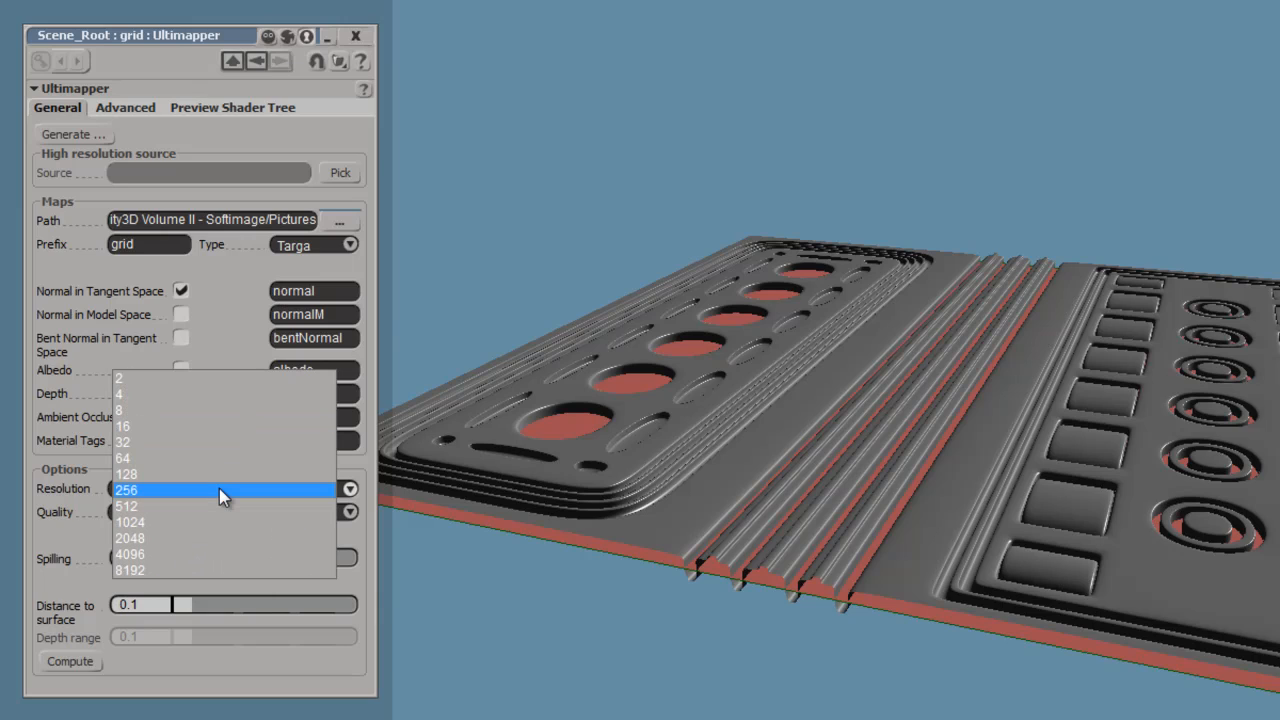
{"action": "mouse_move", "coordinate": [212, 458]}
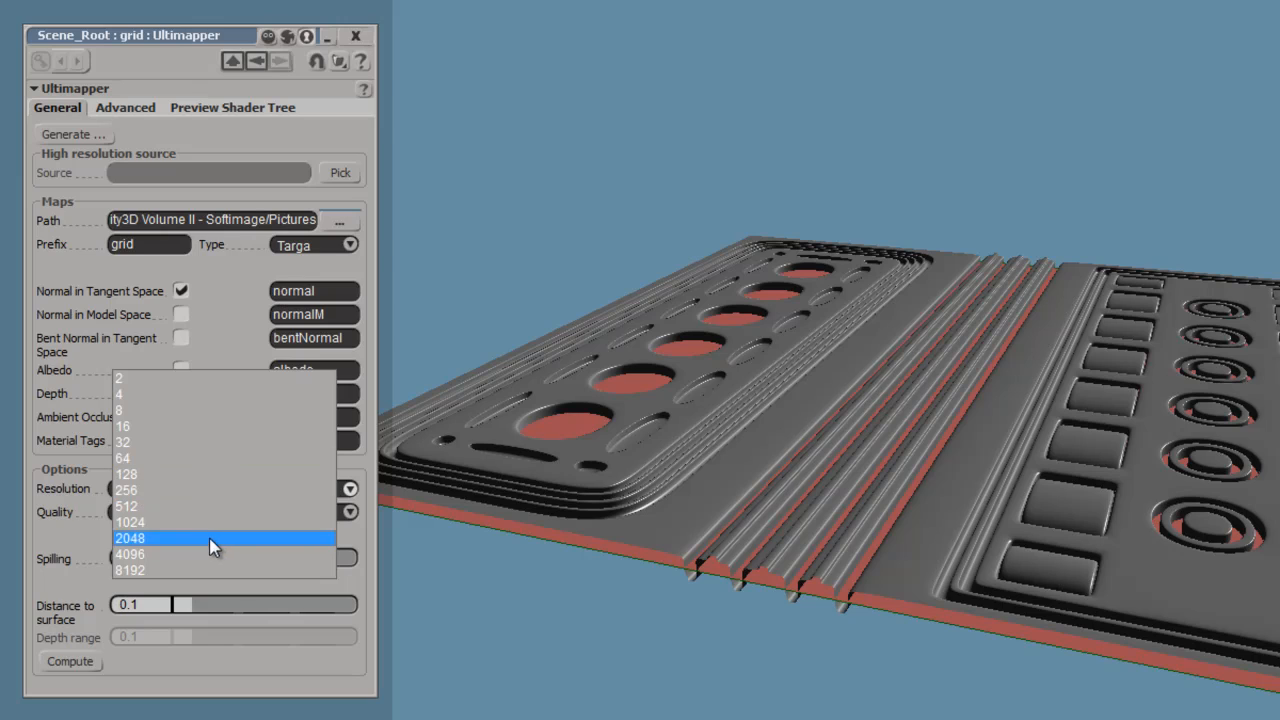
Step: Set the Ultimapper map resolution to 512 and review the choices
{"action": "left_click", "coordinate": [126, 504]}
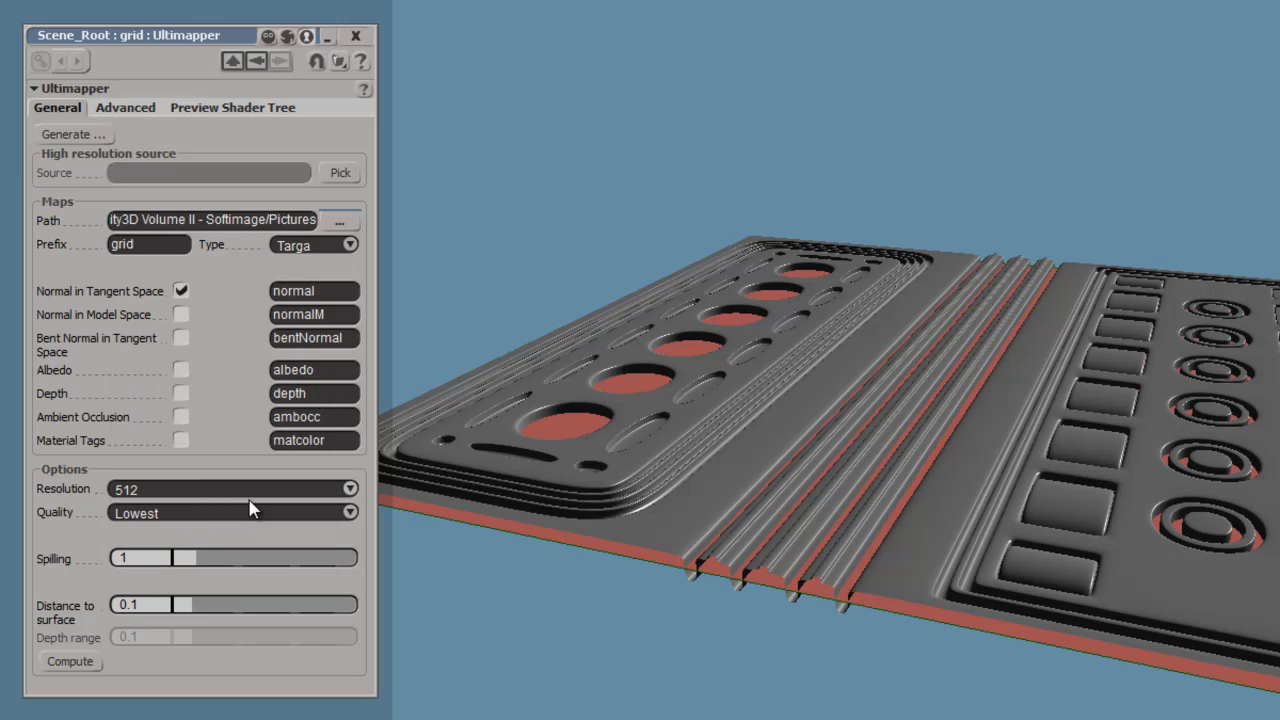
{"action": "left_click", "coordinate": [348, 488]}
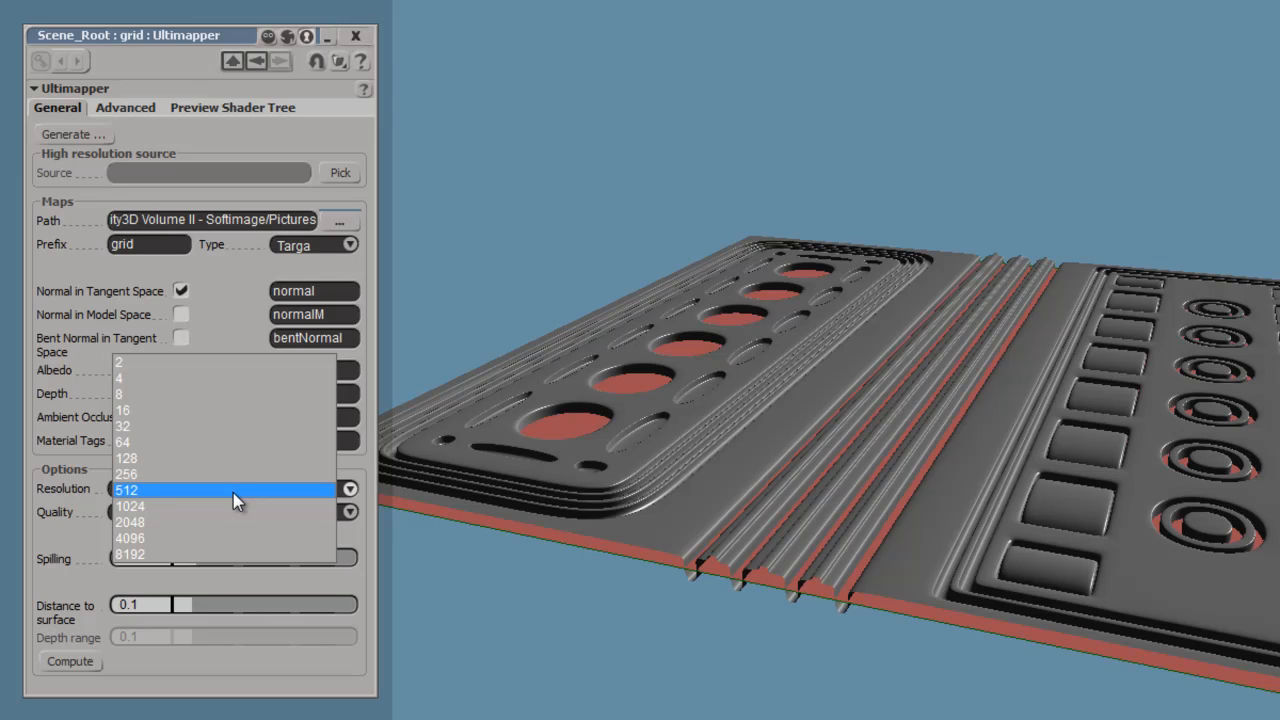
{"action": "left_click", "coordinate": [124, 488]}
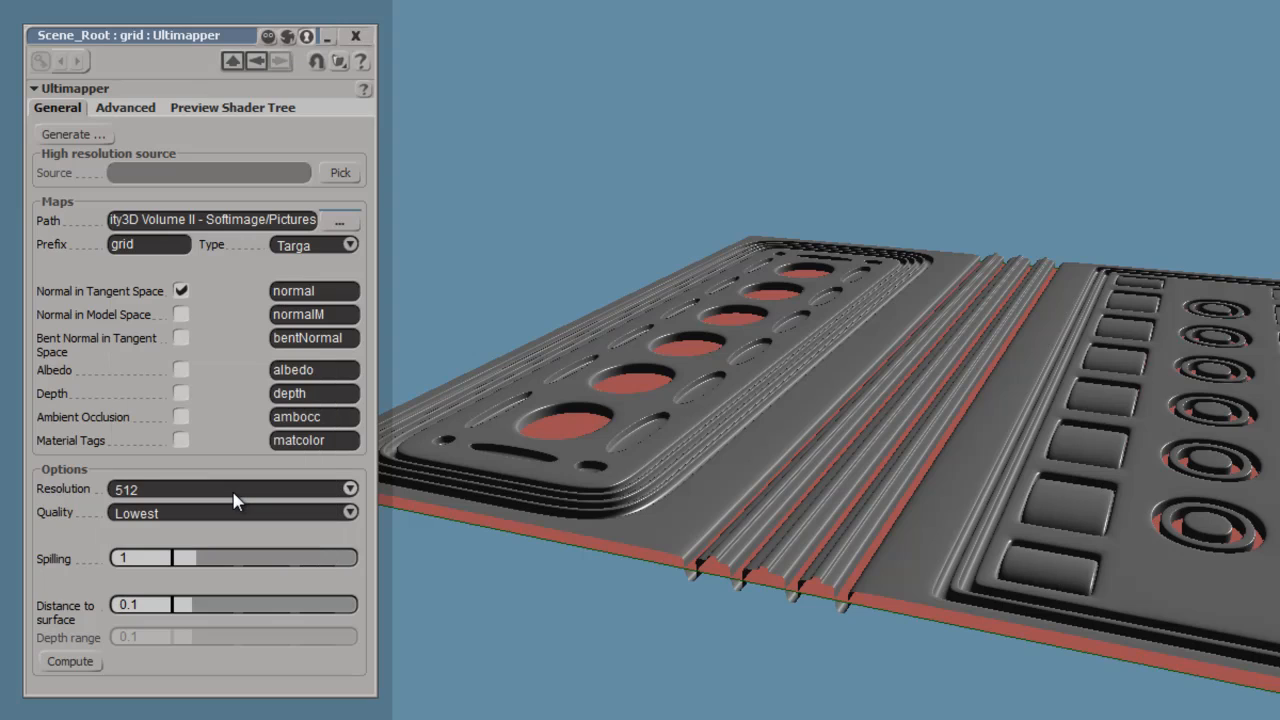
{"action": "left_click", "coordinate": [348, 488]}
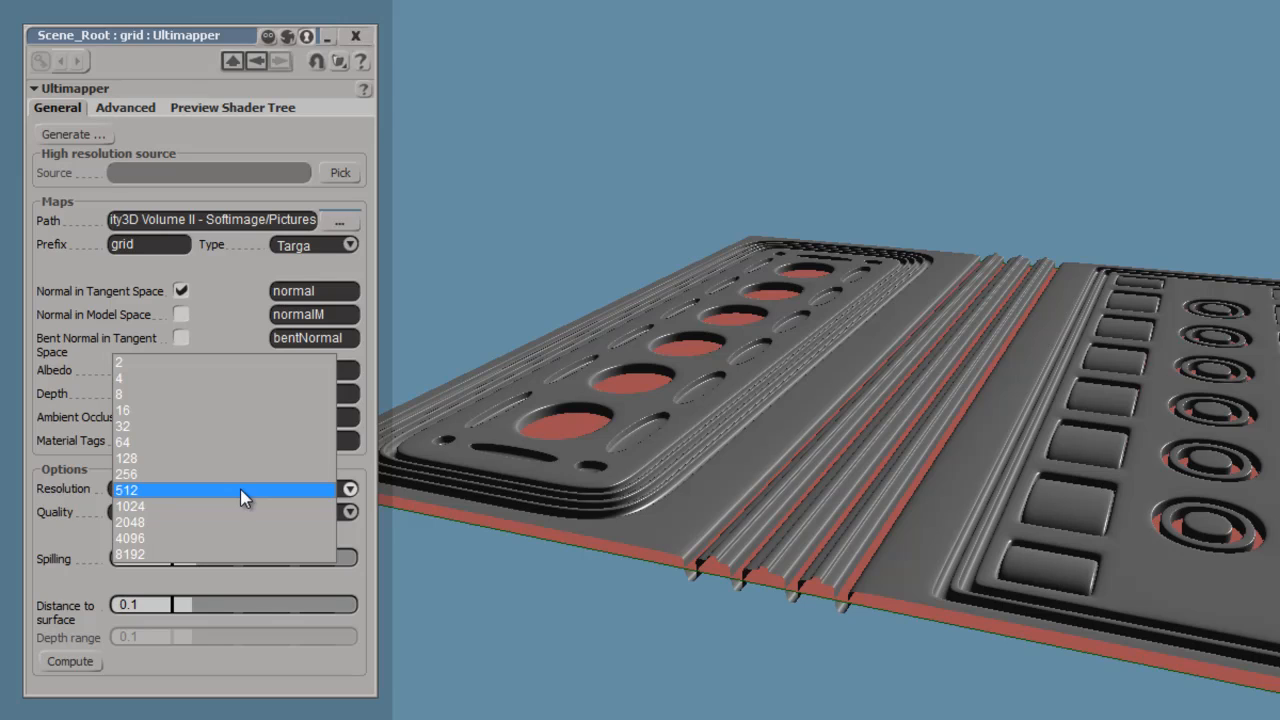
{"action": "mouse_move", "coordinate": [248, 498]}
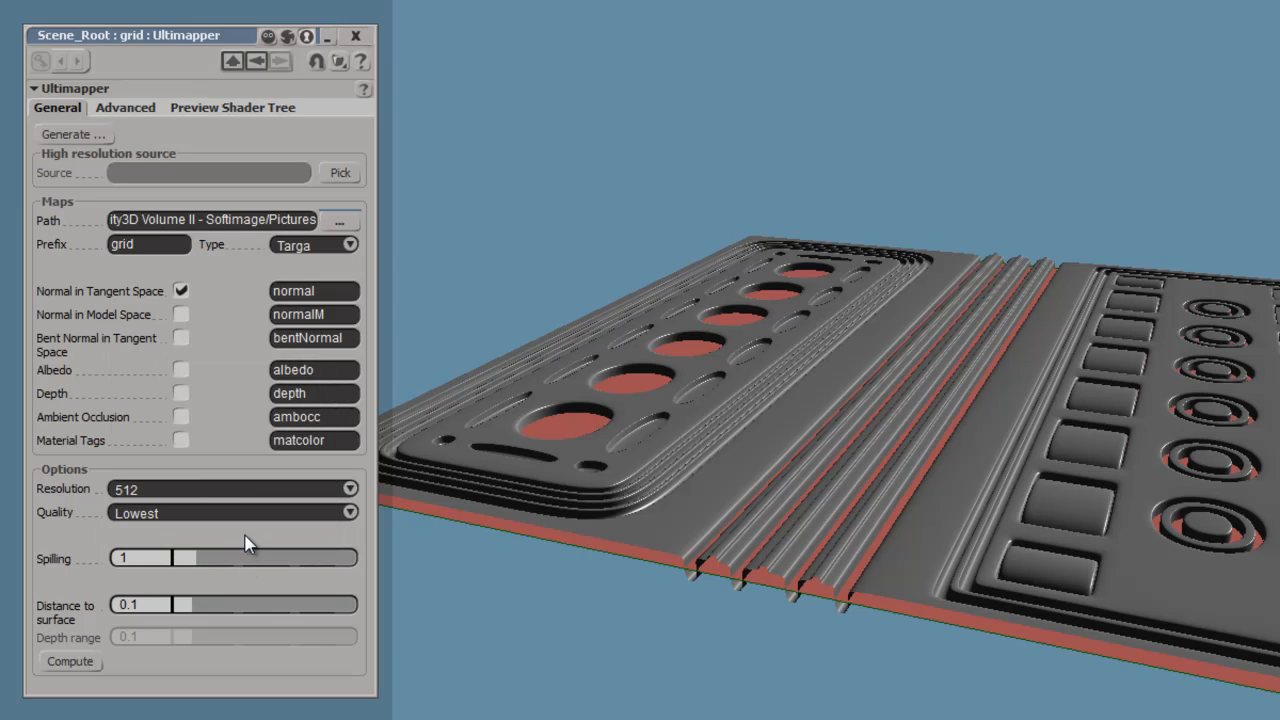
{"action": "mouse_move", "coordinate": [244, 544]}
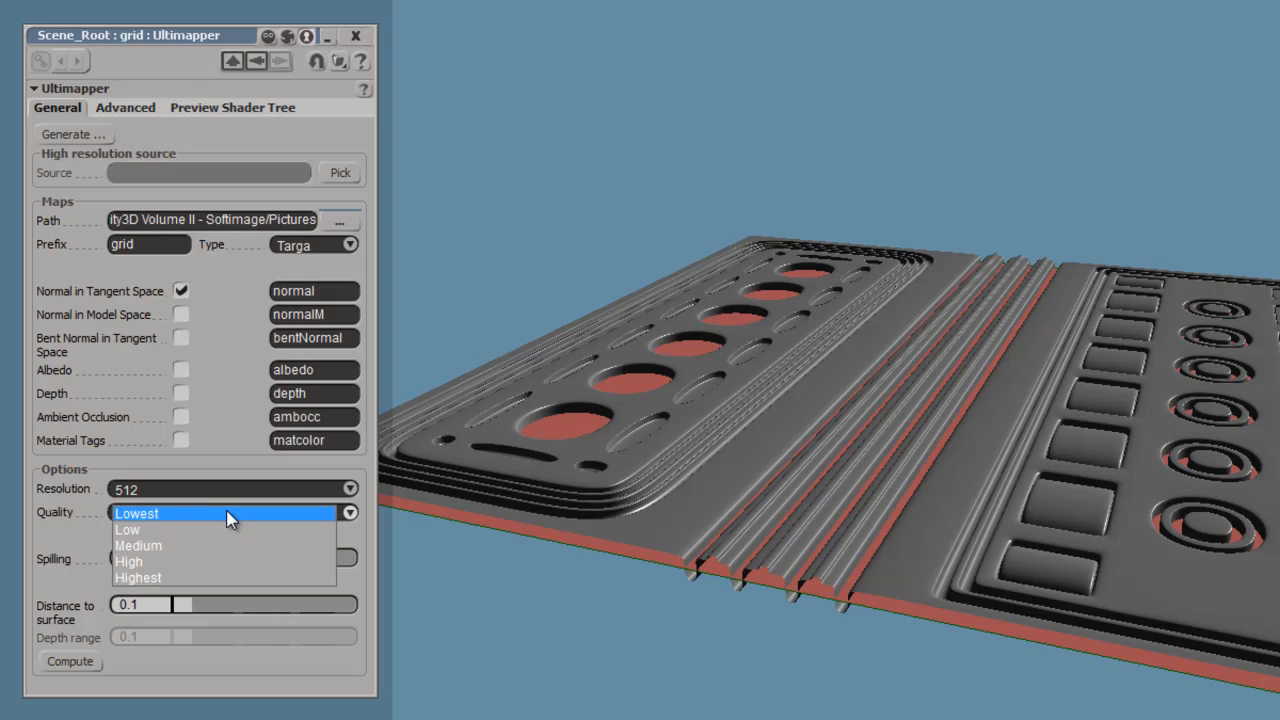
{"action": "mouse_move", "coordinate": [220, 578]}
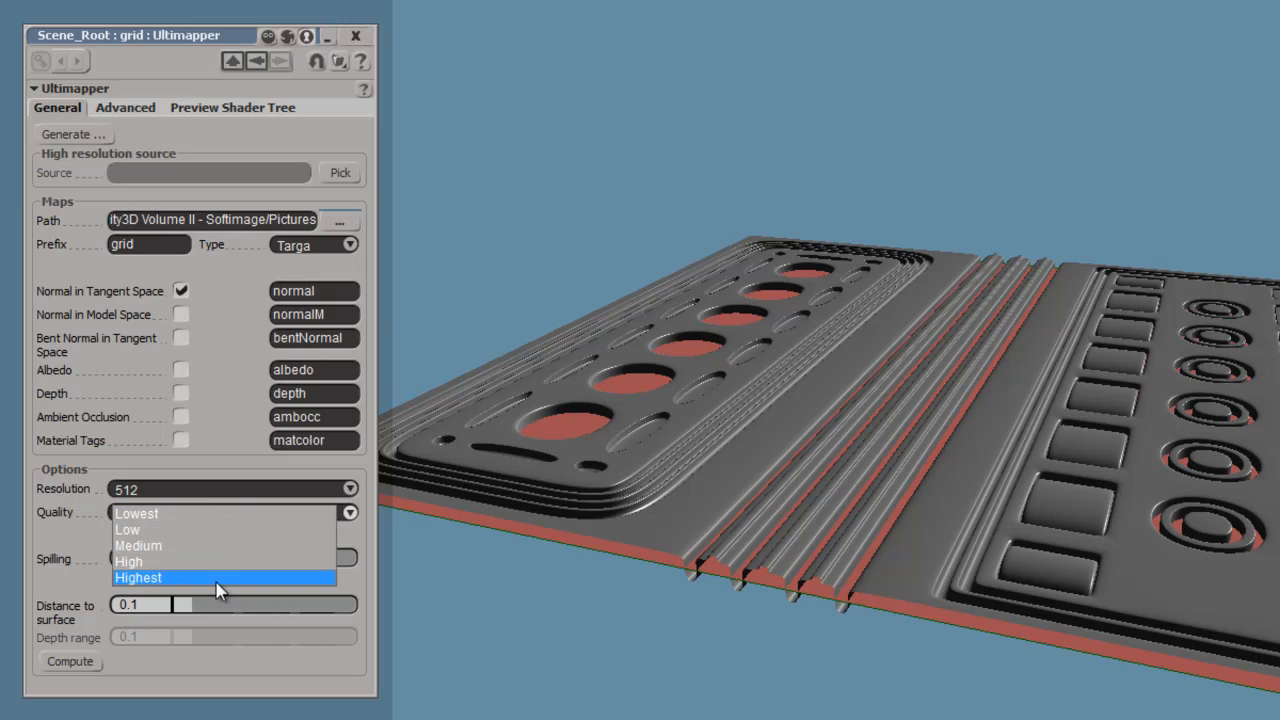
{"action": "mouse_move", "coordinate": [230, 560]}
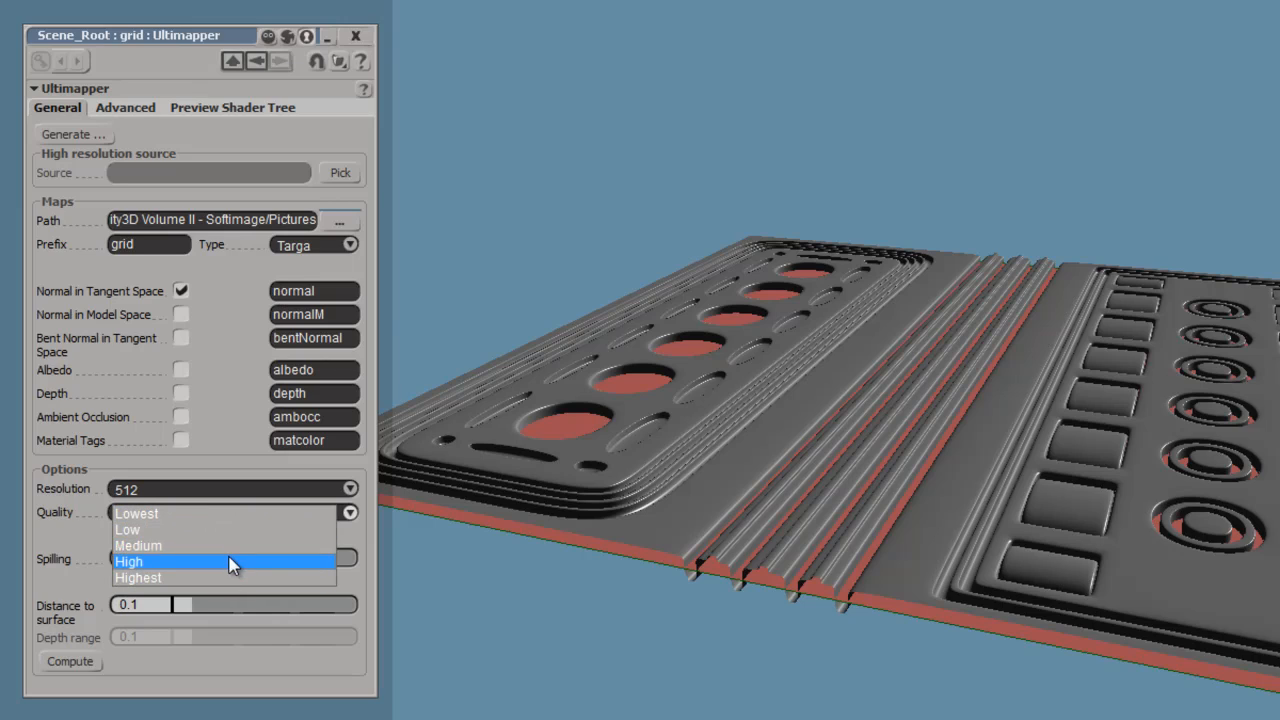
Step: Set the Ultimapper bake quality to High
{"action": "left_click", "coordinate": [128, 560]}
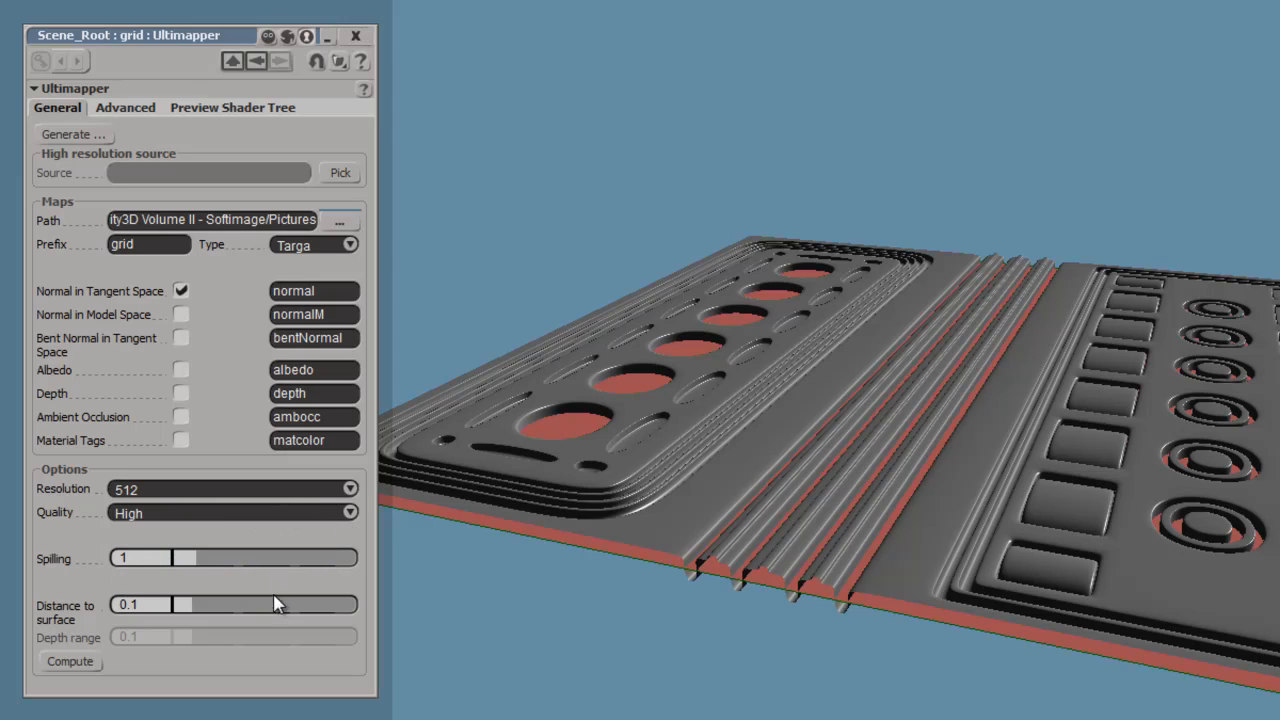
{"action": "mouse_move", "coordinate": [238, 578]}
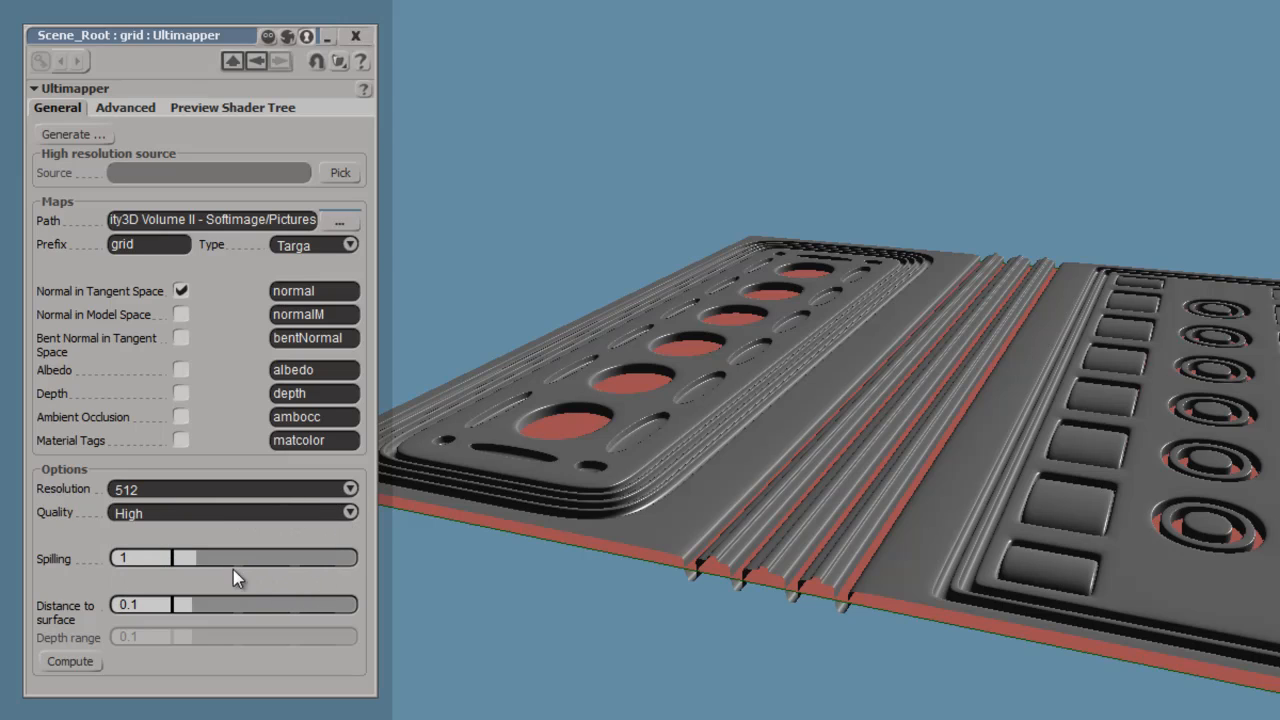
{"action": "left_click", "coordinate": [124, 604]}
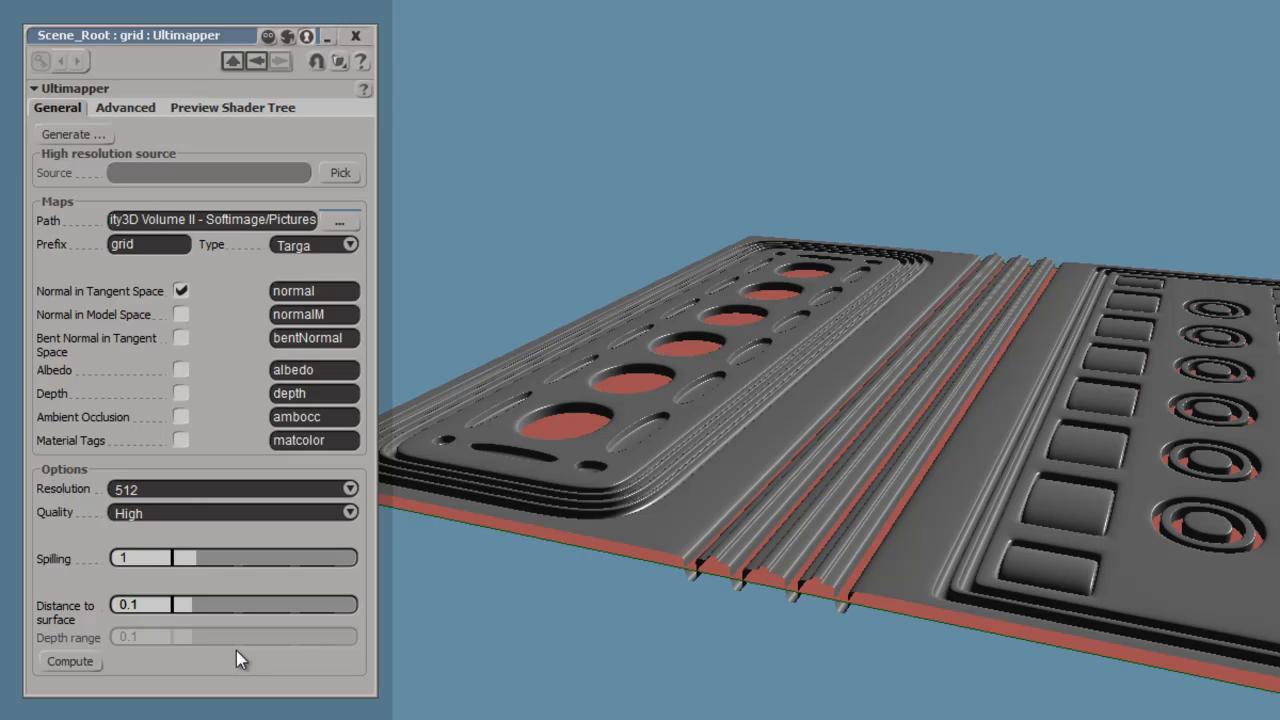
{"action": "mouse_move", "coordinate": [184, 614]}
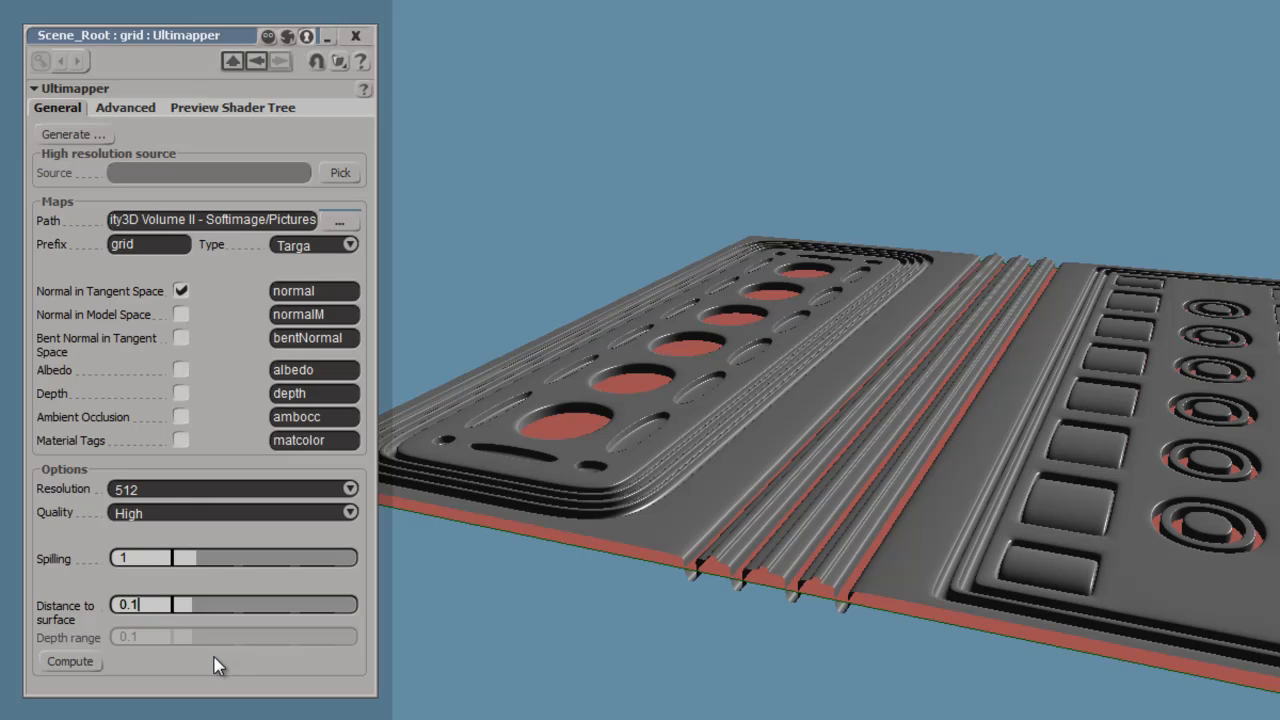
{"action": "mouse_move", "coordinate": [58, 156]}
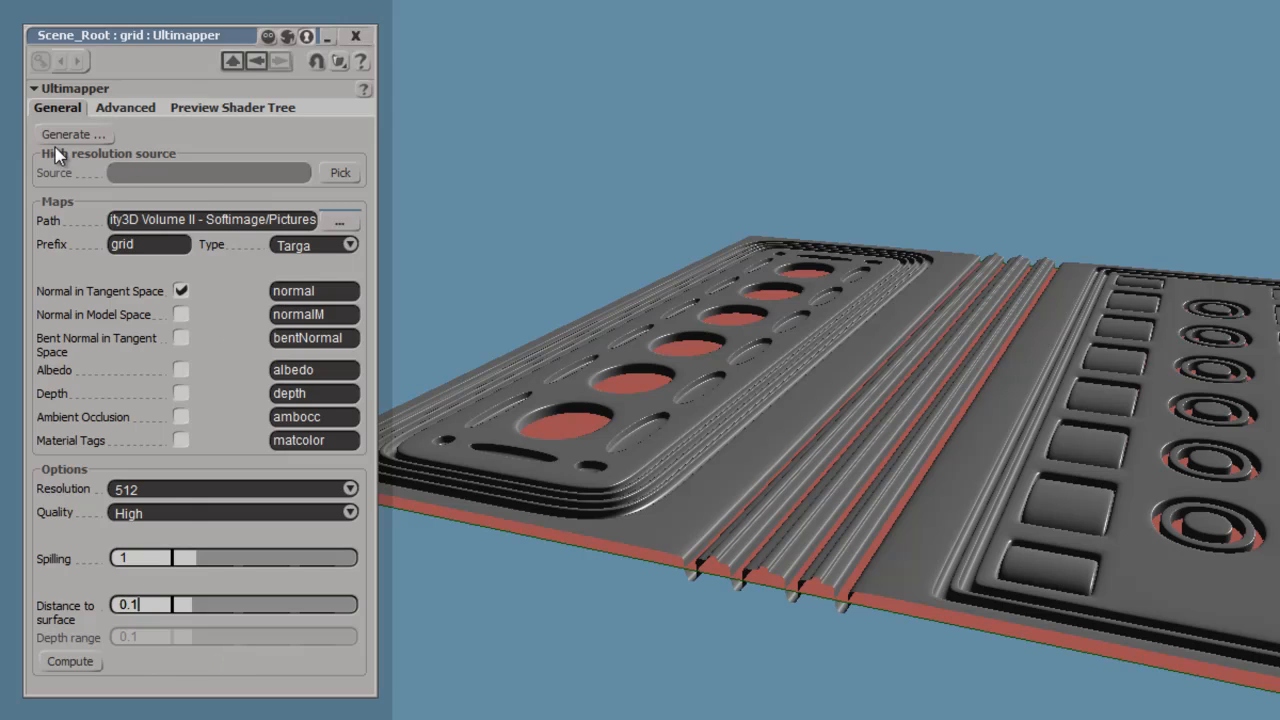
{"action": "mouse_move", "coordinate": [170, 162]}
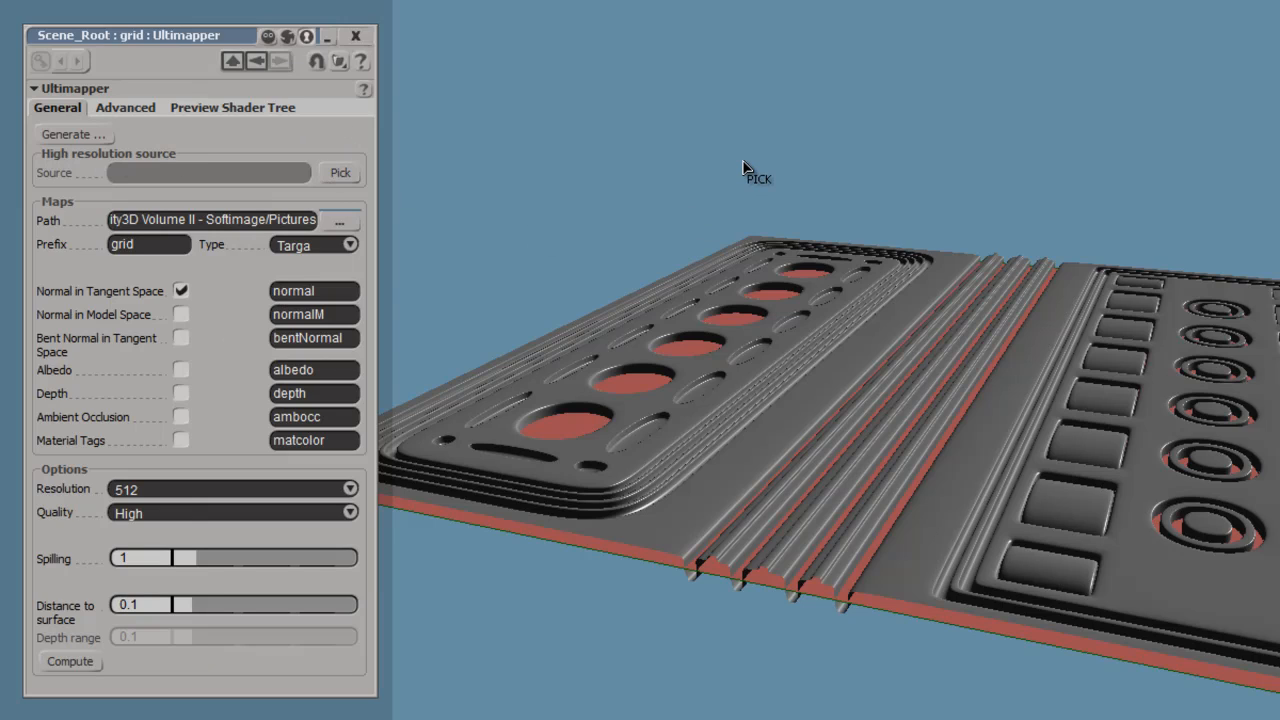
{"action": "mouse_move", "coordinate": [992, 438]}
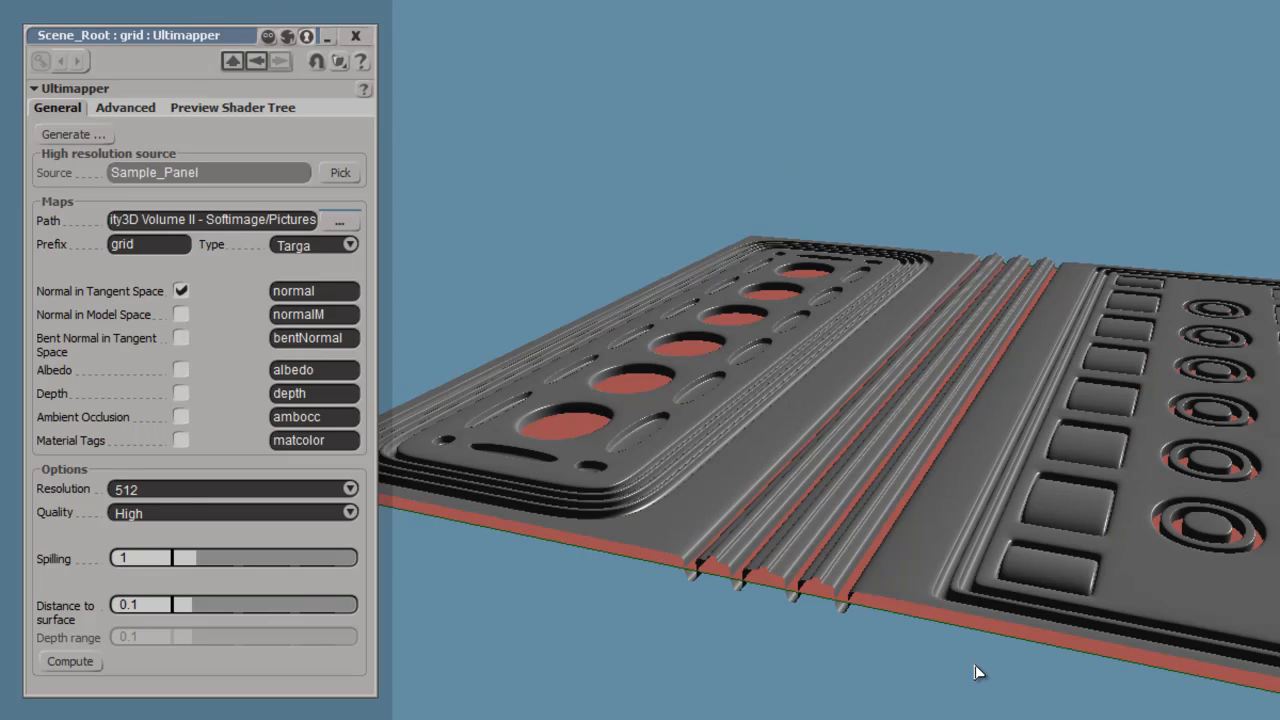
{"action": "mouse_move", "coordinate": [248, 180]}
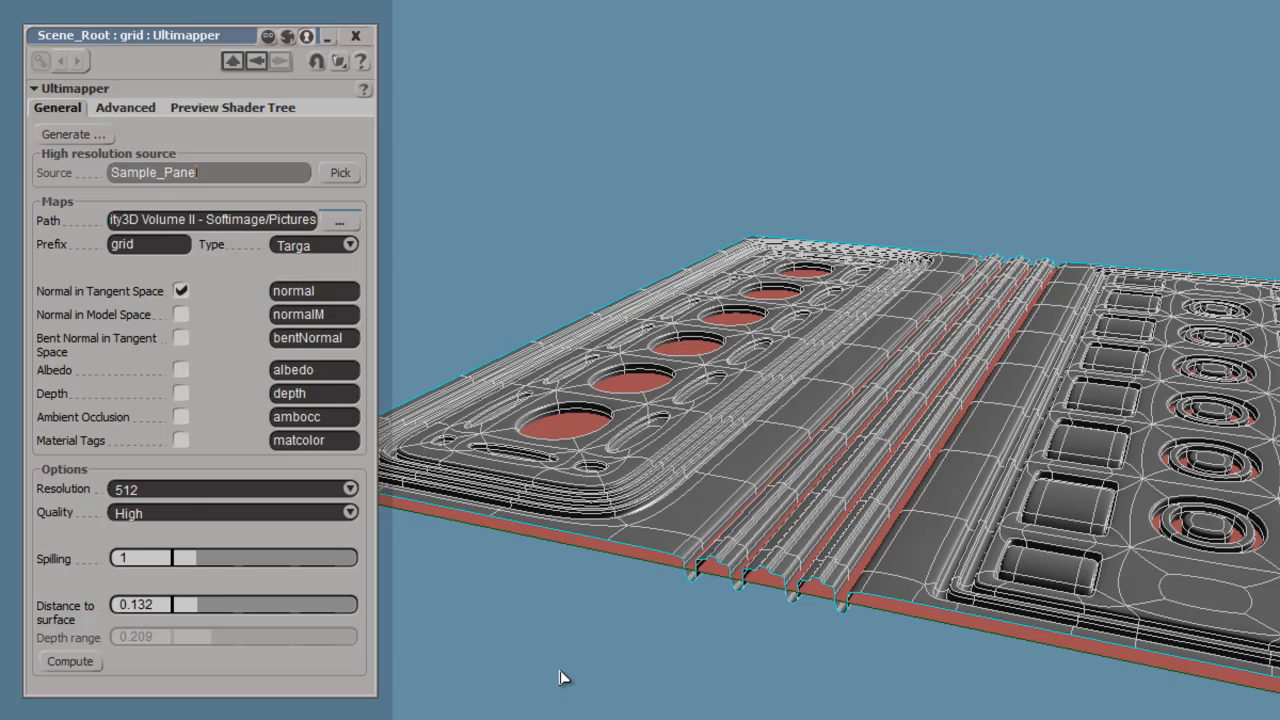
{"action": "mouse_move", "coordinate": [576, 624]}
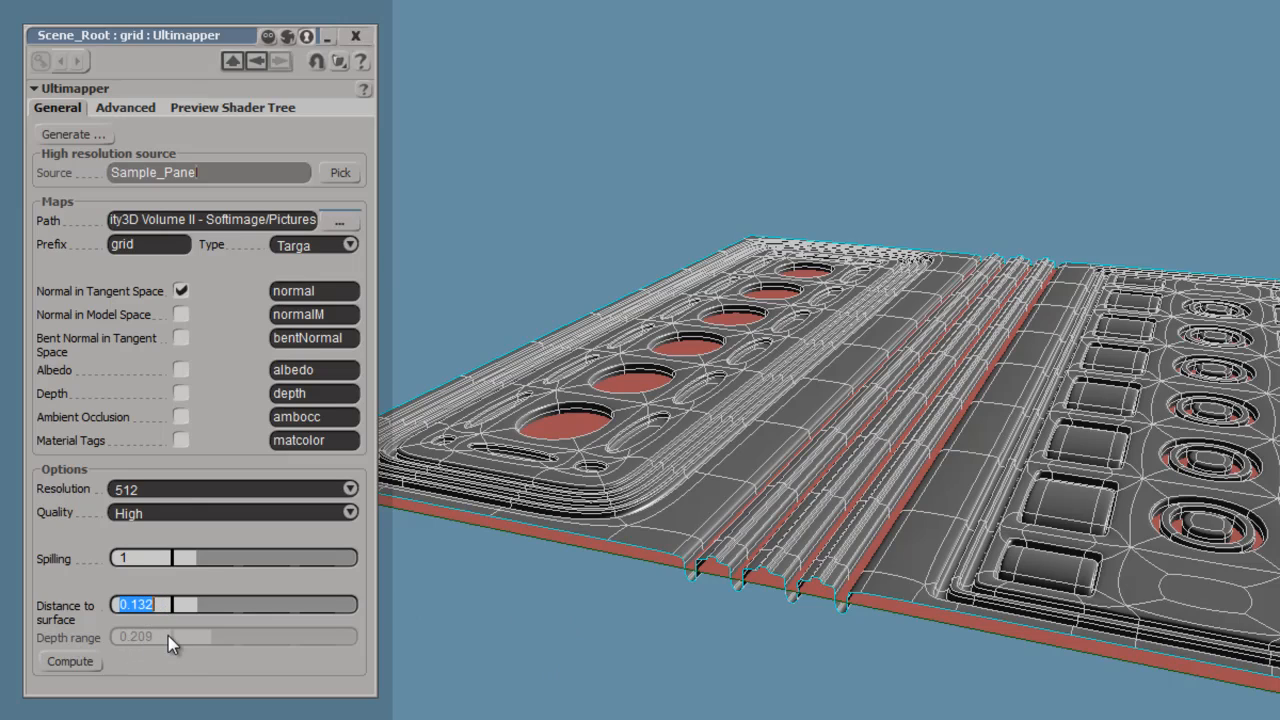
{"action": "mouse_move", "coordinate": [296, 190]}
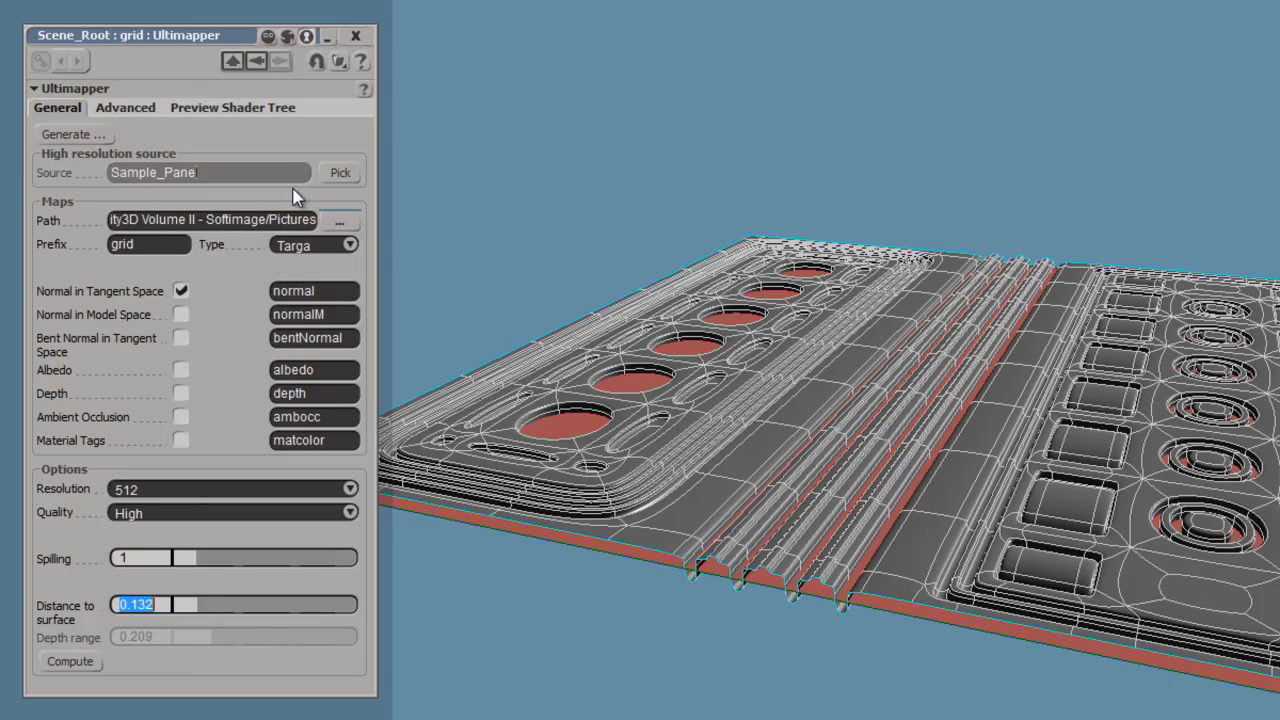
{"action": "mouse_move", "coordinate": [250, 148]}
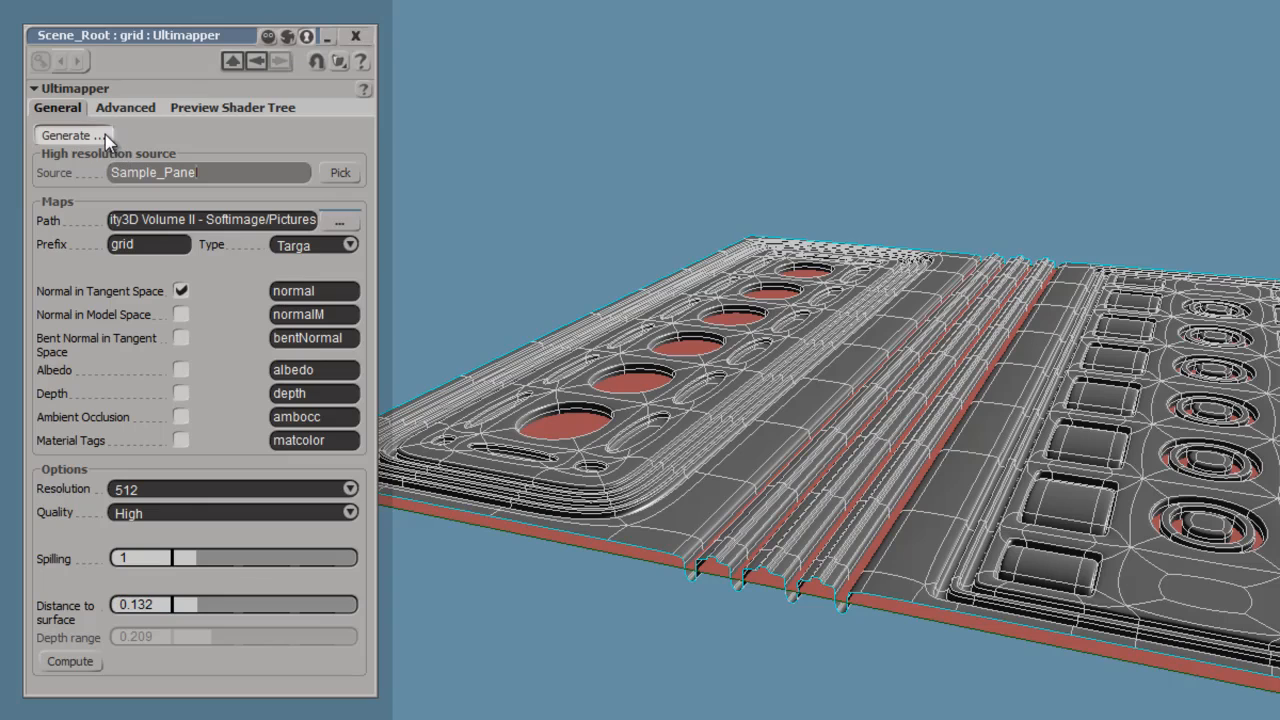
Step: Generate the grid's tangent-space normal map, overwriting the existing Targa files
{"action": "left_click", "coordinate": [72, 134]}
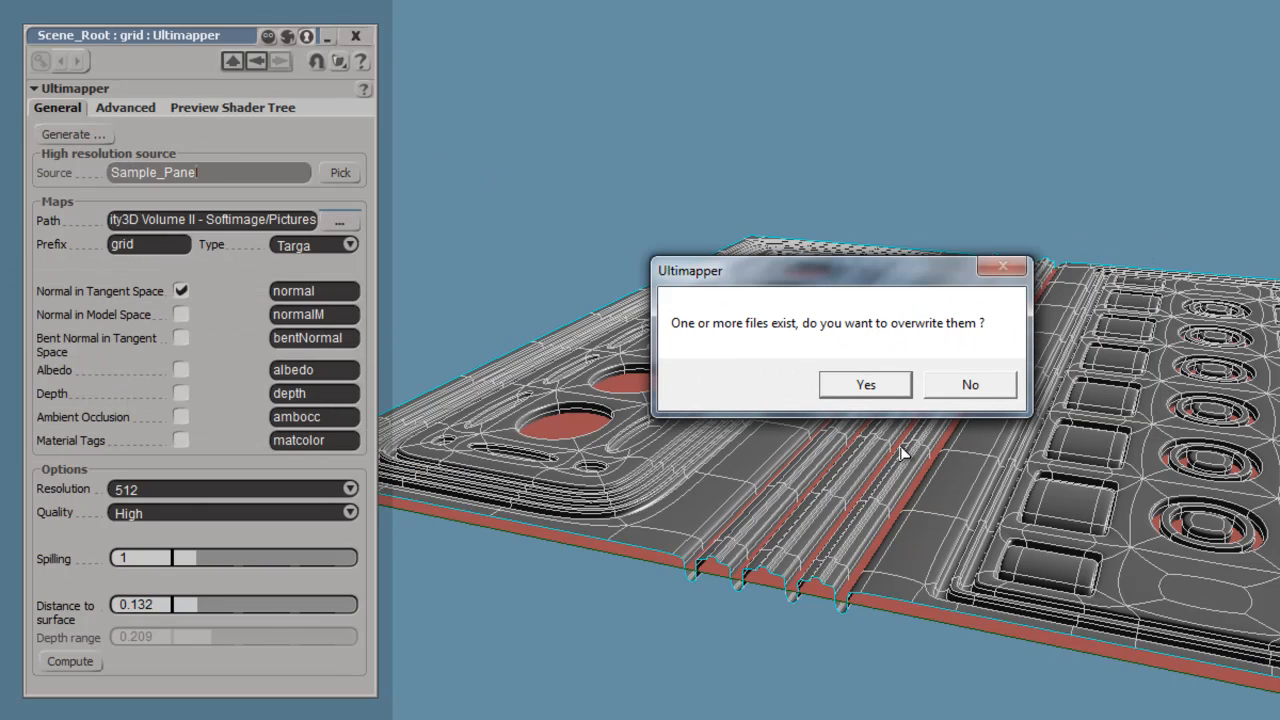
{"action": "mouse_move", "coordinate": [868, 436]}
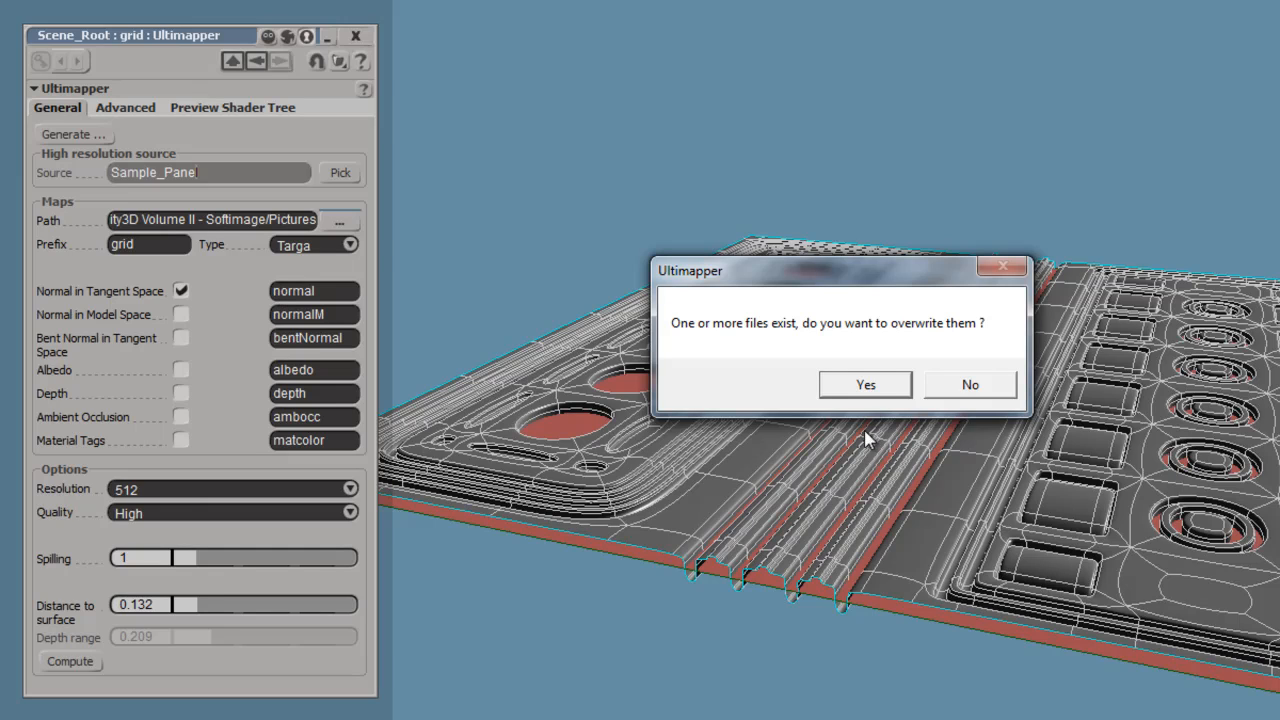
{"action": "mouse_move", "coordinate": [866, 388]}
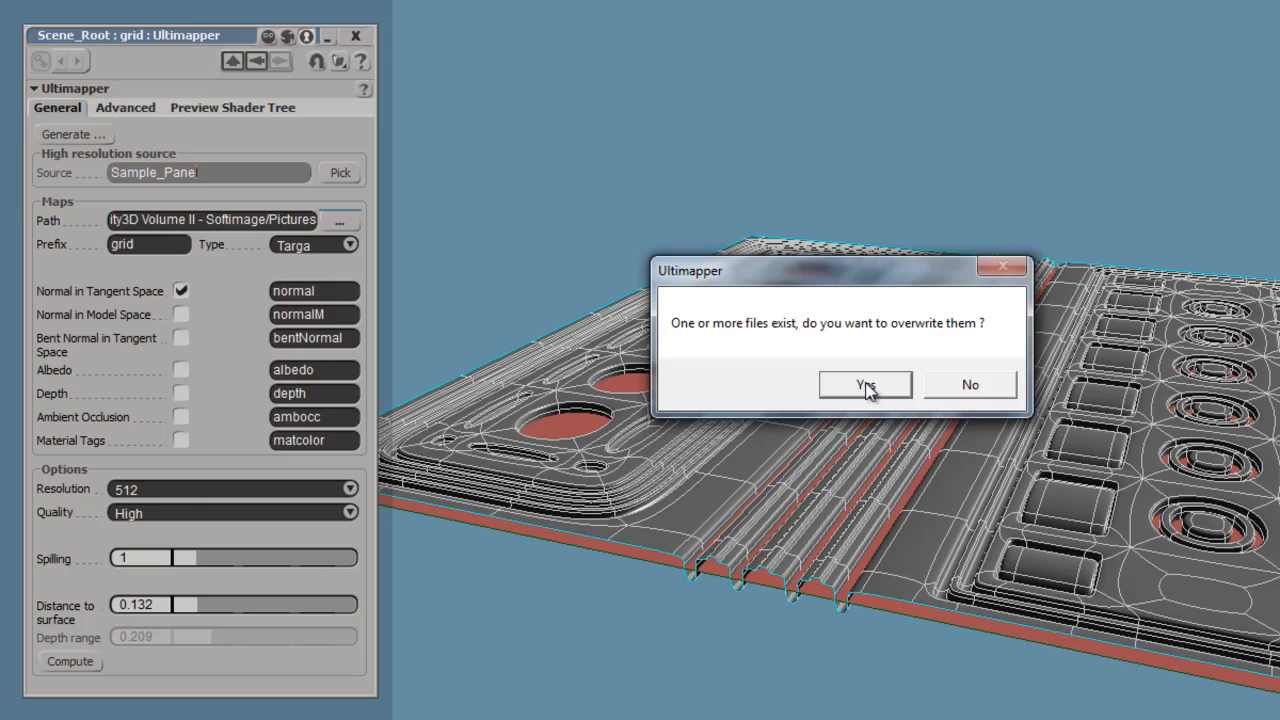
{"action": "left_click", "coordinate": [864, 384]}
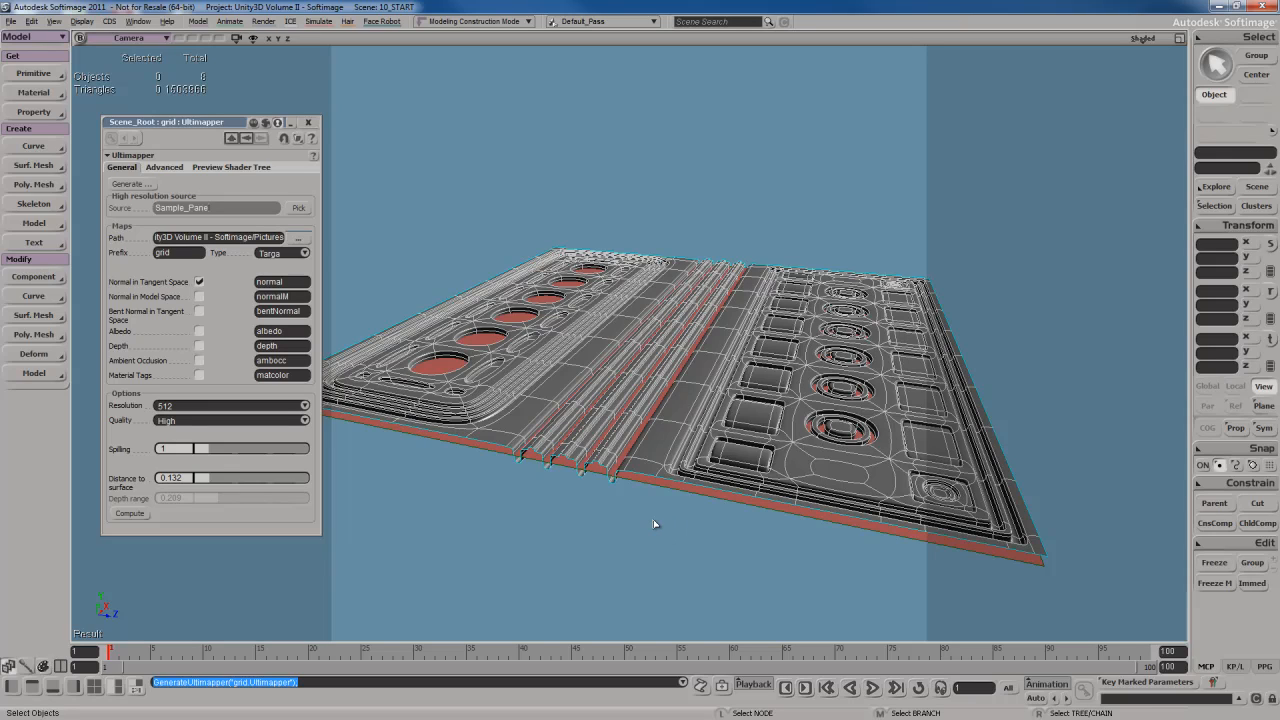
{"action": "mouse_move", "coordinate": [722, 524]}
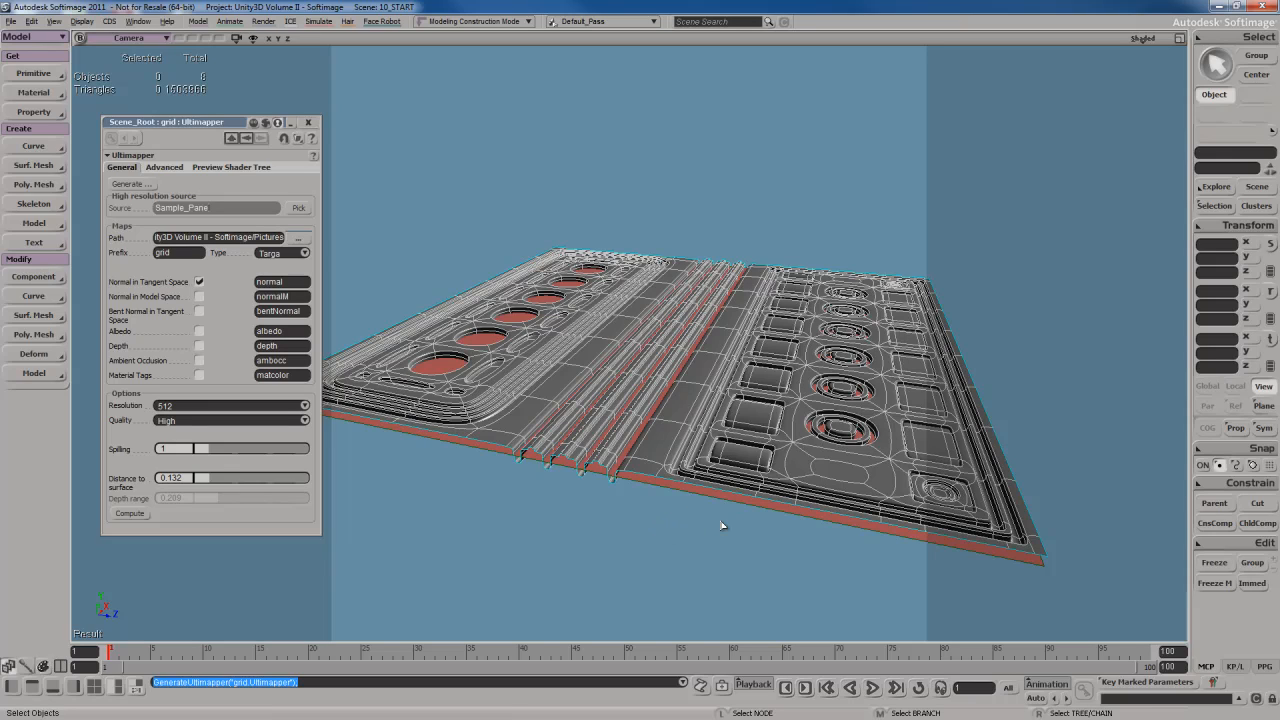
{"action": "mouse_move", "coordinate": [716, 550]}
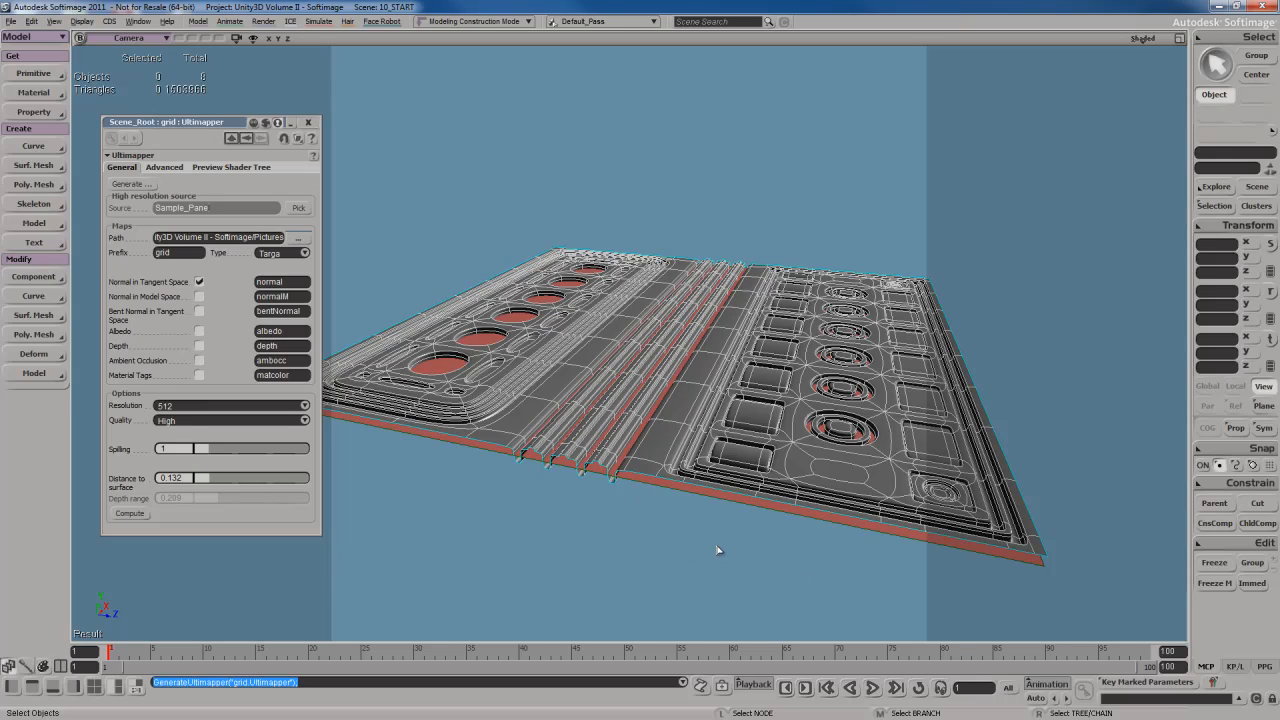
{"action": "mouse_move", "coordinate": [740, 546]}
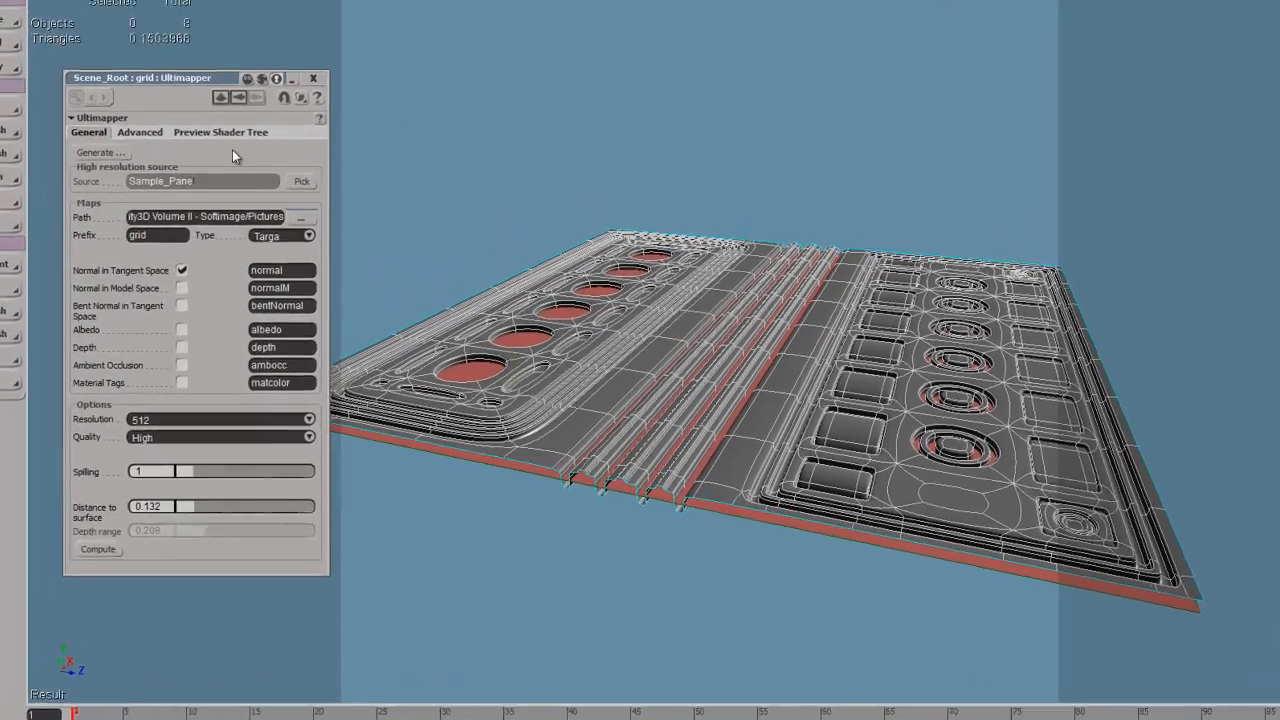
Step: Hide the high-res source panel and keep OpenGL as the preview display mode
{"action": "left_click", "coordinate": [220, 132]}
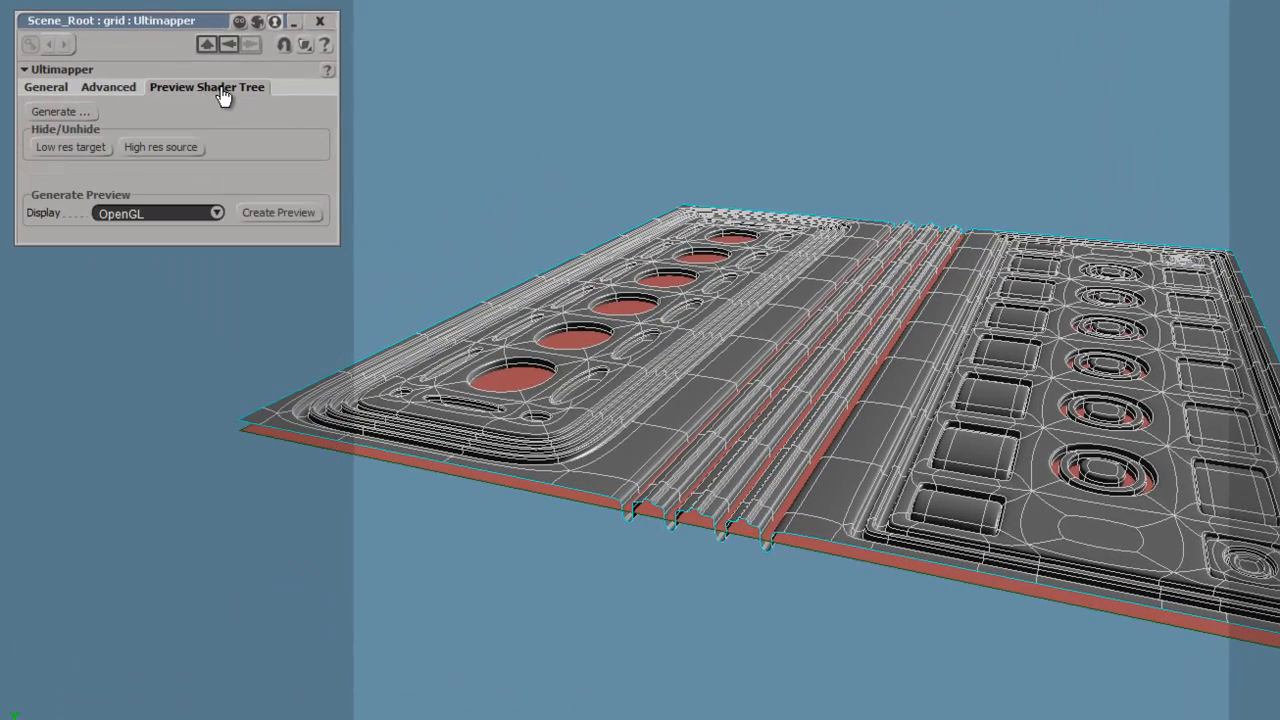
{"action": "mouse_move", "coordinate": [276, 138]}
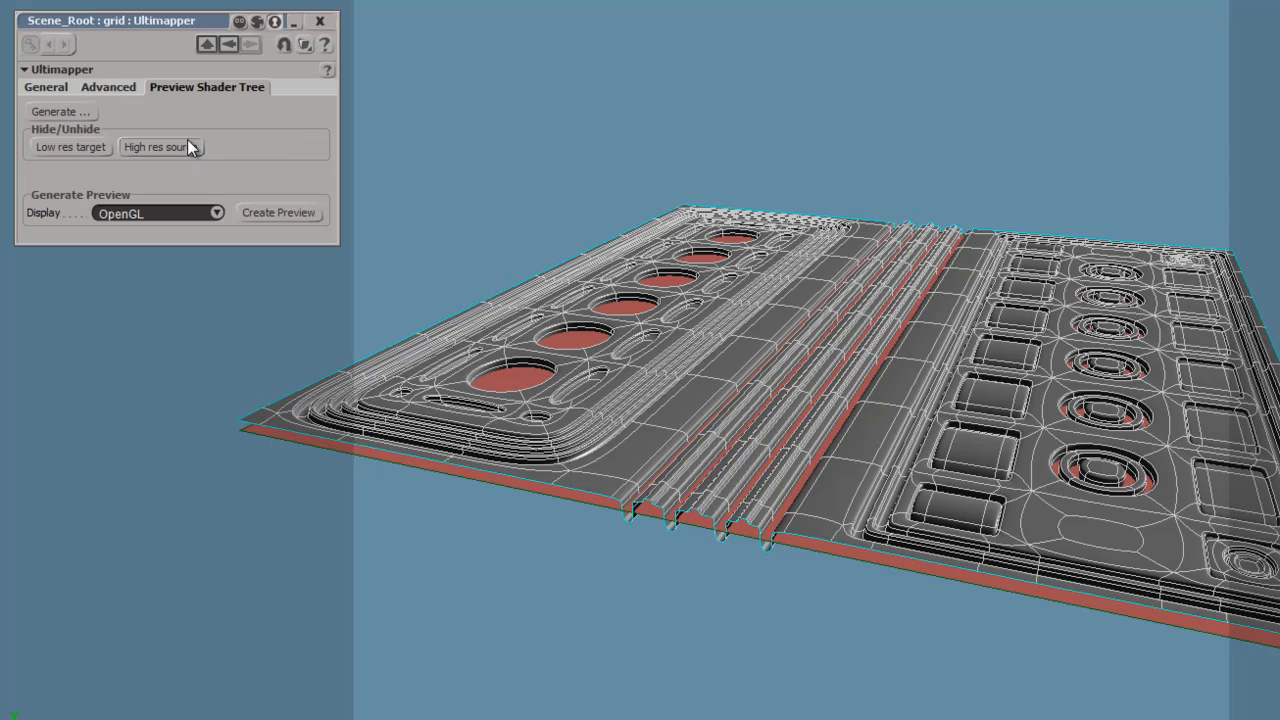
{"action": "left_click", "coordinate": [160, 148]}
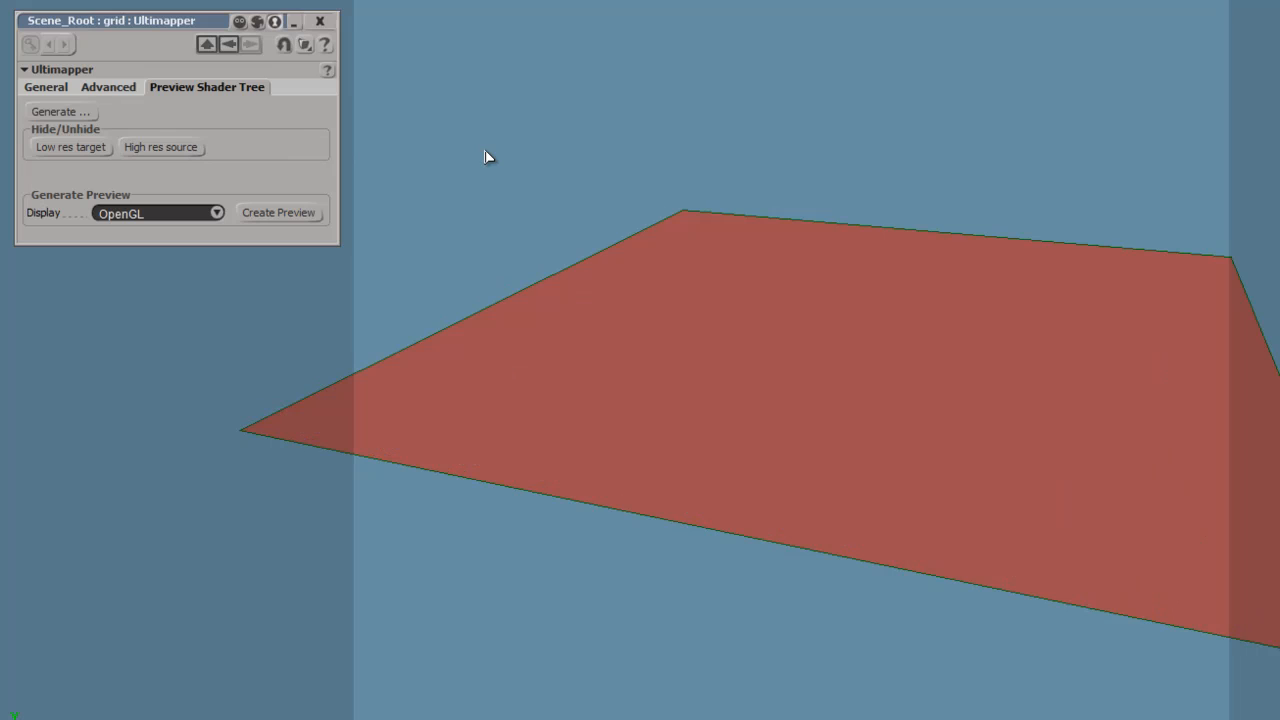
{"action": "mouse_move", "coordinate": [572, 304]}
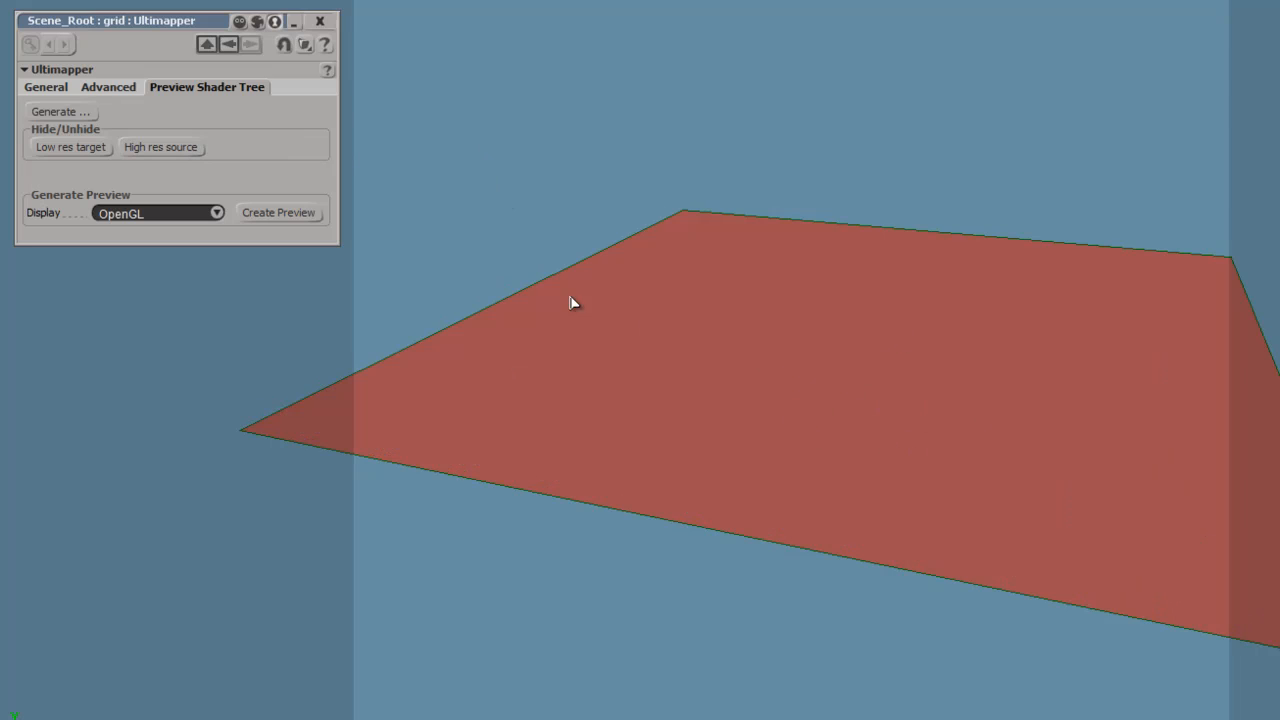
{"action": "mouse_move", "coordinate": [490, 184]}
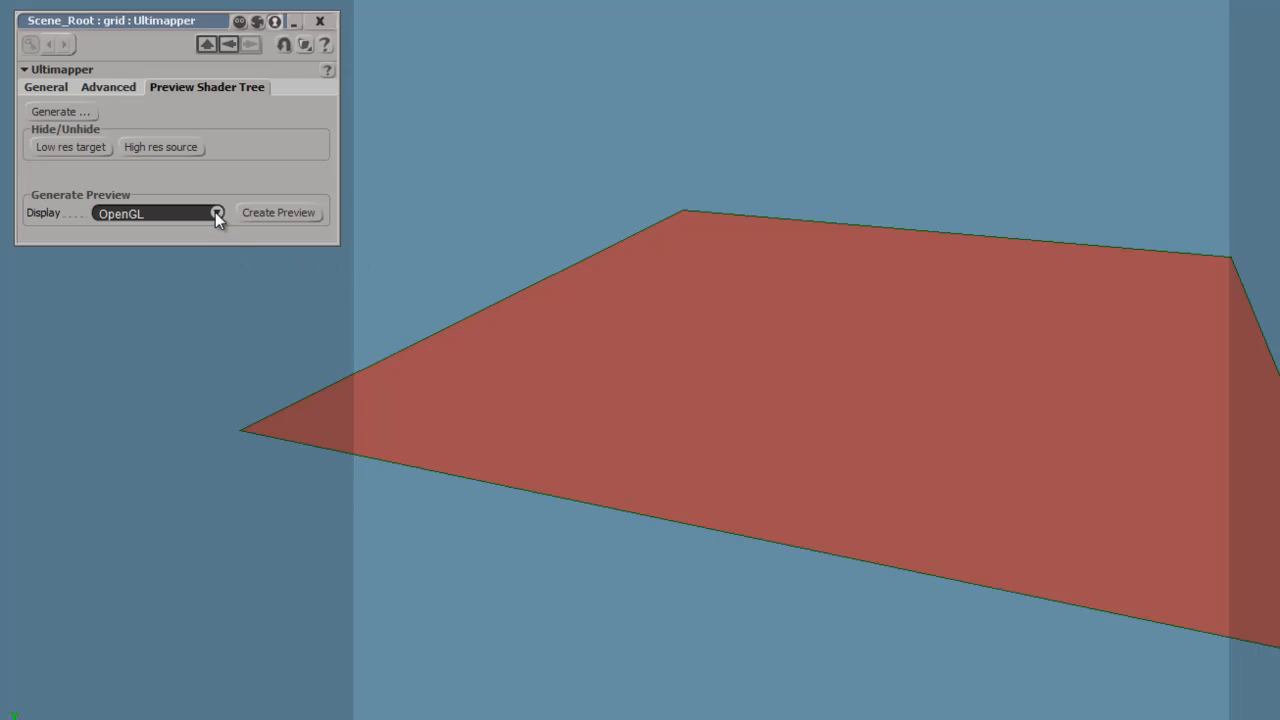
{"action": "left_click", "coordinate": [216, 212]}
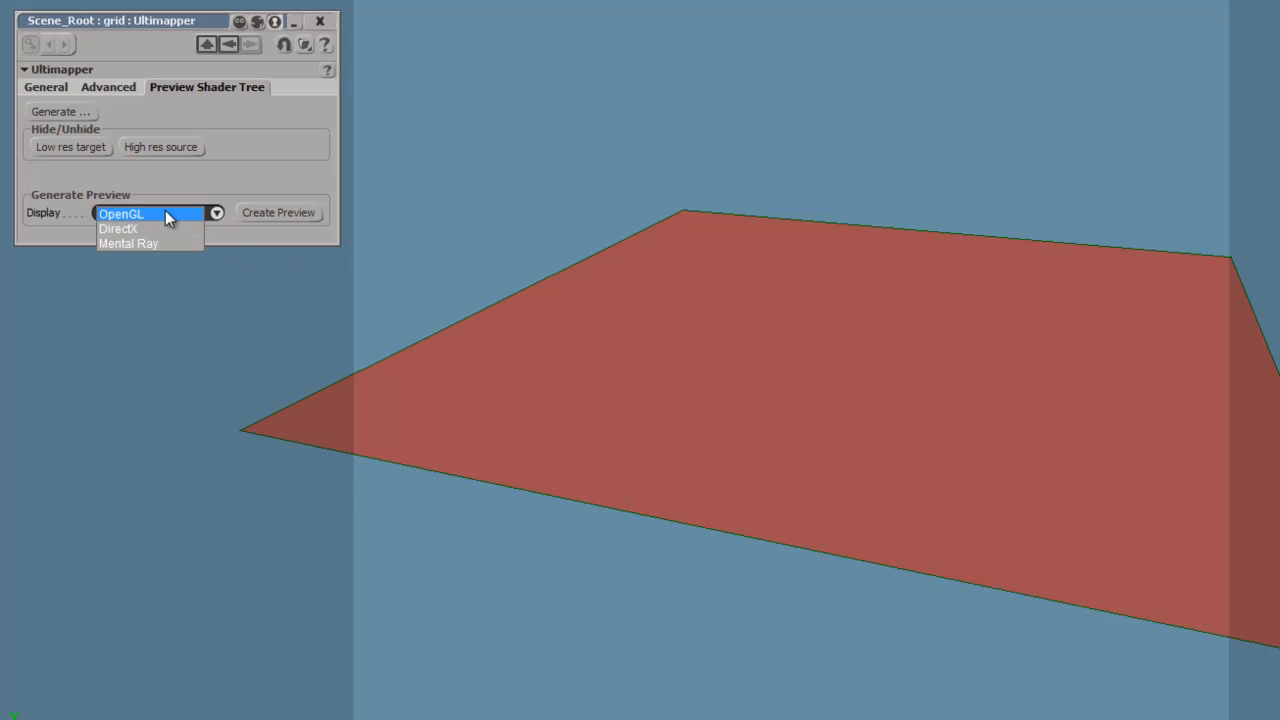
{"action": "mouse_move", "coordinate": [182, 218]}
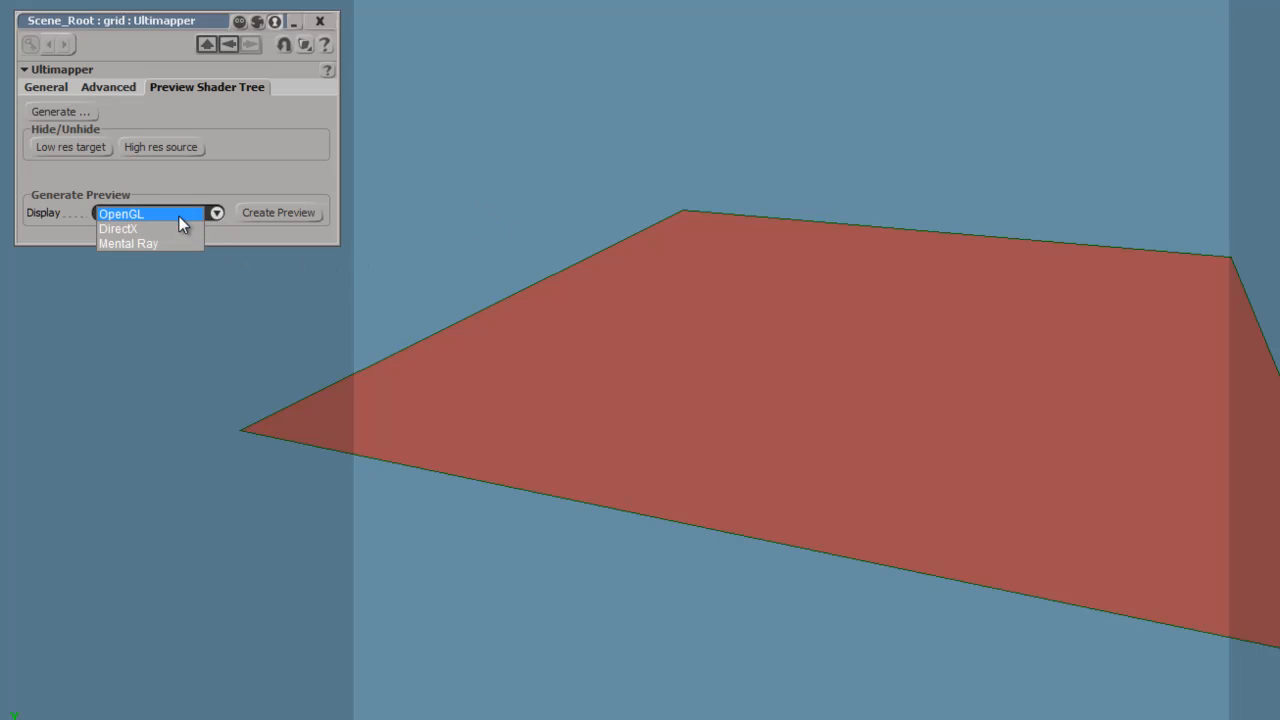
{"action": "left_click", "coordinate": [120, 212]}
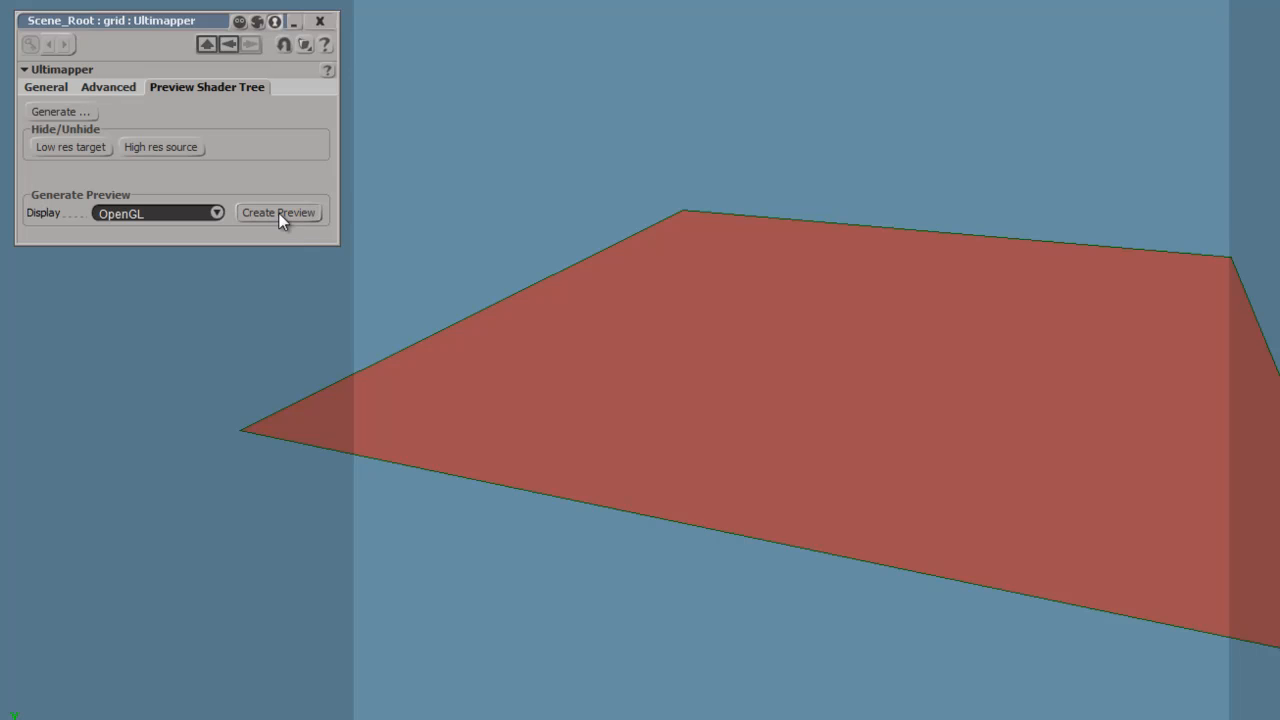
Step: Build the normal map preview on the grid and orbit to inspect it
{"action": "left_click", "coordinate": [280, 212]}
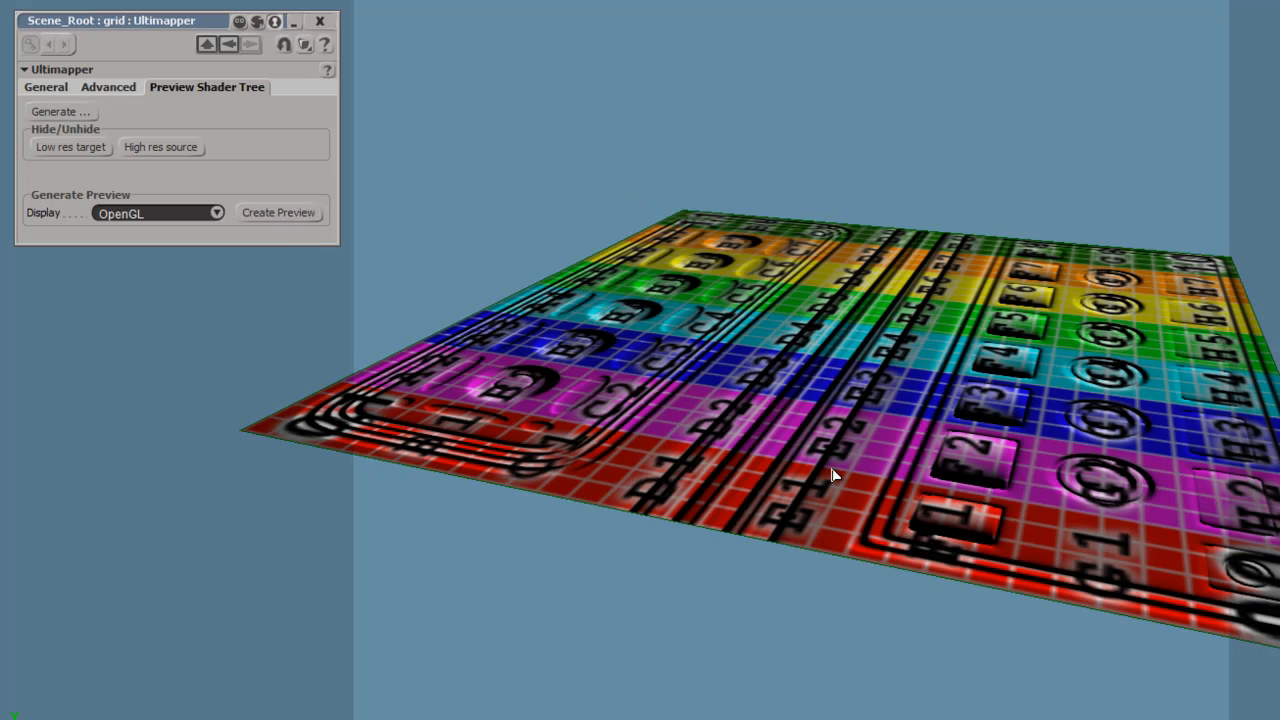
{"action": "left_click_drag", "start_coordinate": [836, 476], "coordinate": [816, 458]}
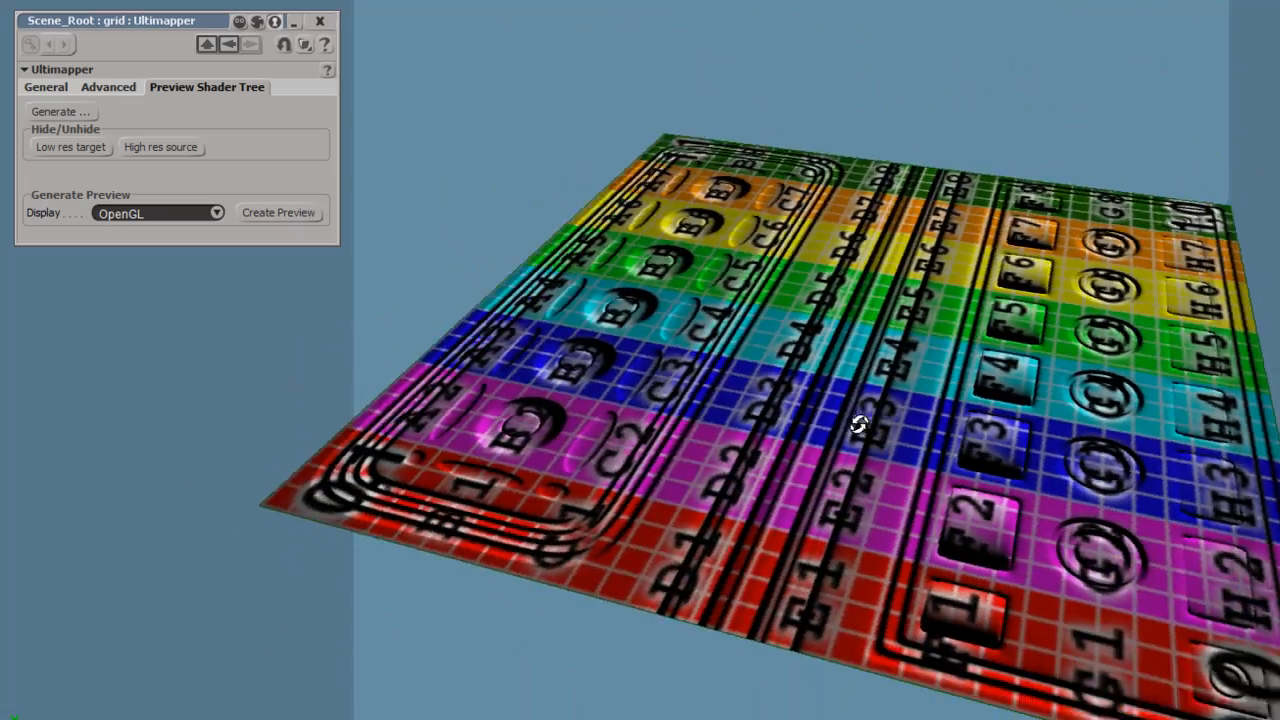
{"action": "left_click_drag", "start_coordinate": [860, 424], "coordinate": [844, 392]}
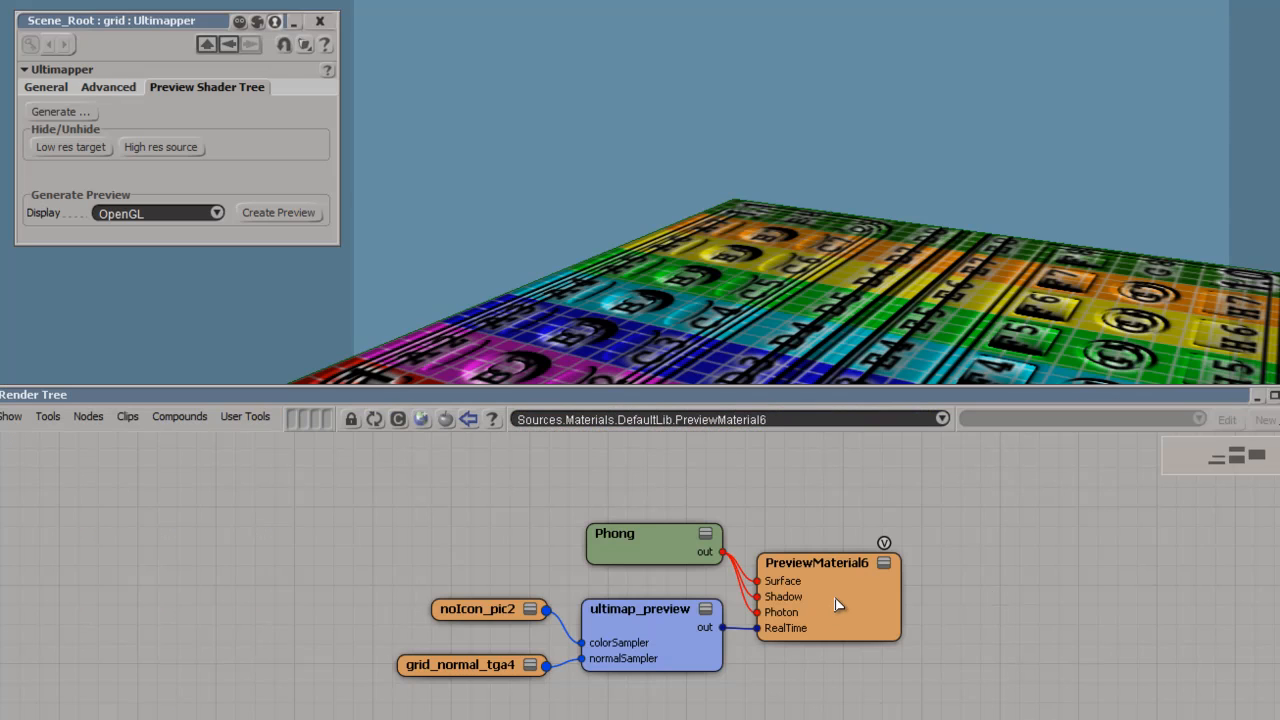
{"action": "mouse_move", "coordinate": [620, 624]}
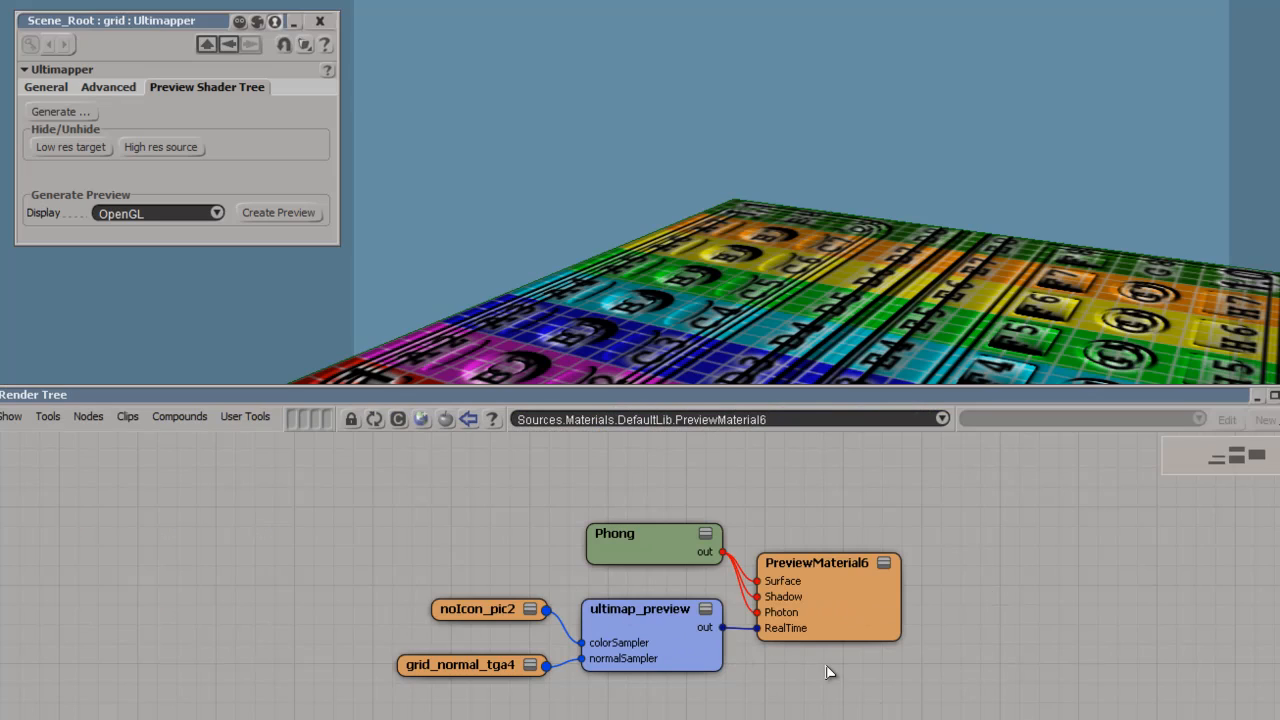
{"action": "mouse_move", "coordinate": [1244, 436]}
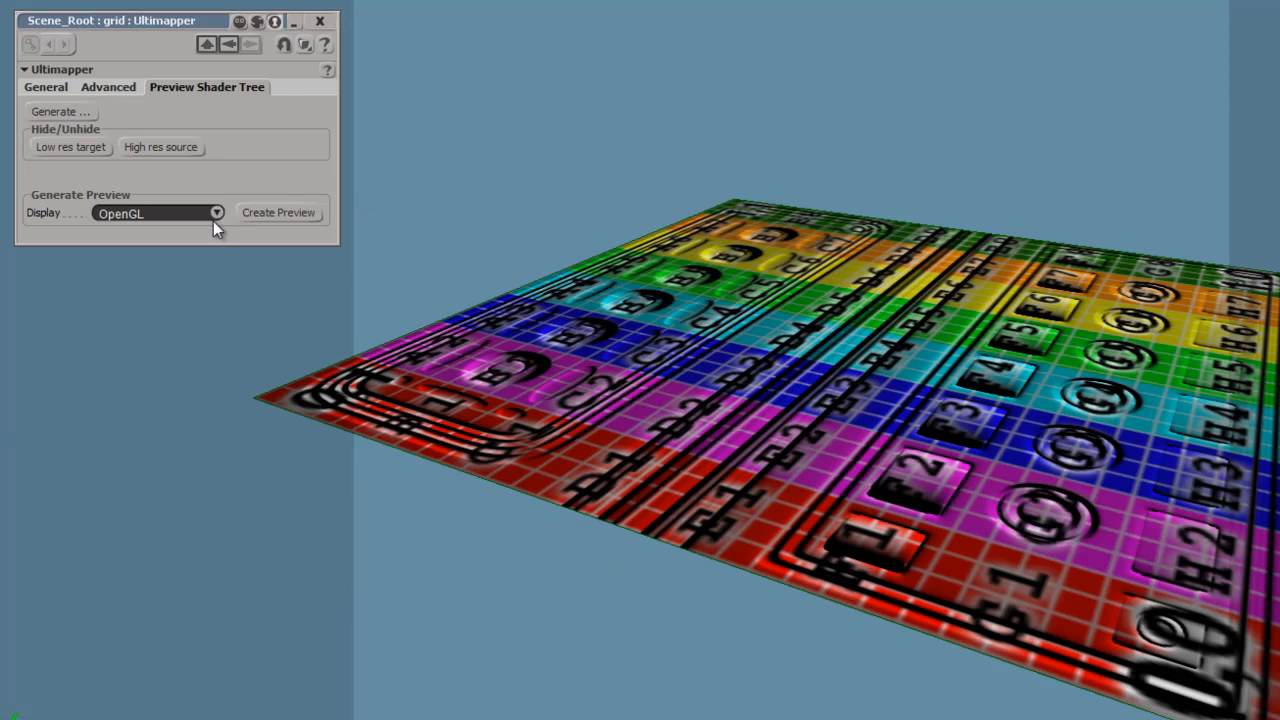
Step: Switch the Ultimapper preview Display to Mental Ray and create the normal map preview on the grid
{"action": "left_click", "coordinate": [216, 212]}
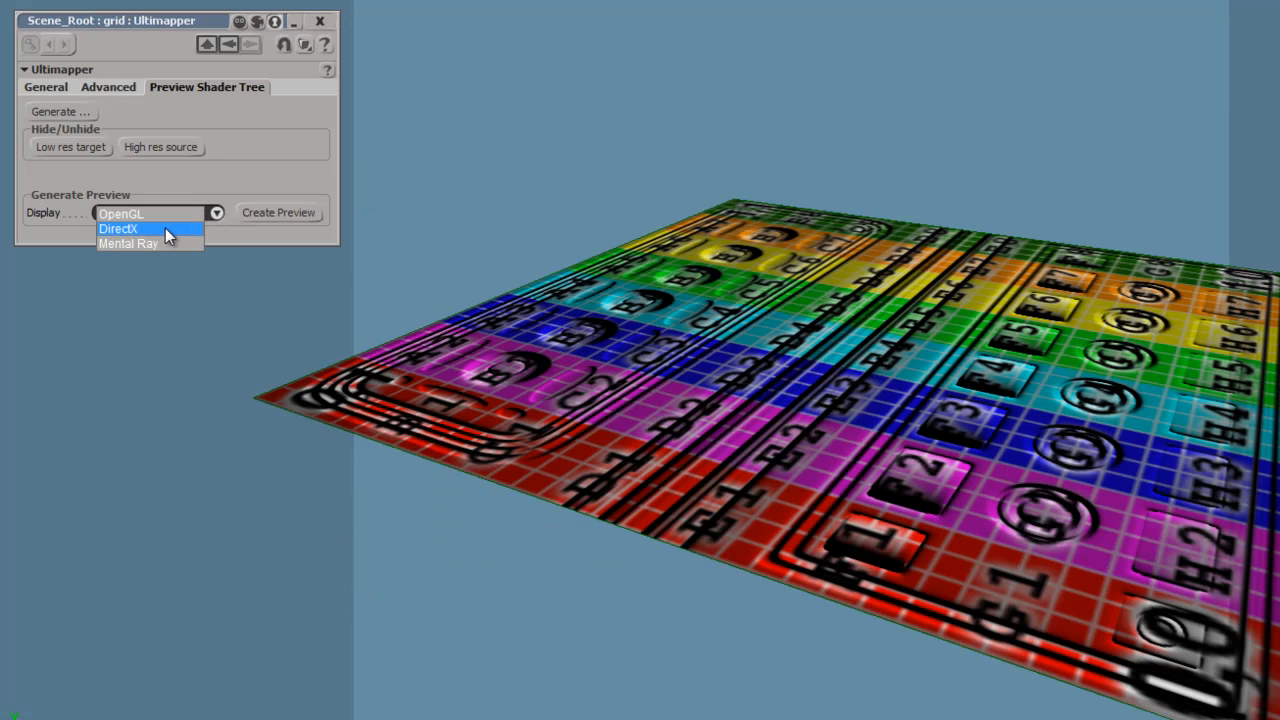
{"action": "mouse_move", "coordinate": [184, 244]}
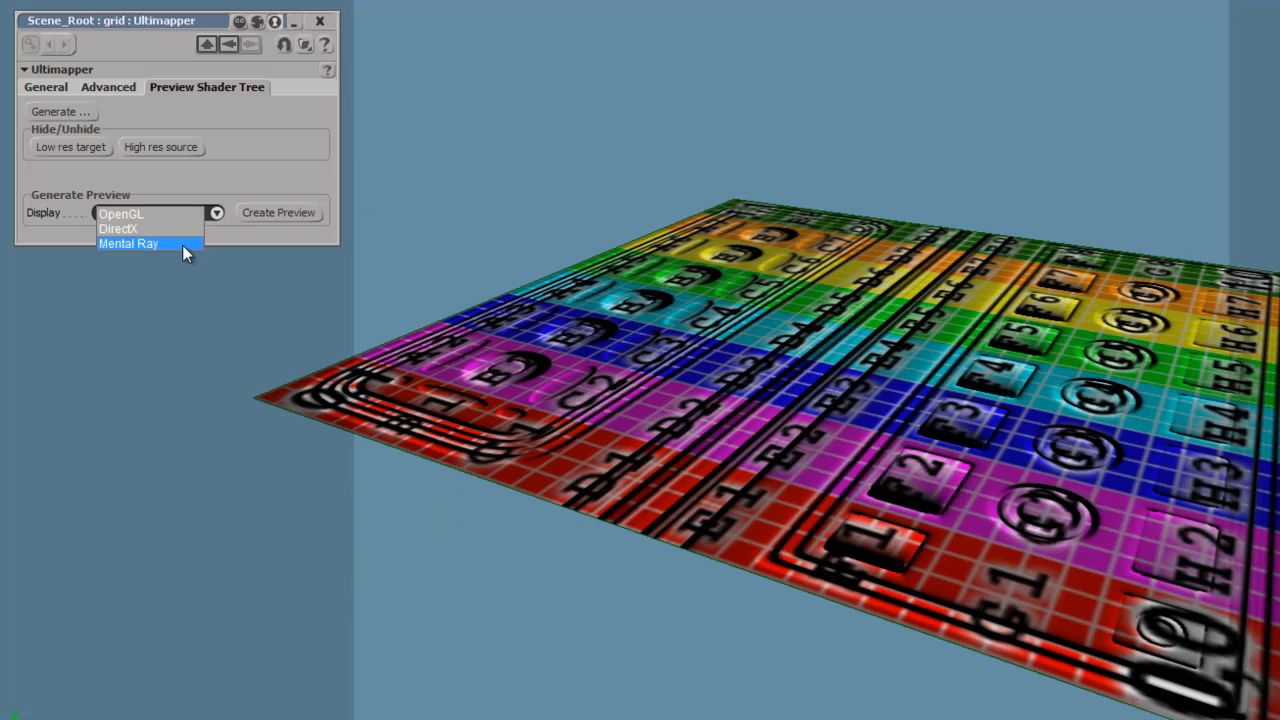
{"action": "left_click", "coordinate": [128, 244]}
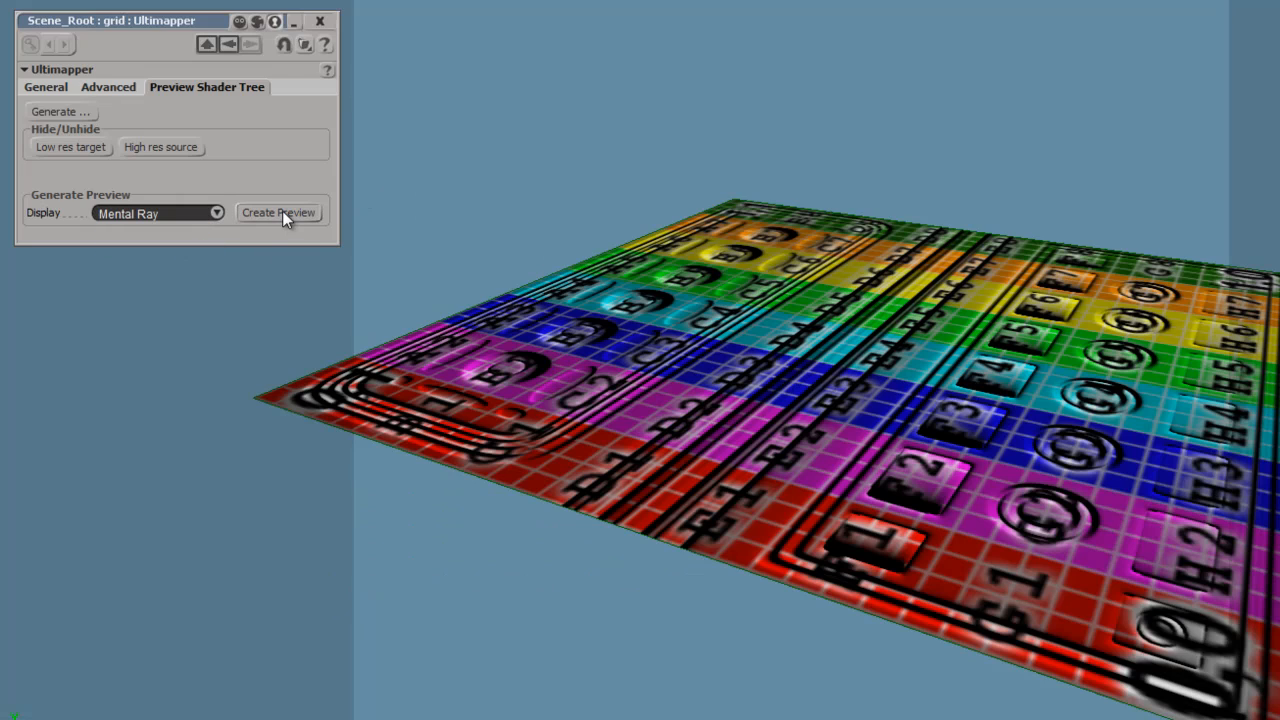
{"action": "left_click", "coordinate": [280, 212]}
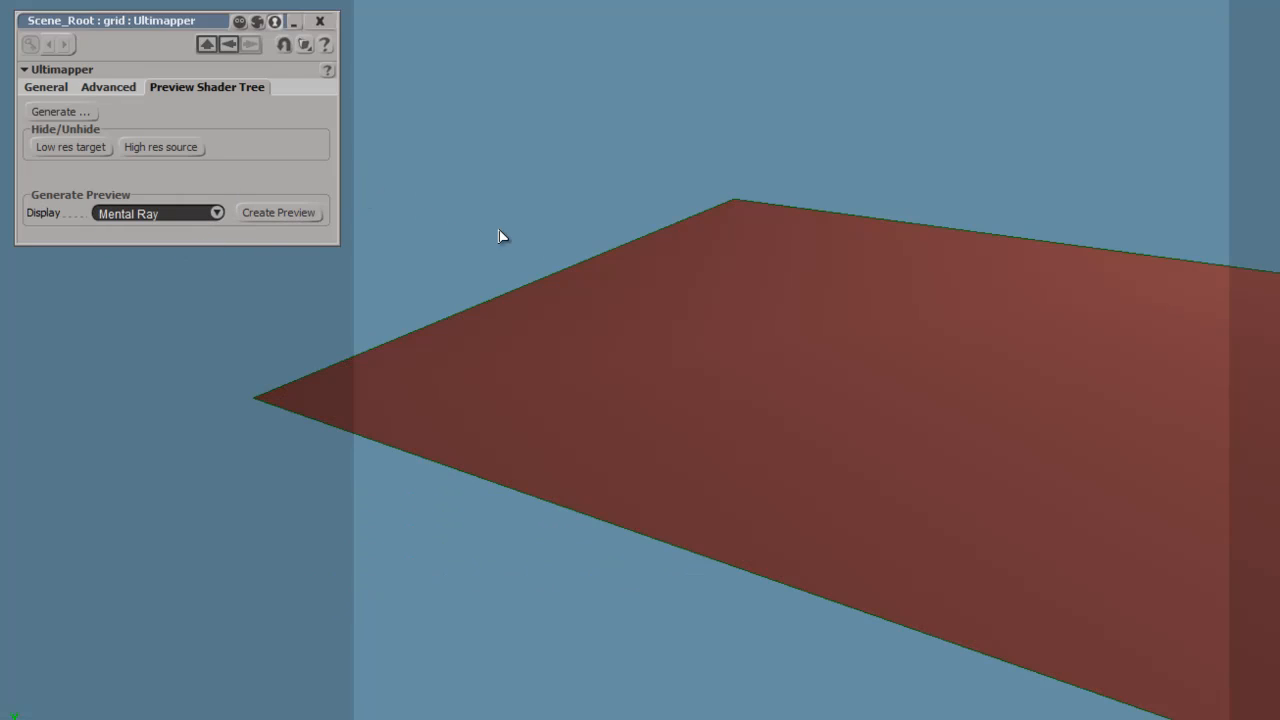
{"action": "mouse_move", "coordinate": [382, 18]}
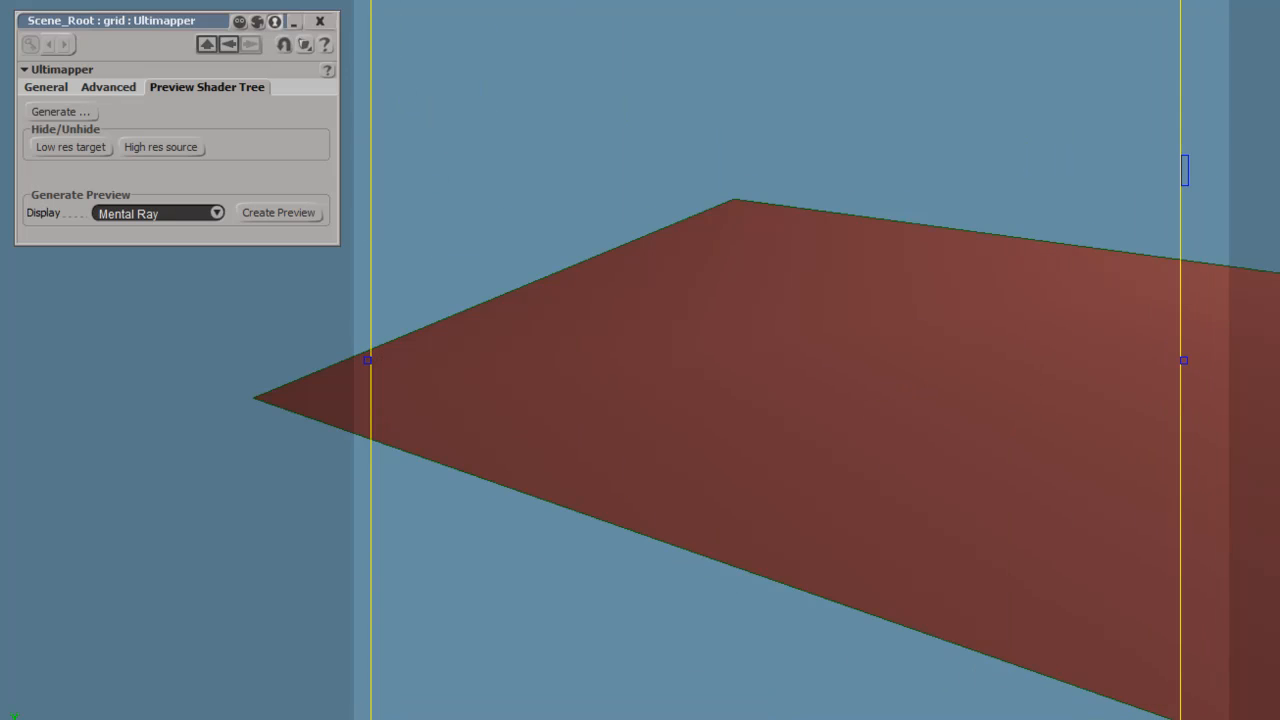
{"action": "left_click", "coordinate": [278, 212]}
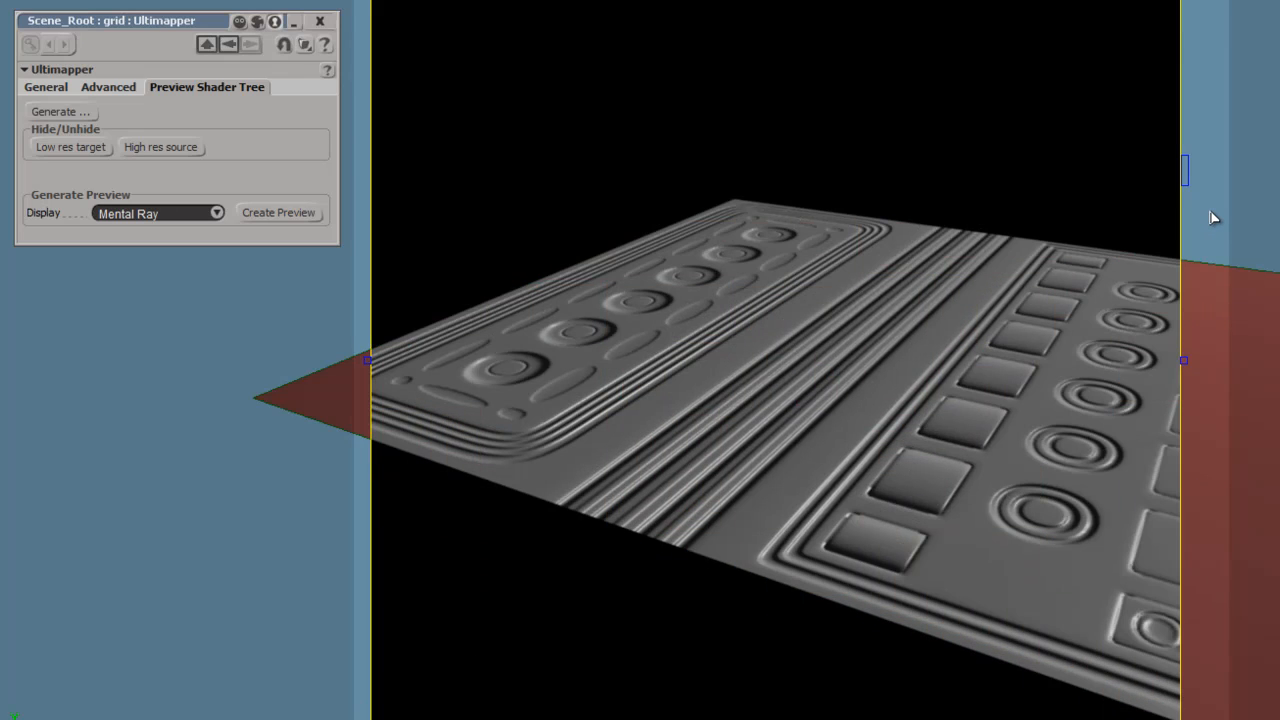
{"action": "mouse_move", "coordinate": [944, 300]}
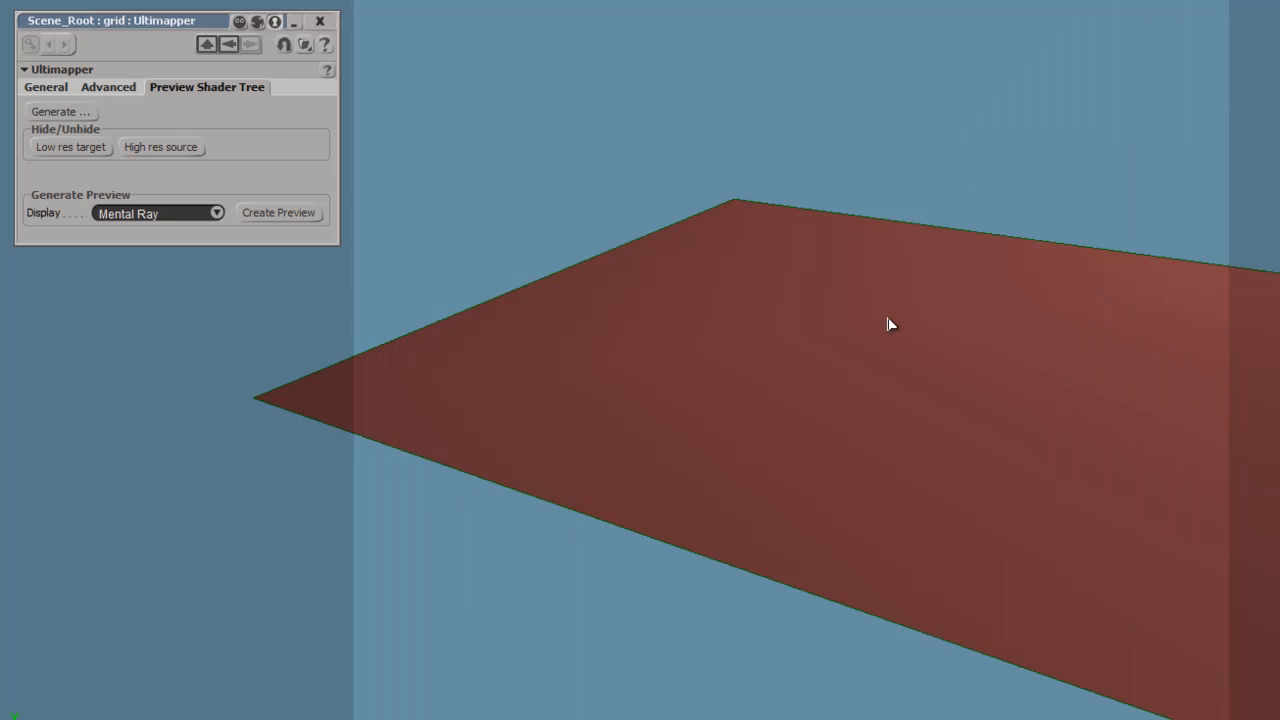
{"action": "mouse_move", "coordinate": [736, 272]}
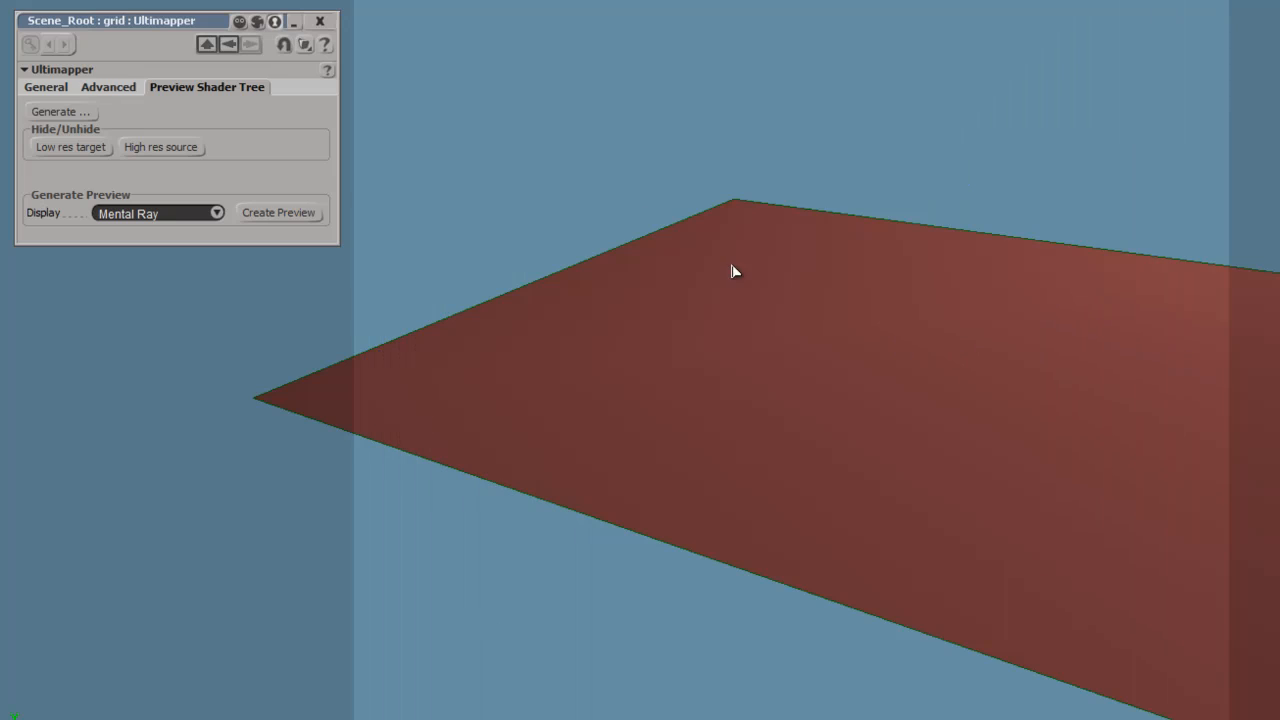
{"action": "mouse_move", "coordinate": [920, 346]}
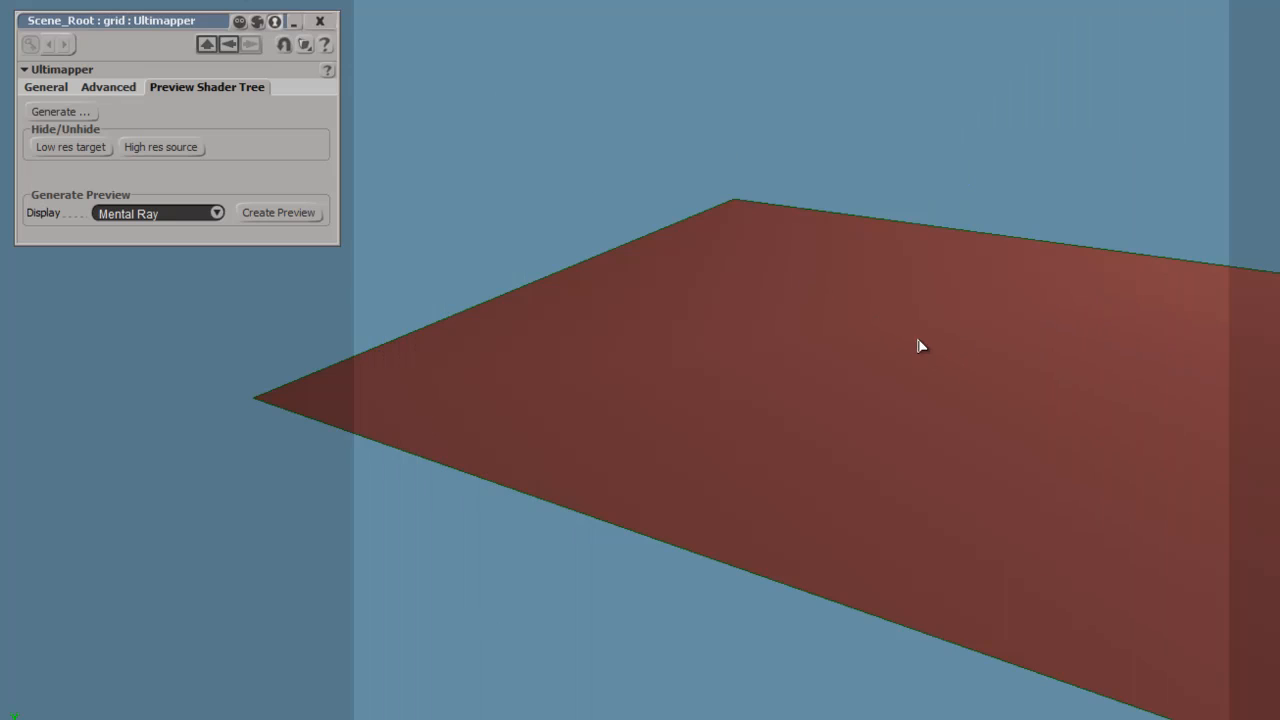
{"action": "mouse_move", "coordinate": [880, 360]}
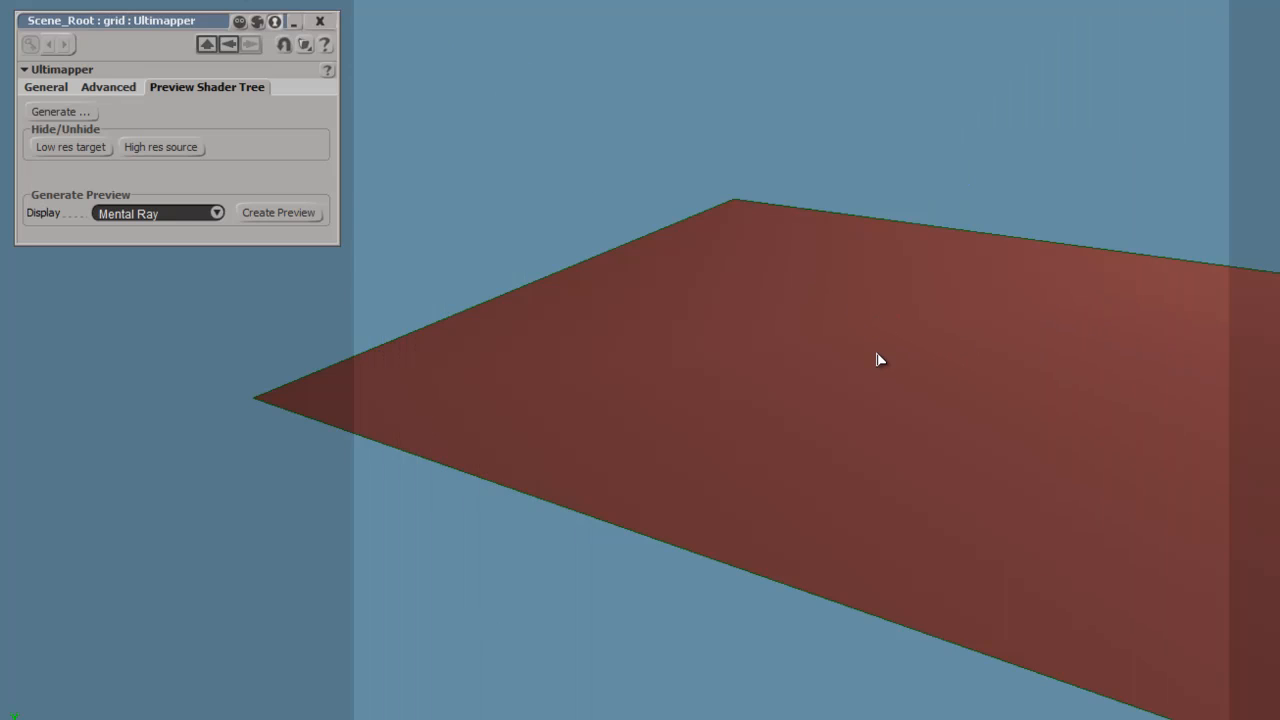
{"action": "left_click", "coordinate": [278, 212]}
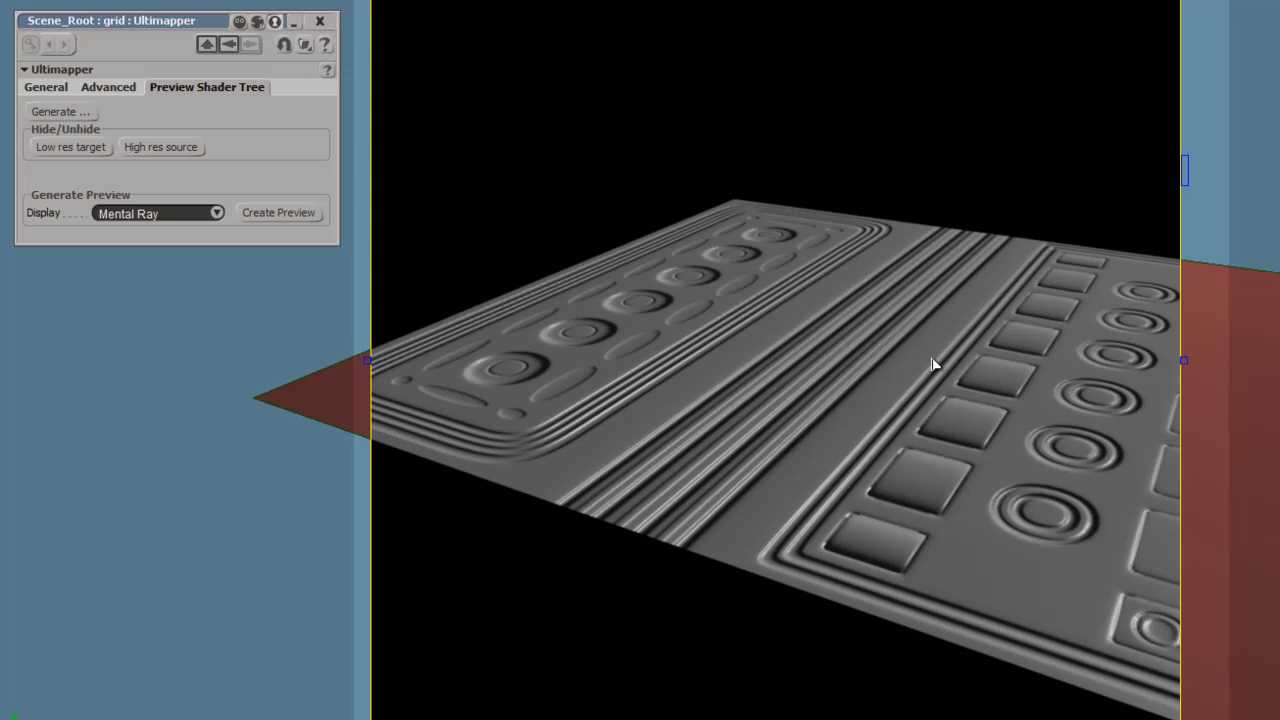
{"action": "mouse_move", "coordinate": [932, 300]}
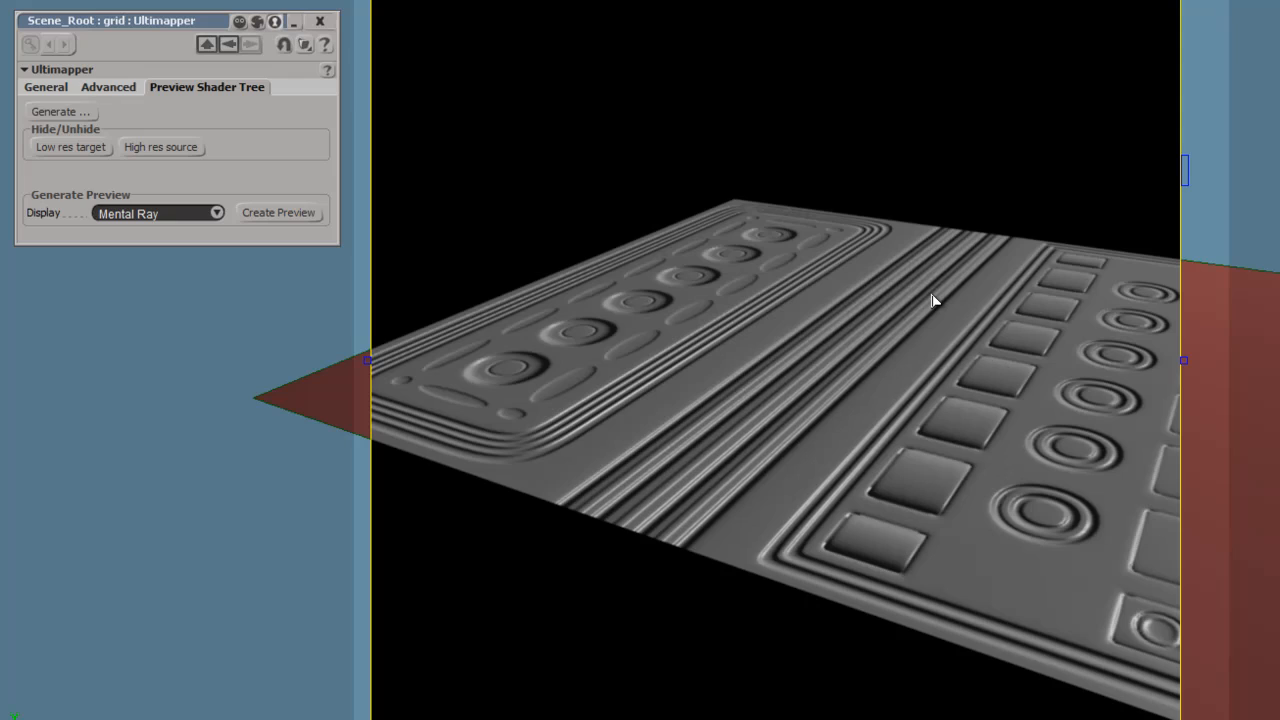
{"action": "mouse_move", "coordinate": [1016, 582]}
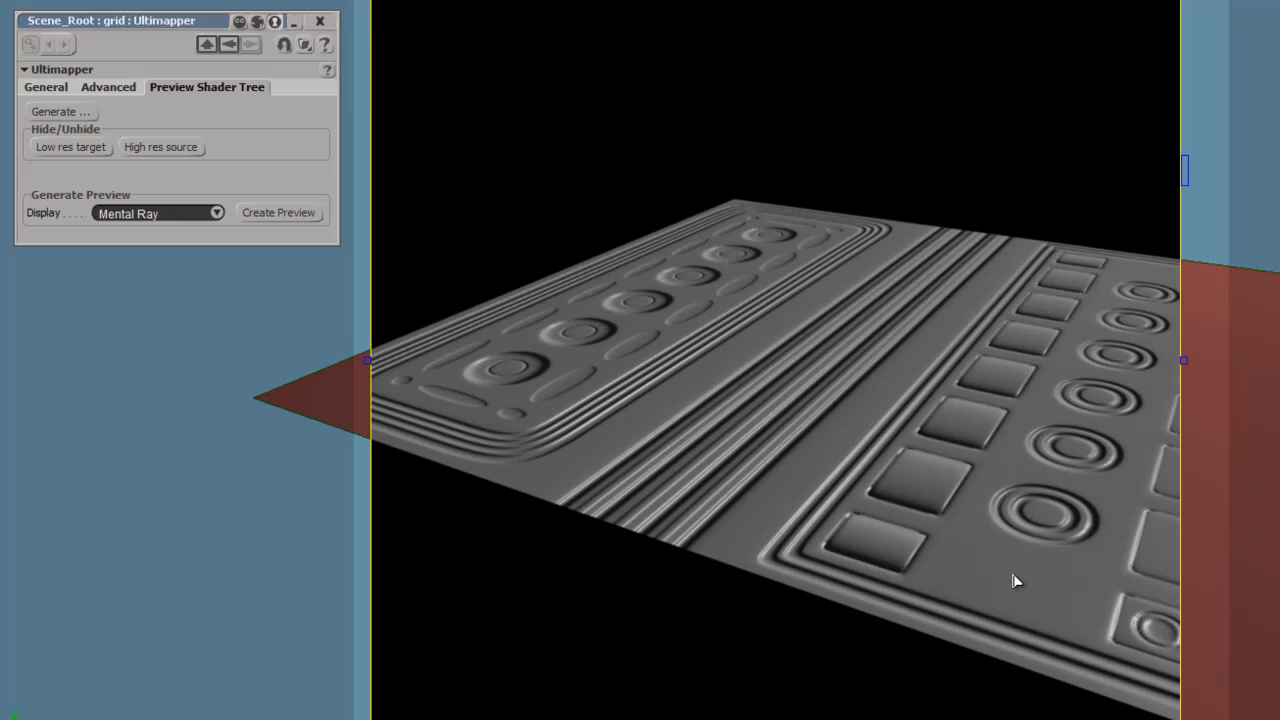
{"action": "mouse_move", "coordinate": [702, 266]}
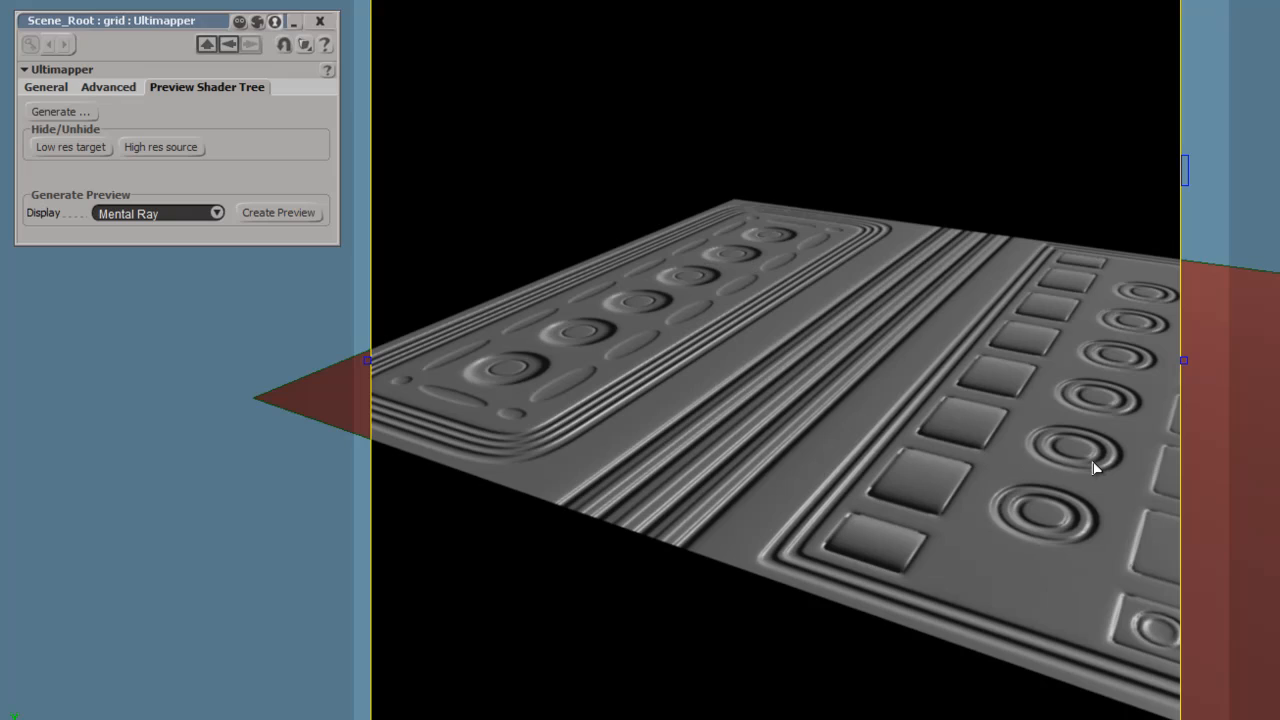
{"action": "left_click", "coordinate": [160, 148]}
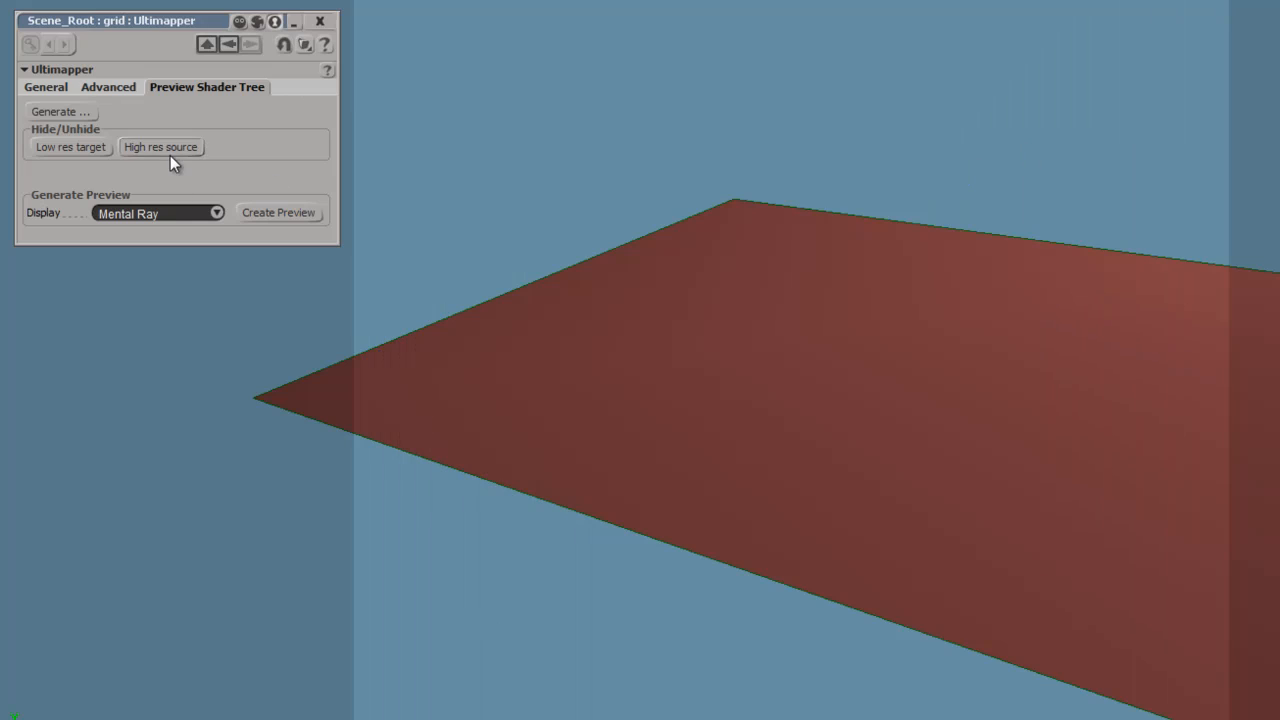
Step: Unhide the high-res source panel mesh and hide the low-res target grid
{"action": "left_click", "coordinate": [160, 148]}
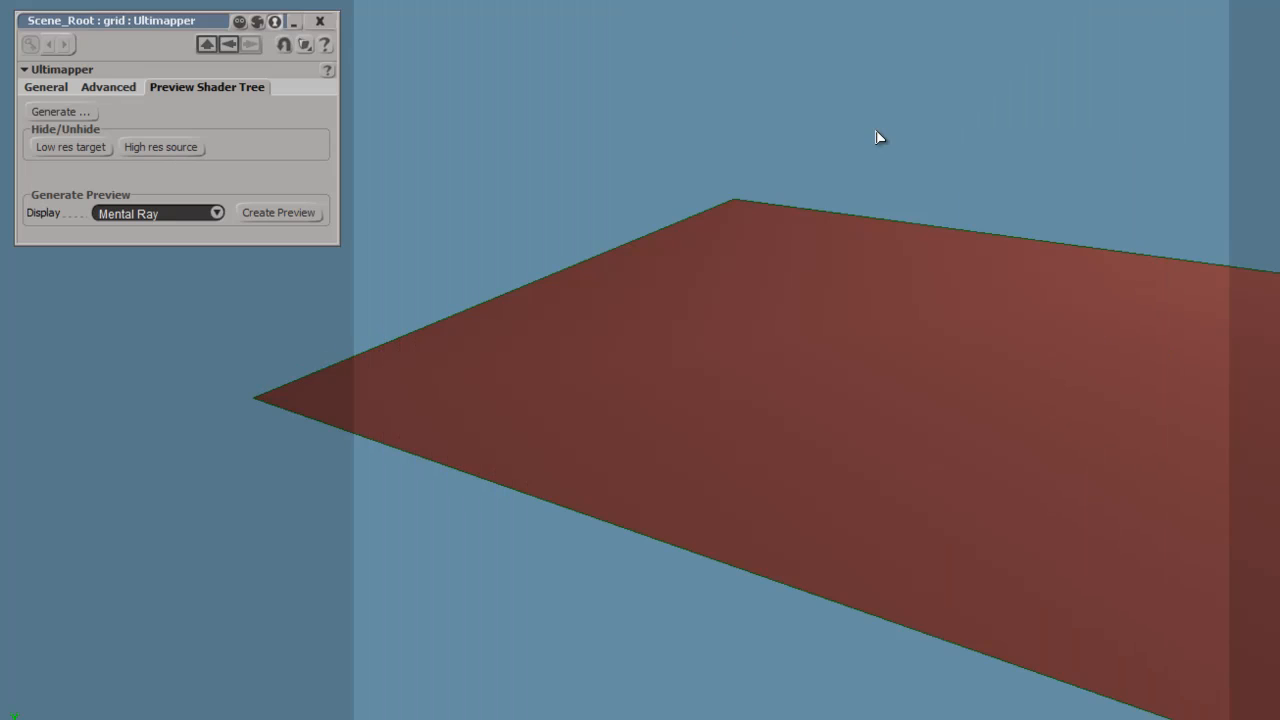
{"action": "left_click", "coordinate": [160, 148]}
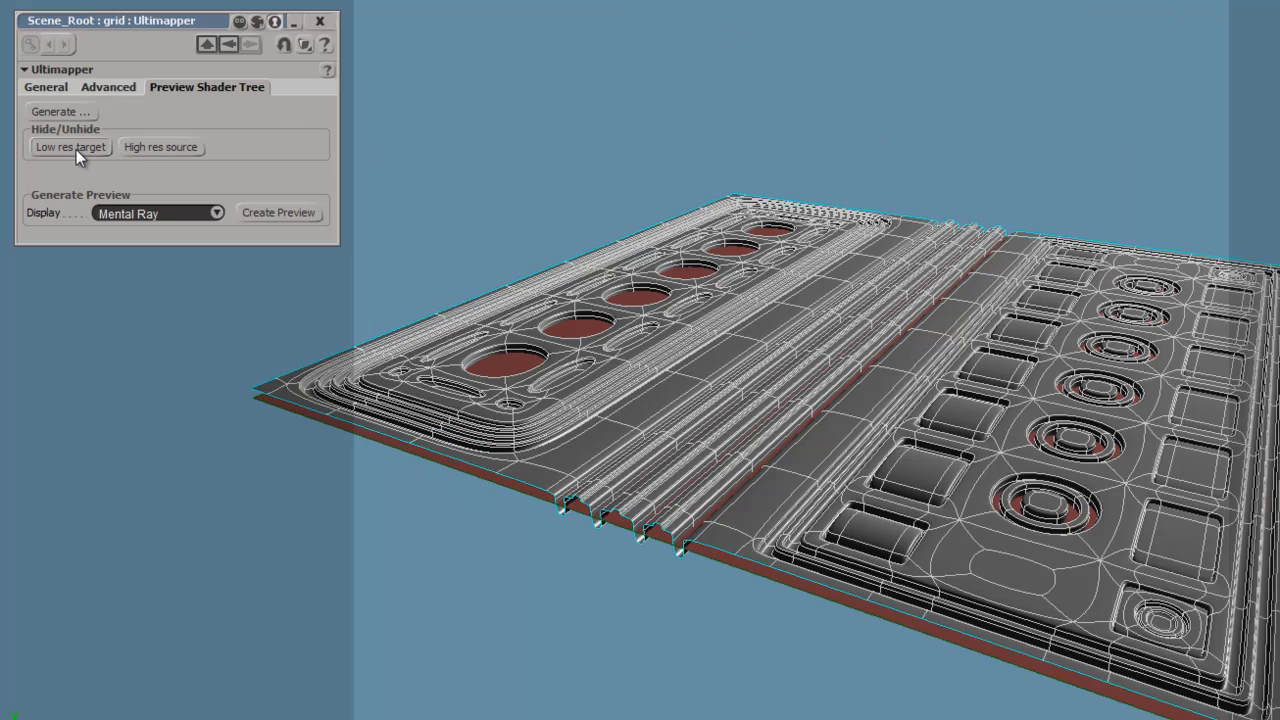
{"action": "left_click", "coordinate": [70, 148]}
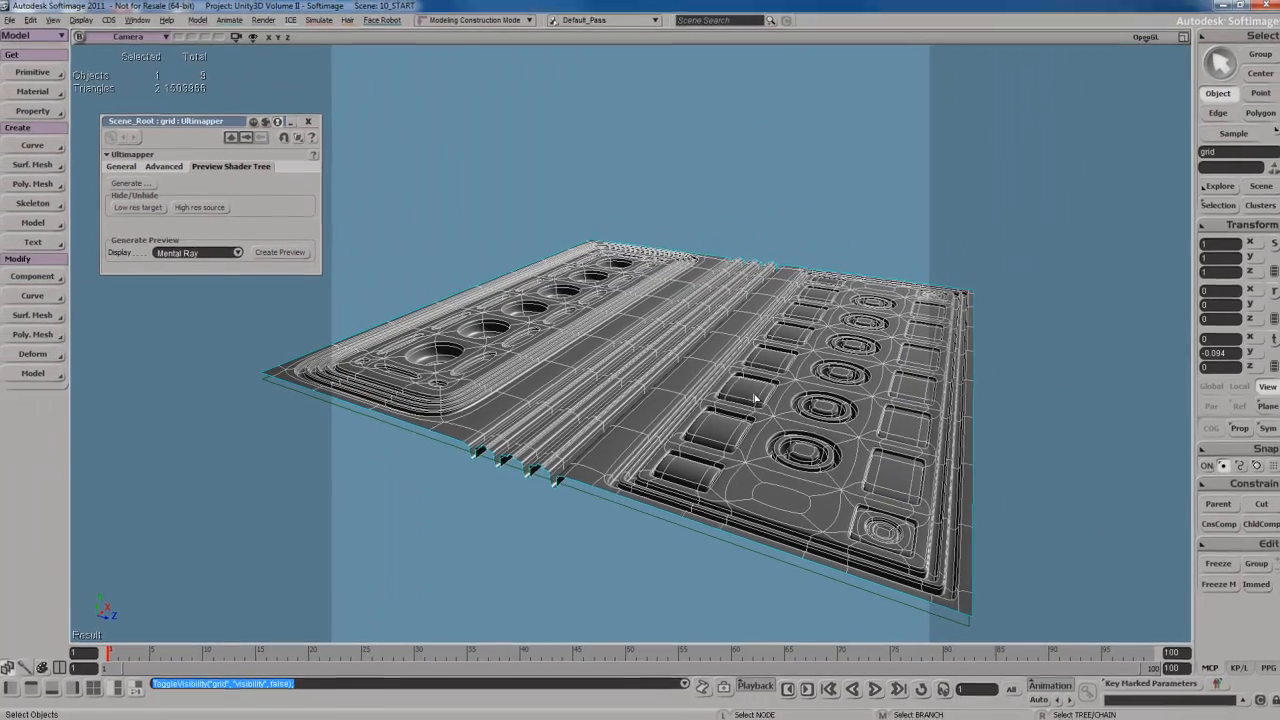
Step: Hide the high-res source panel and unhide the low-res target grid again
{"action": "left_click", "coordinate": [136, 208]}
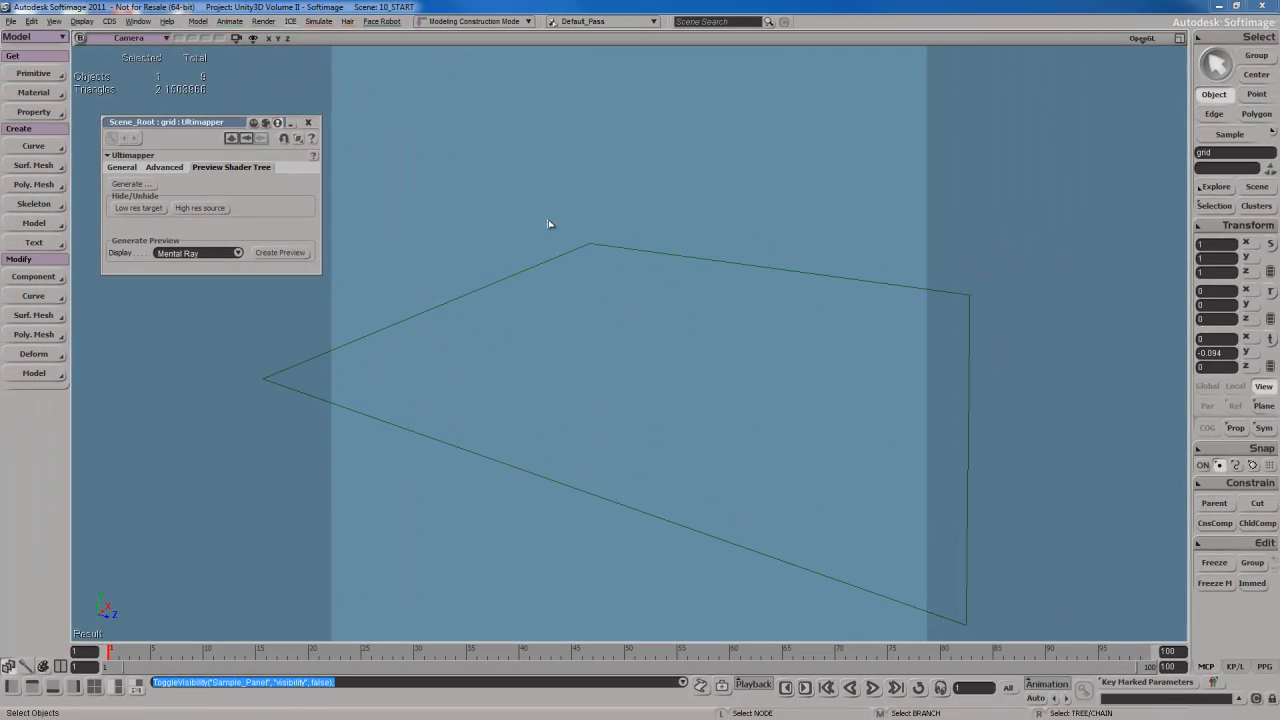
{"action": "left_click", "coordinate": [640, 420]}
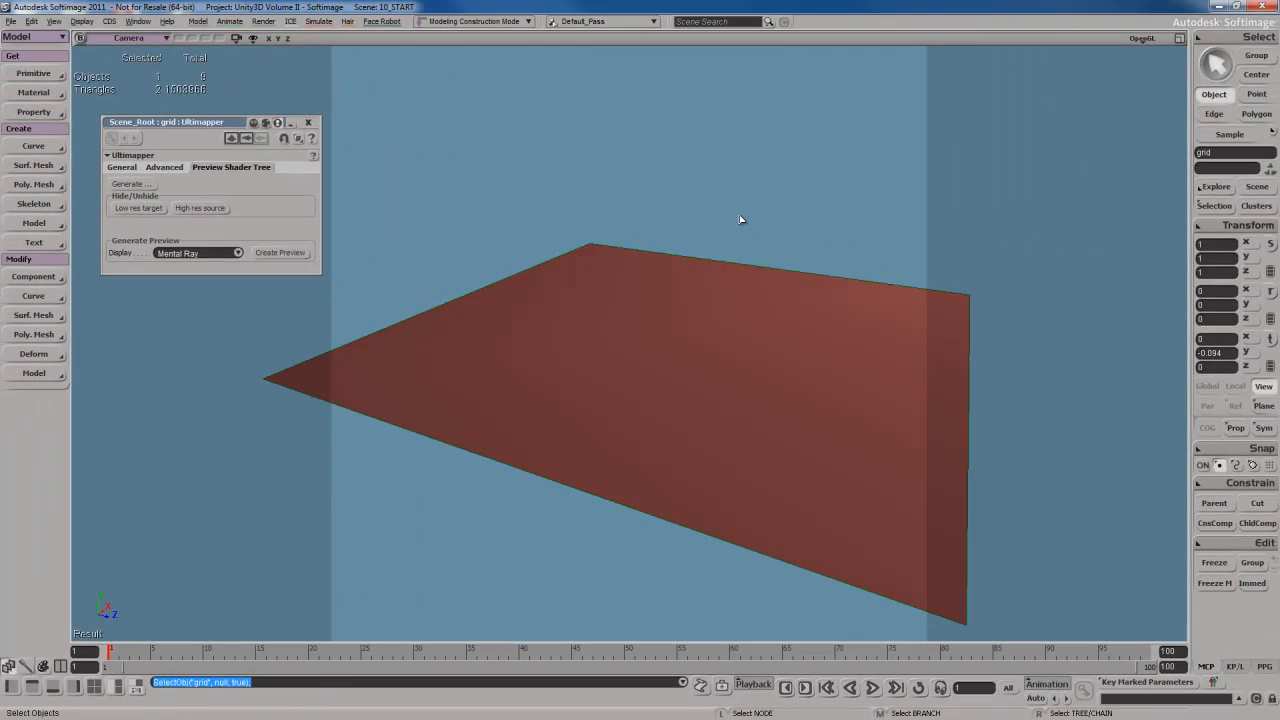